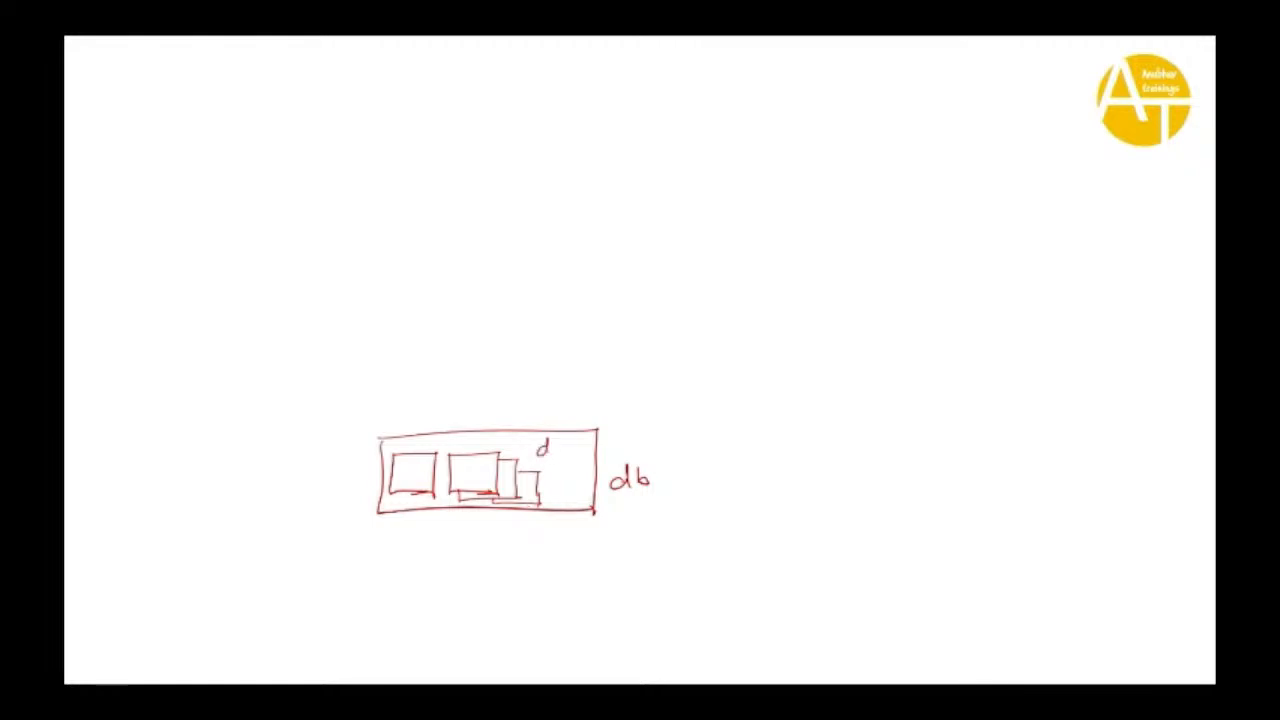
# - Handwrite 'data' inside the red db rectangle sketched on the slide
pyautogui.write('data')
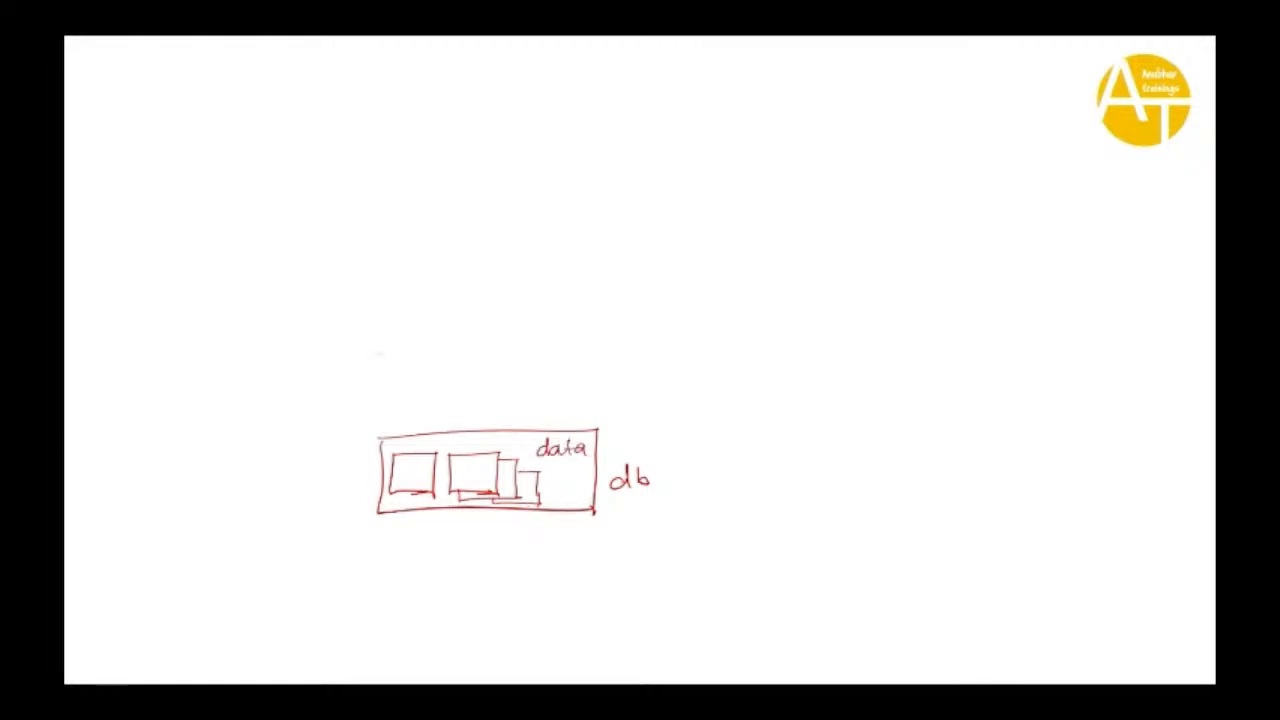
pyautogui.moveTo(378, 340); pyautogui.dragTo(578, 405)
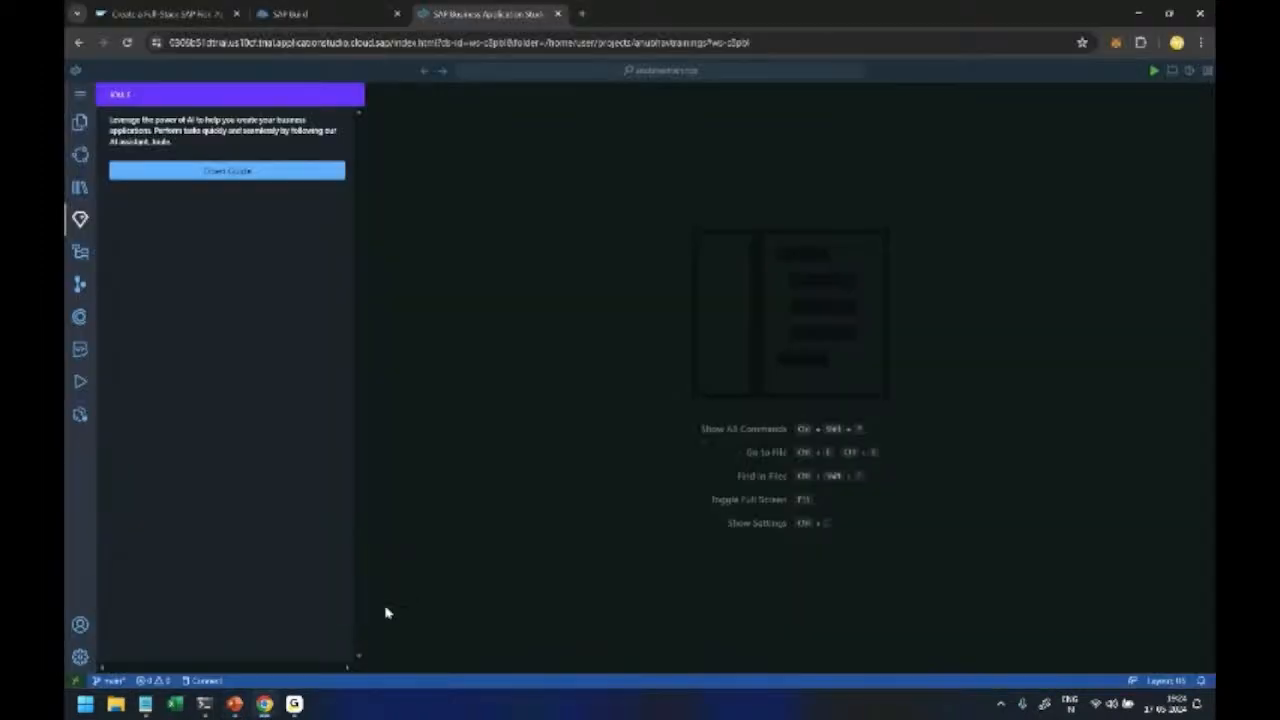
pyautogui.moveTo(491, 441)
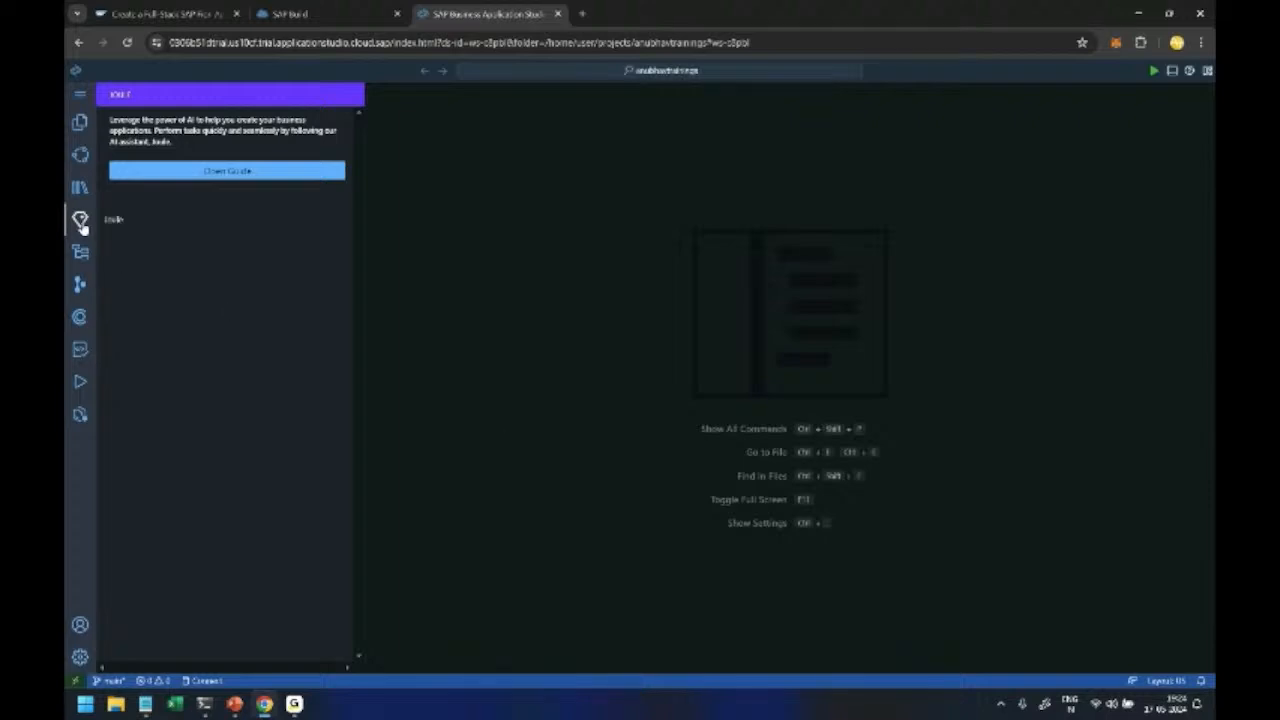
# - Toggle the Joule panel, open the Generative AI guide, and expand Data Model and Service Creation
pyautogui.click(80, 220)
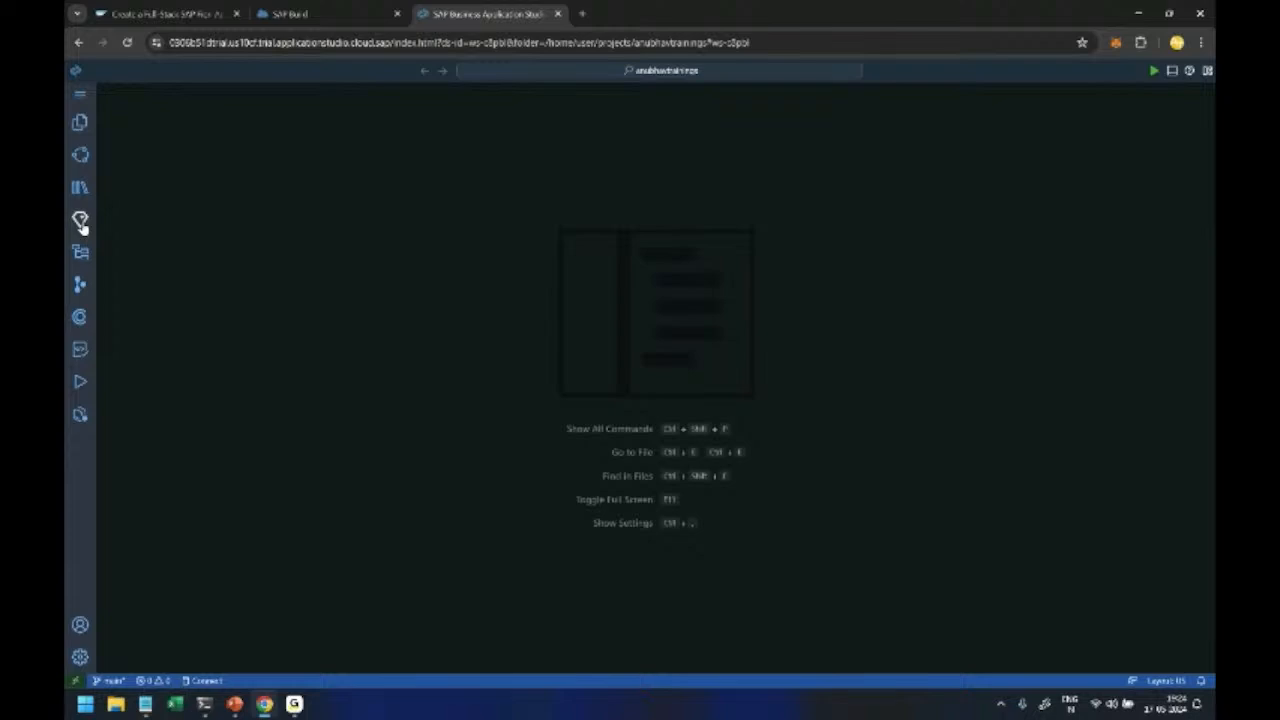
pyautogui.click(80, 219)
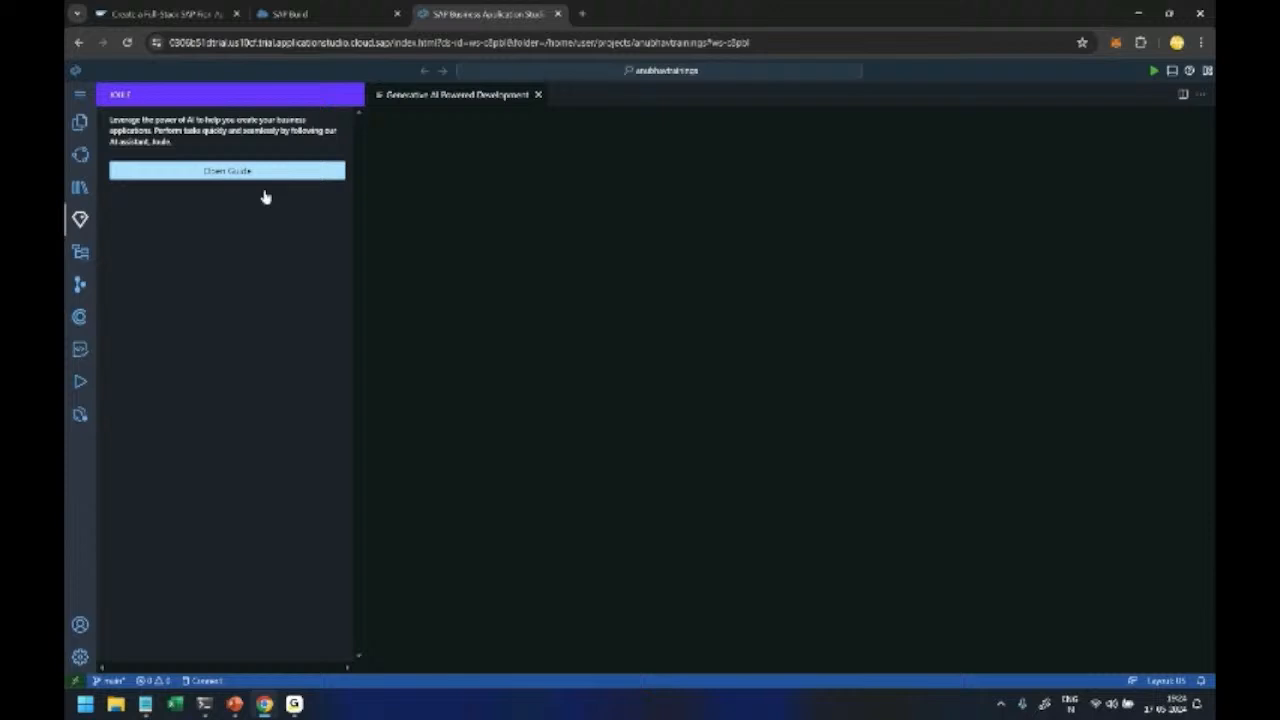
pyautogui.click(227, 170)
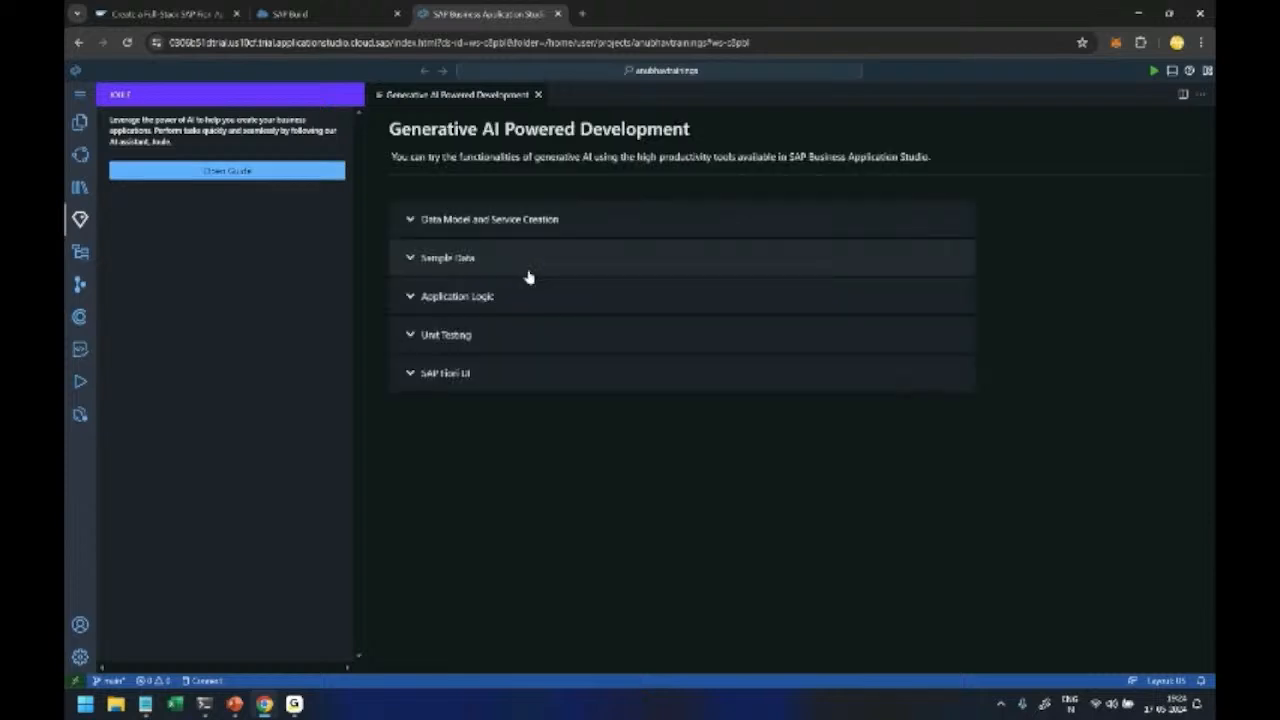
pyautogui.click(490, 219)
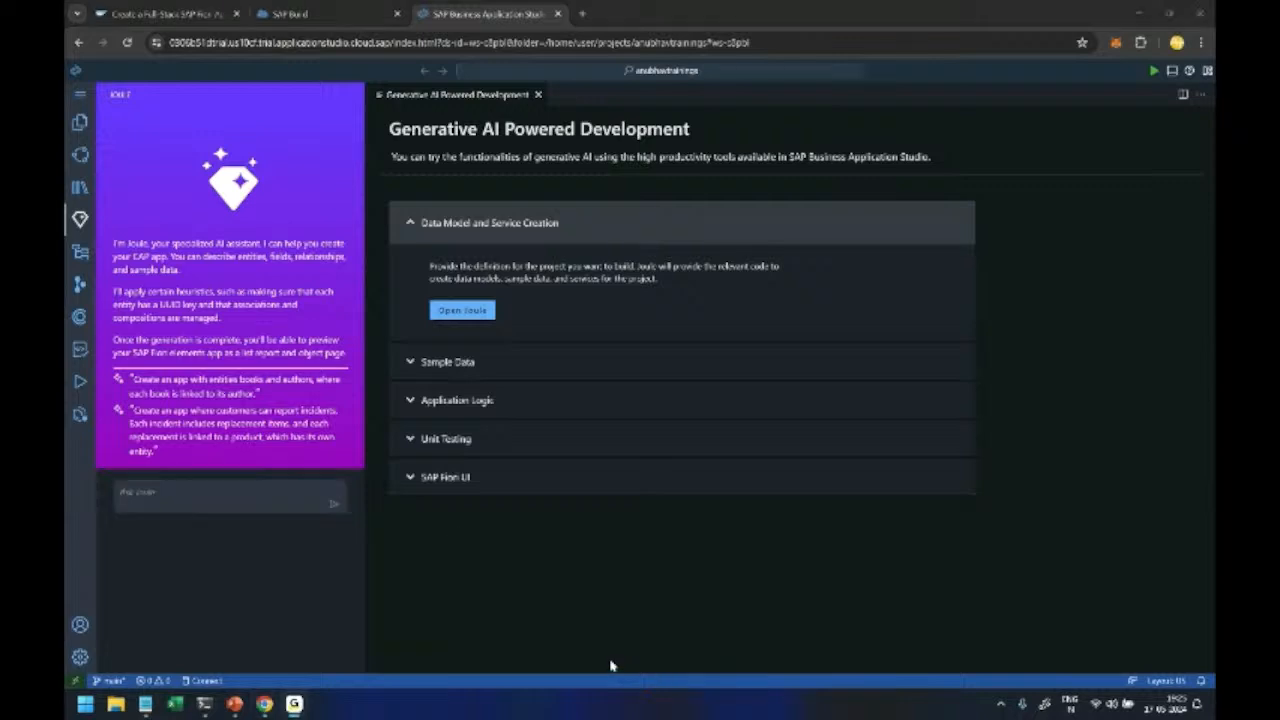
pyautogui.moveTo(932, 672)
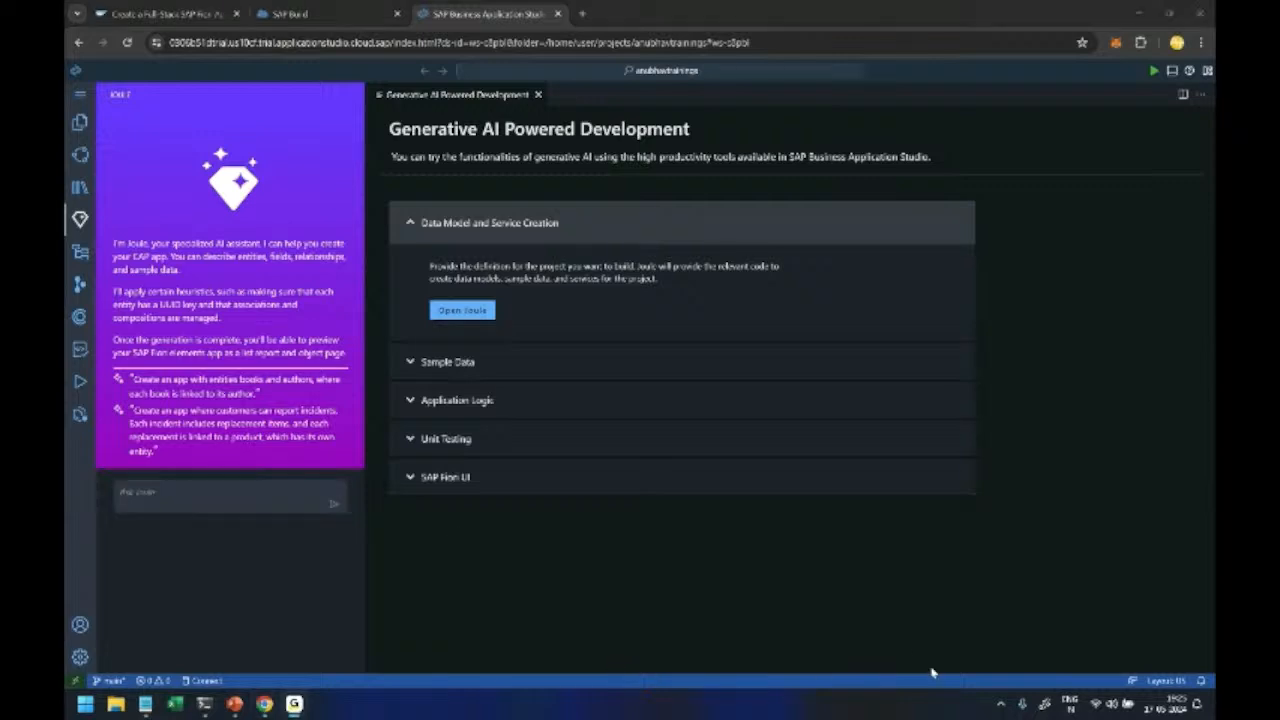
pyautogui.moveTo(260, 679)
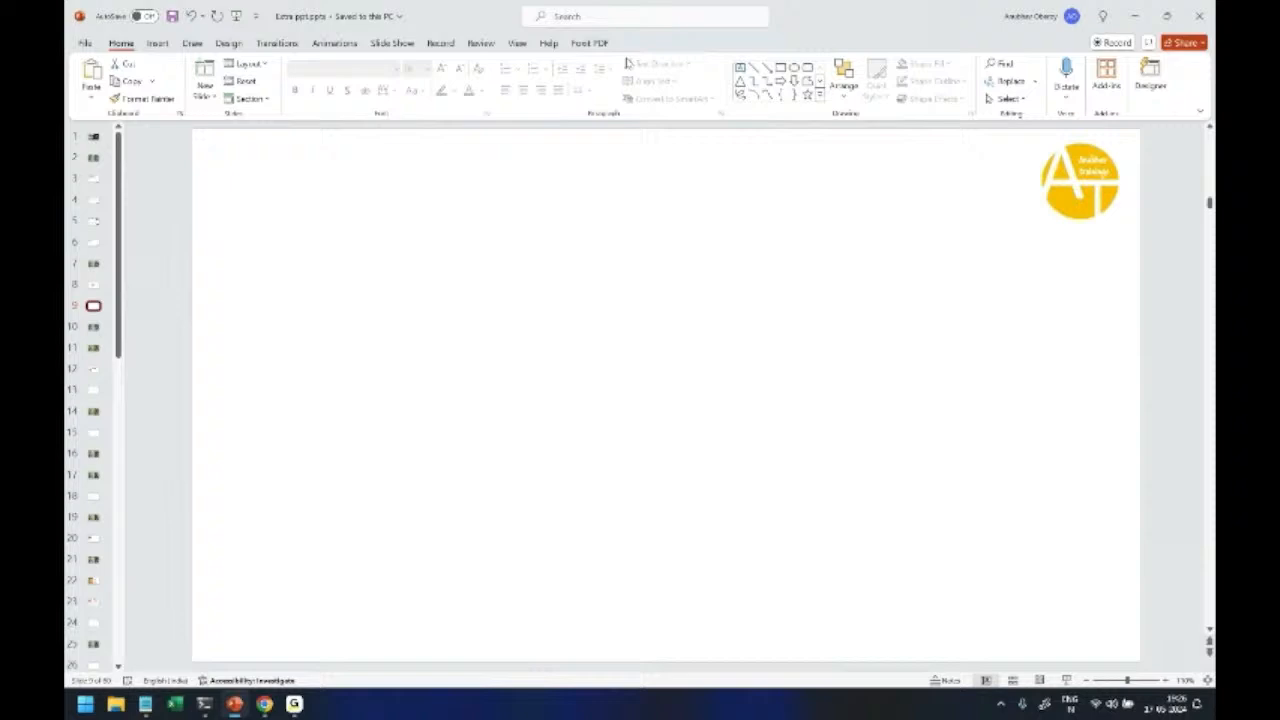
# - Ink the linked Customer, orders, orderItems and Pizzas boxes, then tick the first three
pyautogui.click(192, 43)
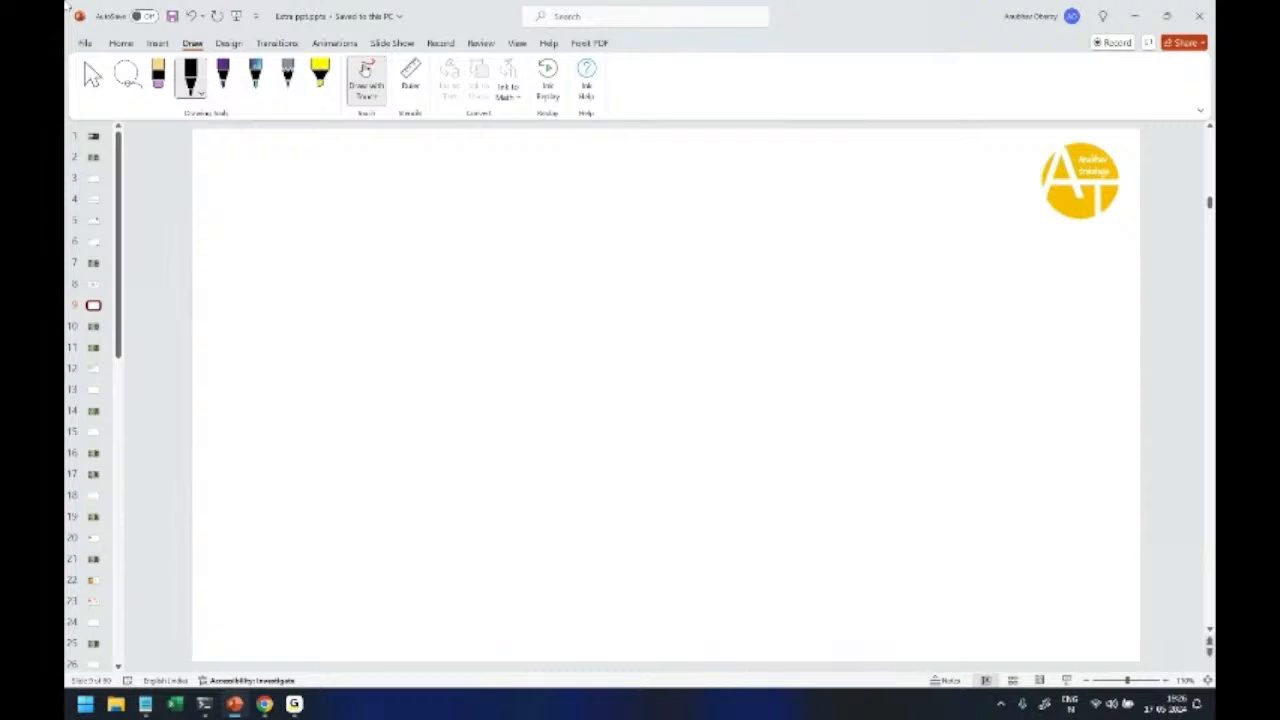
pyautogui.moveTo(388, 215); pyautogui.dragTo(388, 242)
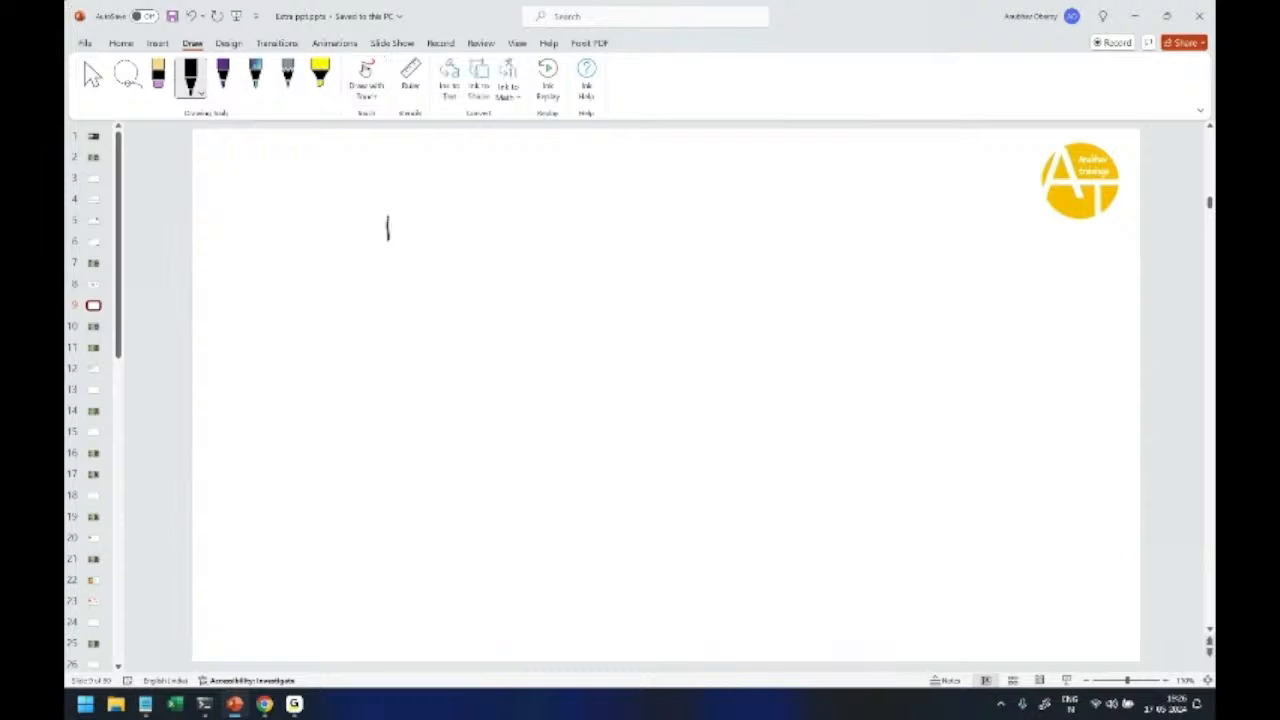
pyautogui.moveTo(388, 215); pyautogui.dragTo(545, 268)
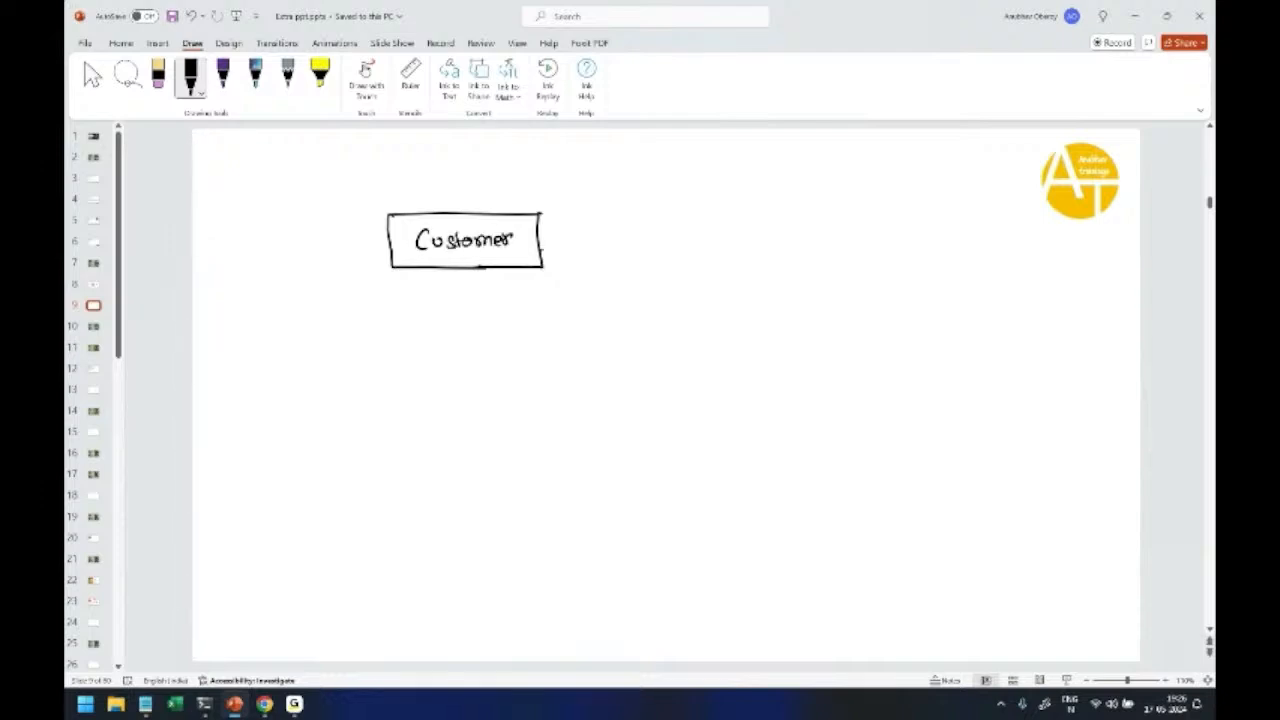
pyautogui.moveTo(540, 240); pyautogui.dragTo(775, 320)
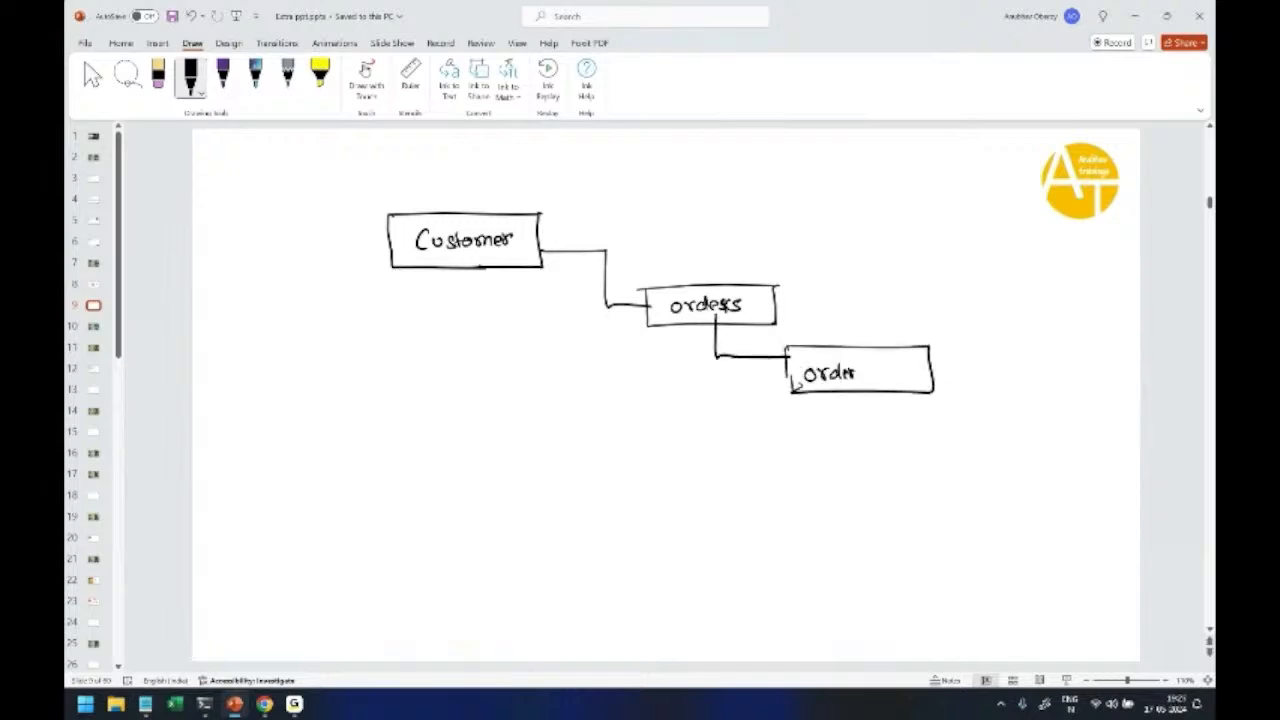
pyautogui.write('Items')
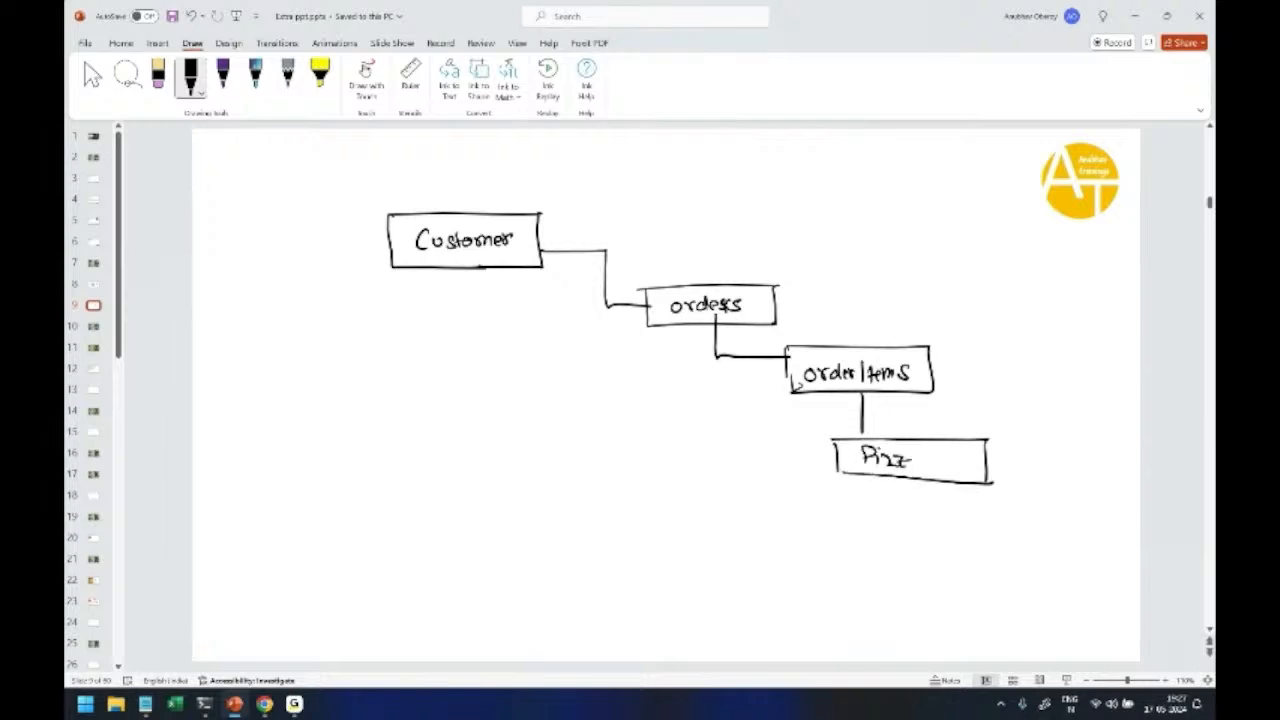
pyautogui.write('as')
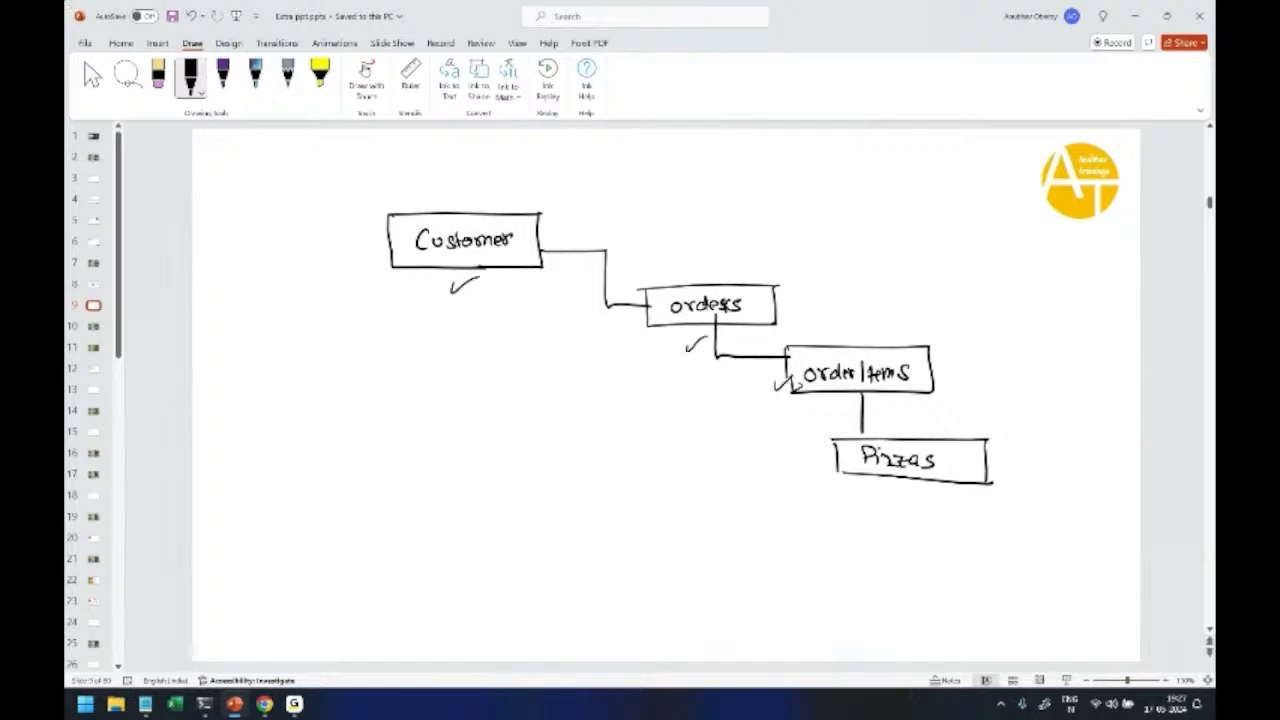
pyautogui.moveTo(800, 445); pyautogui.dragTo(825, 430)
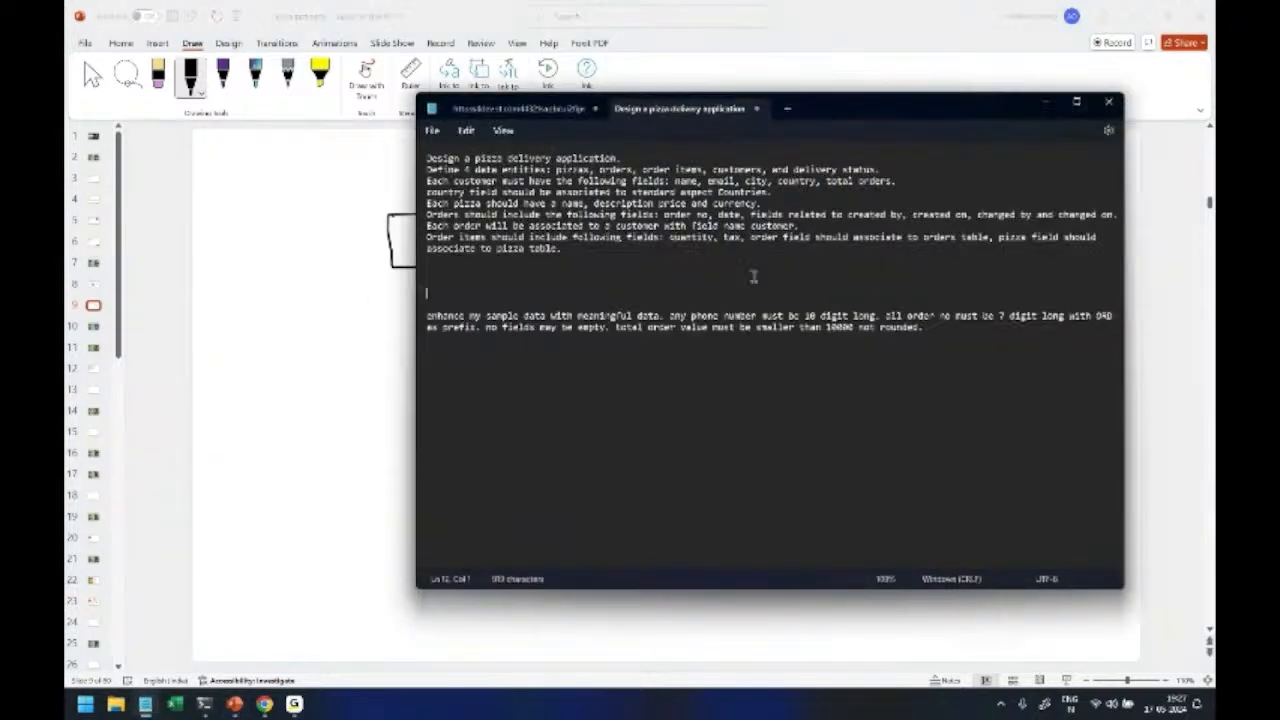
# - Select the pizza delivery application design prompt paragraph in Notepad to copy it
pyautogui.moveTo(428, 158); pyautogui.dragTo(565, 248)
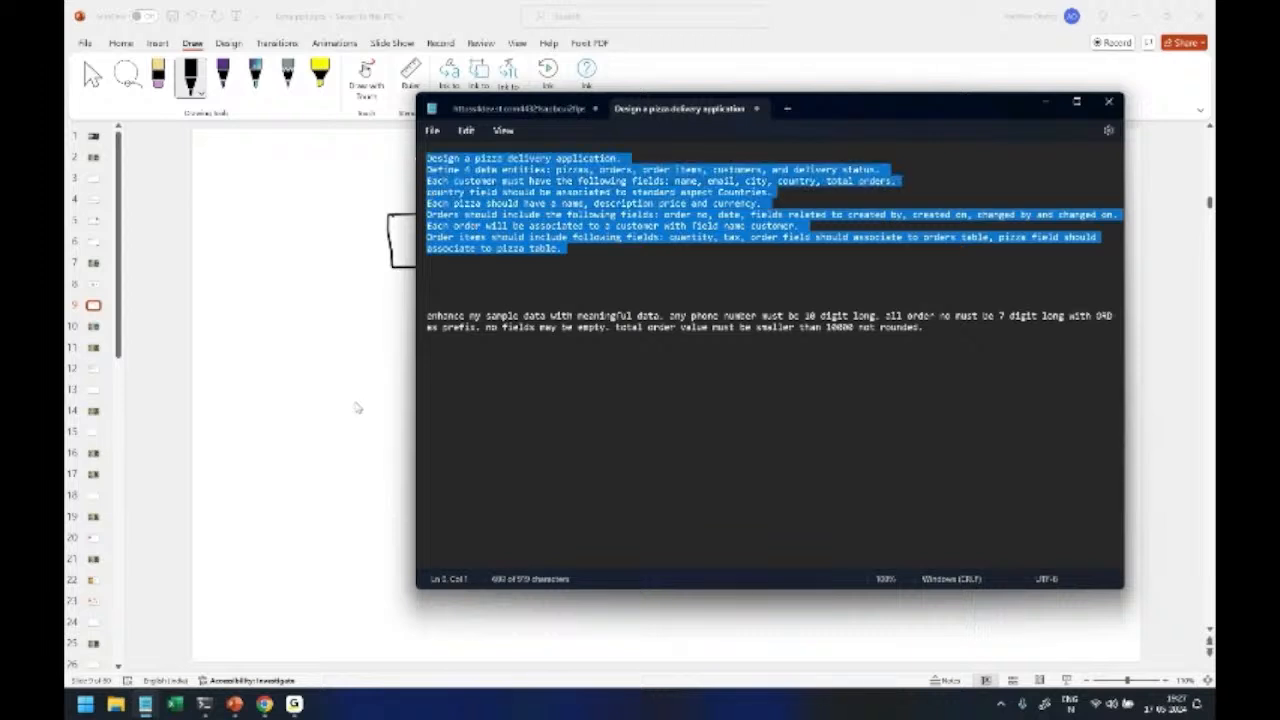
pyautogui.click(1108, 101)
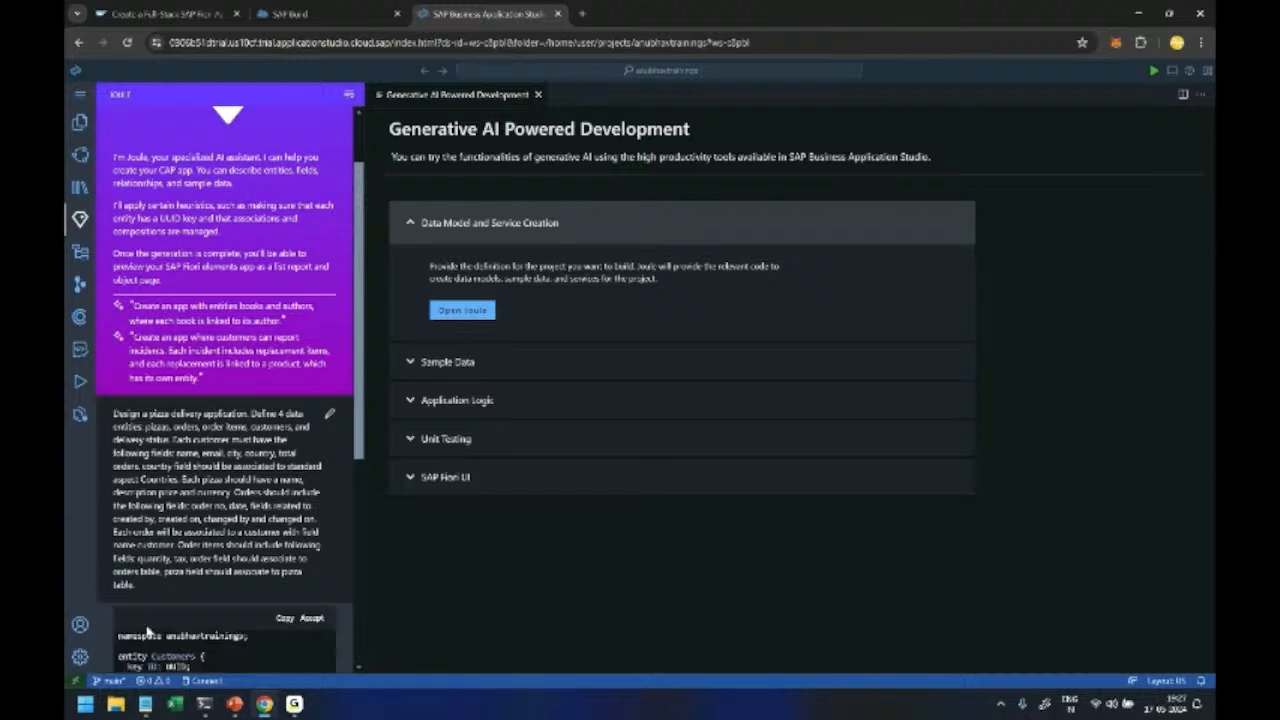
# - Scroll through Joule's Customers, Pizzas, Orders and OrderItems code and accept it
pyautogui.scroll(-3)
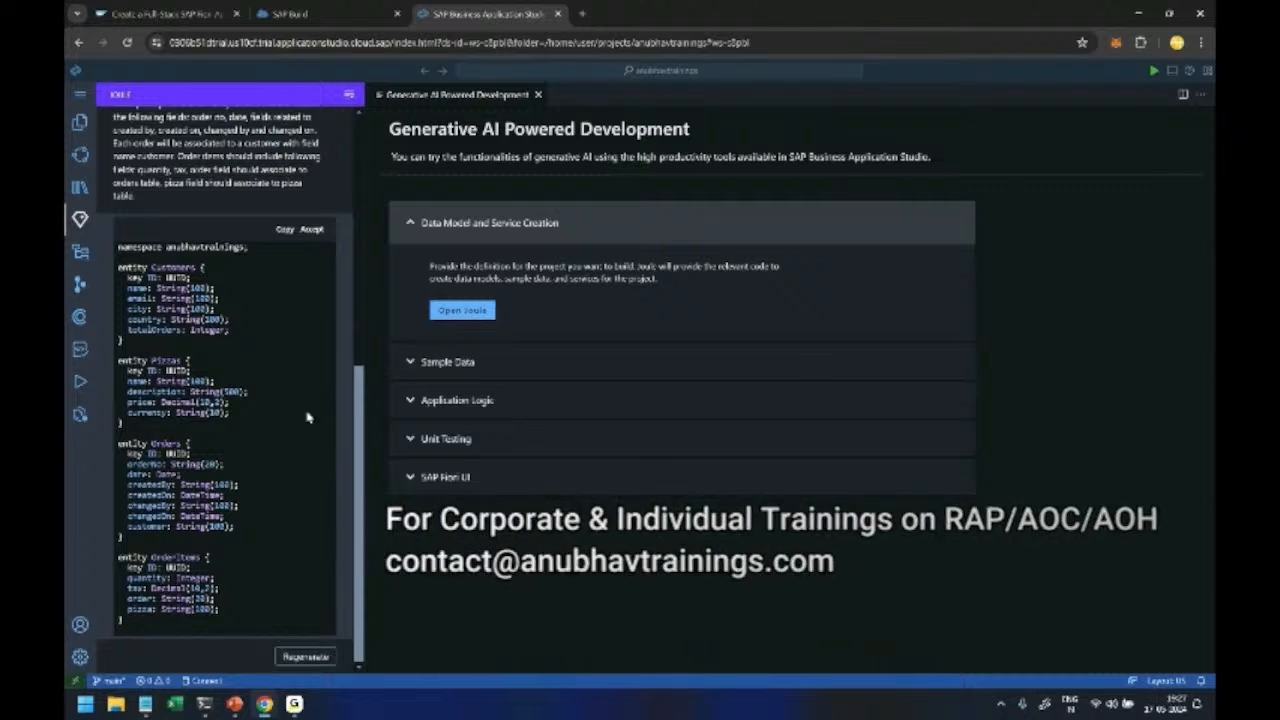
pyautogui.click(462, 310)
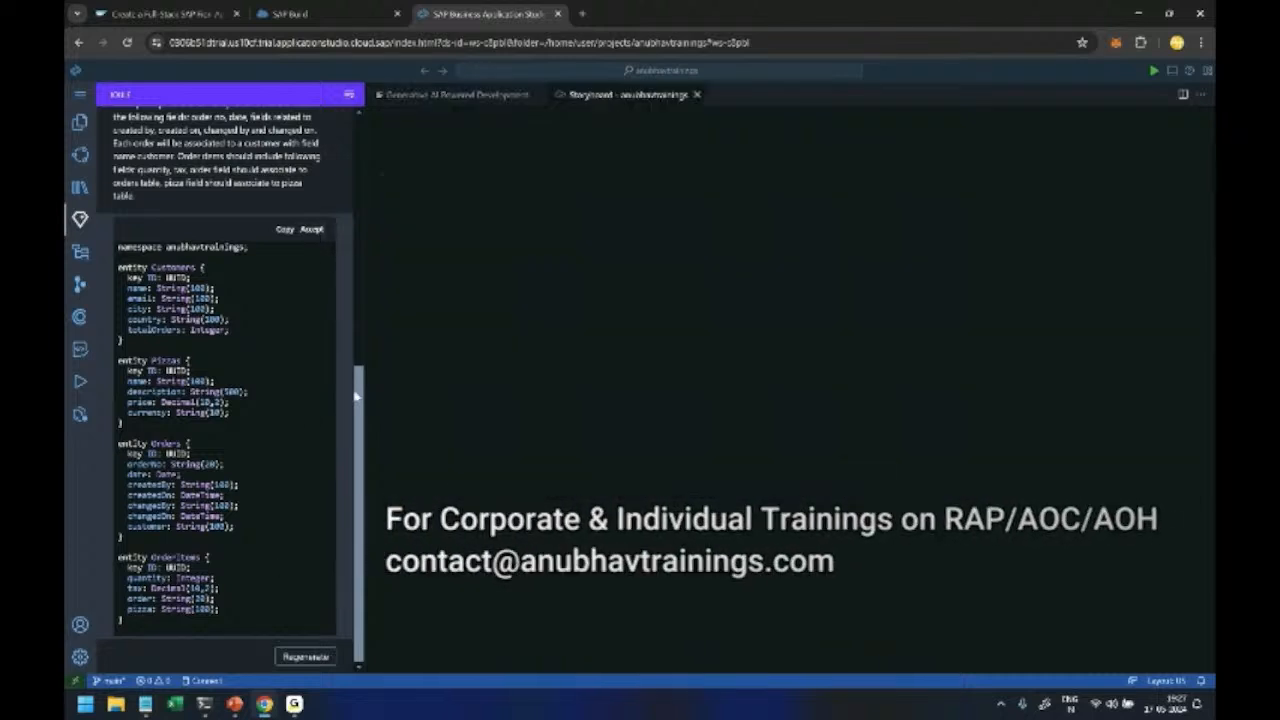
# - Review the anubhavtrainings data model and pizzaDeliverySrv service on the Storyboard
pyautogui.click(625, 94)
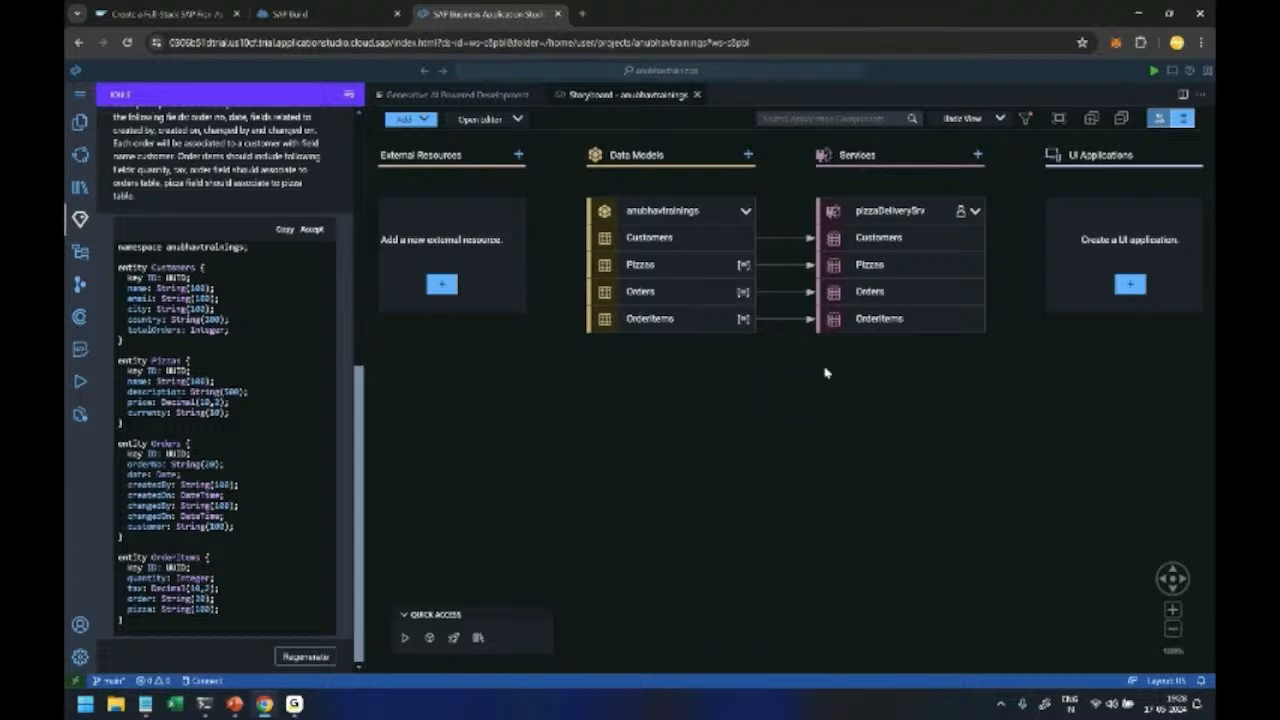
pyautogui.moveTo(855, 345)
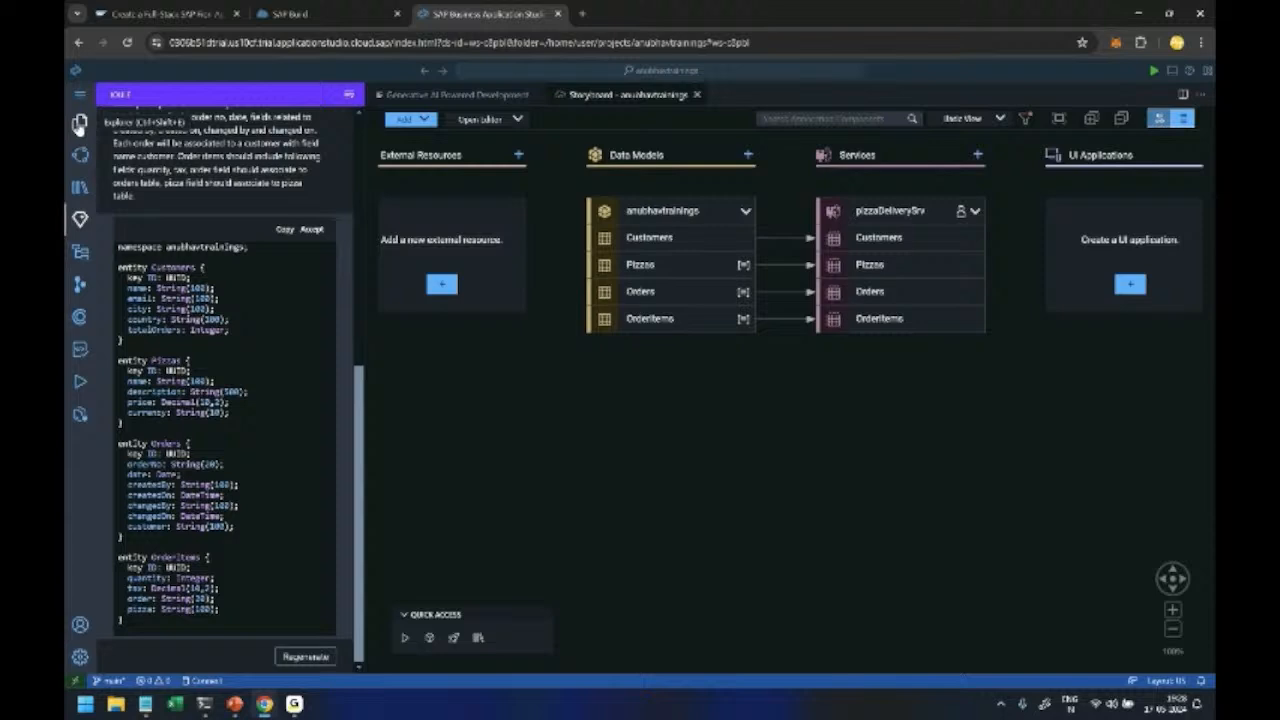
# - Open db/schema.cds from the Explorer
pyautogui.click(80, 122)
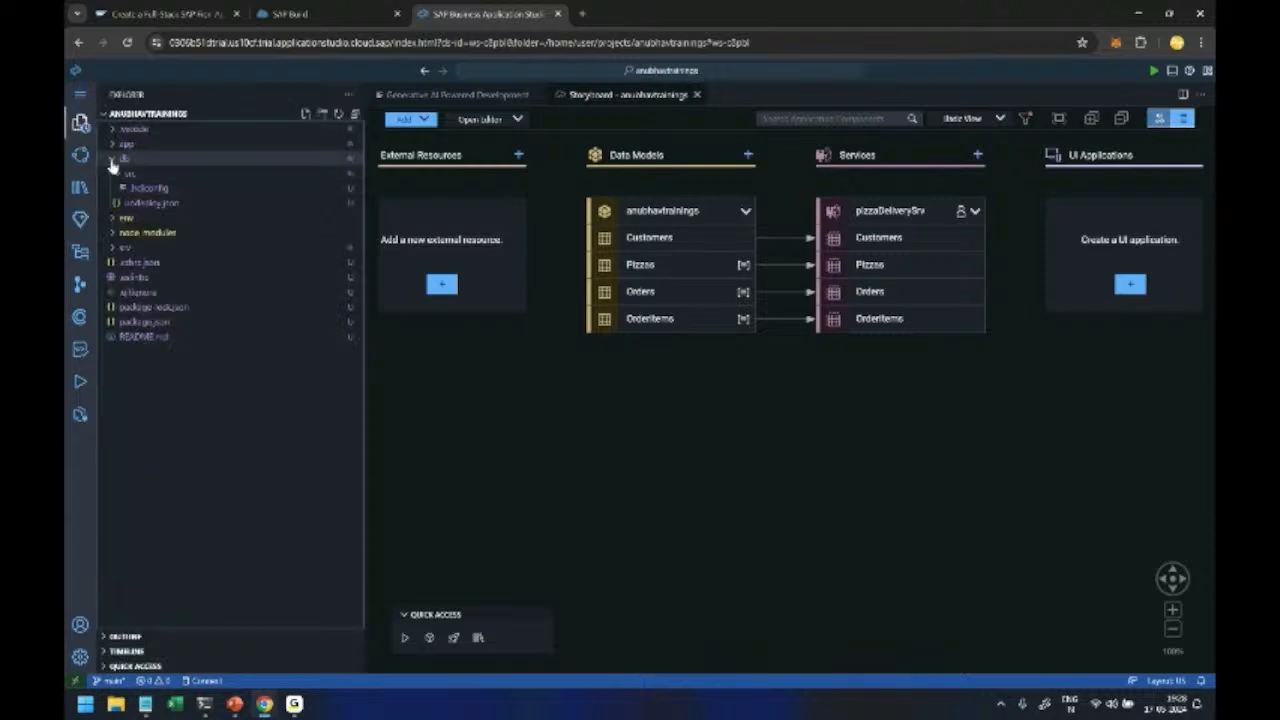
pyautogui.click(120, 158)
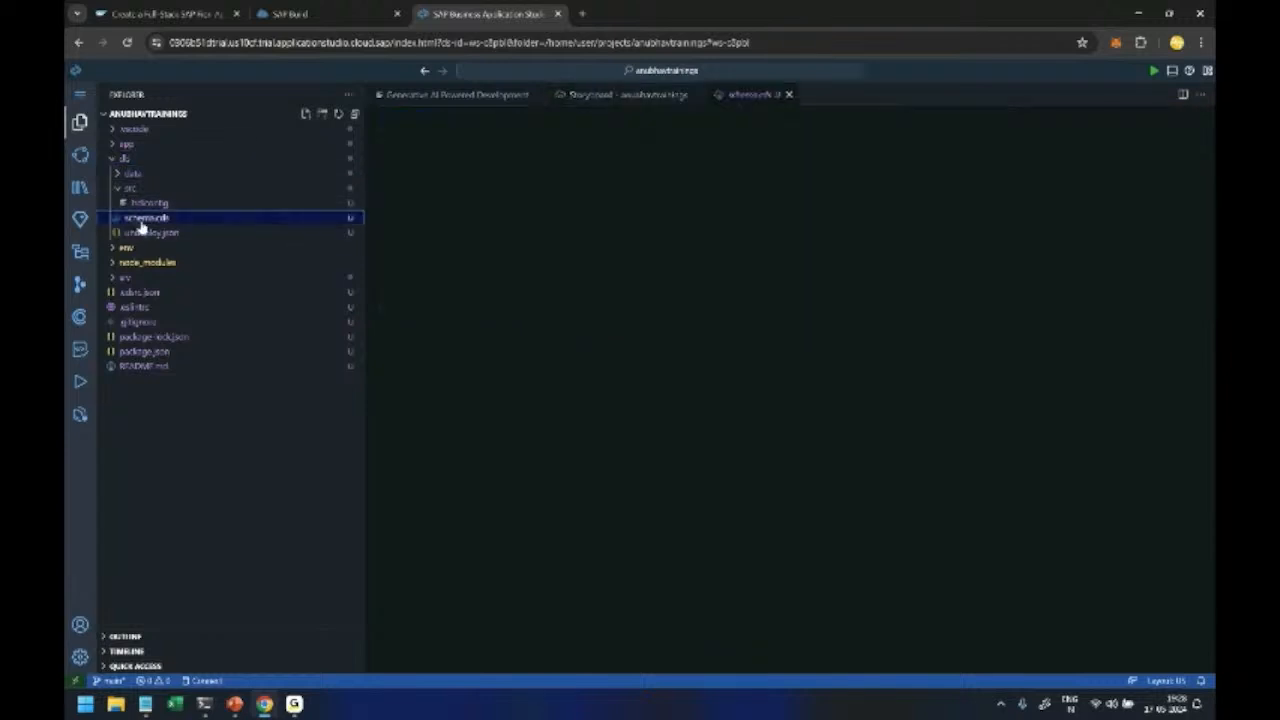
pyautogui.click(145, 217)
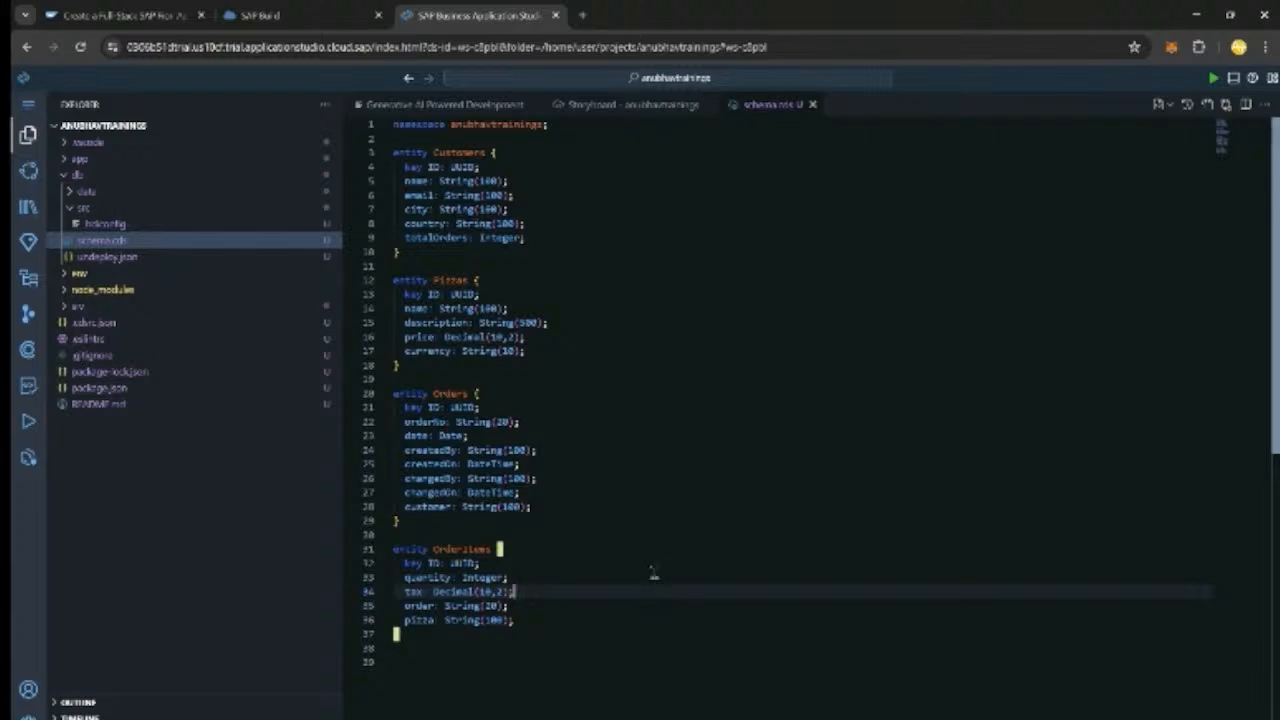
pyautogui.moveTo(650, 565)
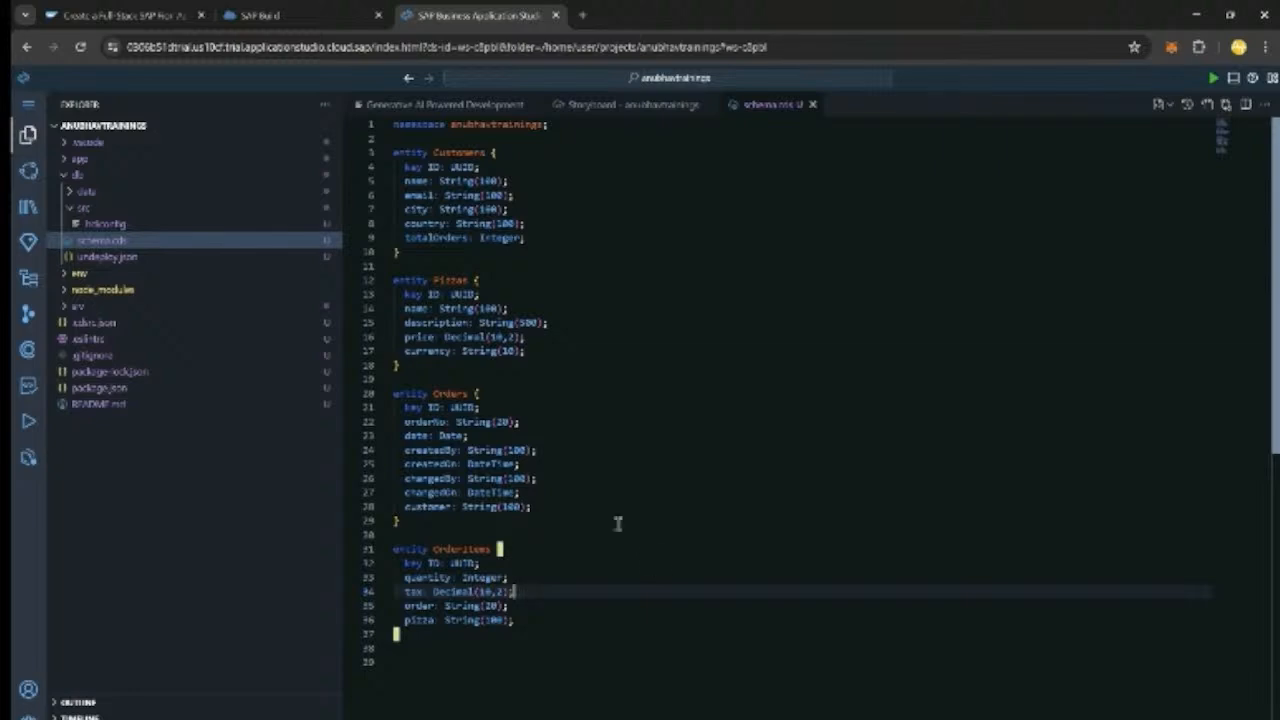
# - Open package.json and review its cds settings, including HANA for production
pyautogui.click(98, 387)
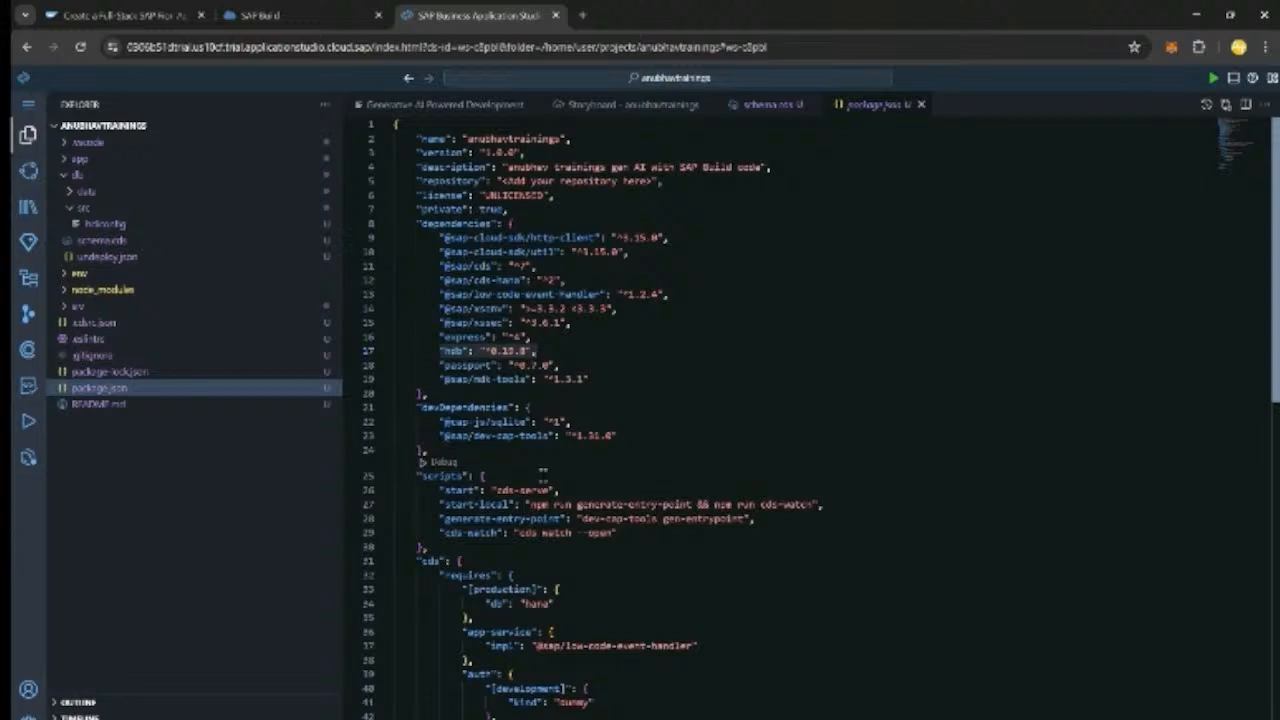
pyautogui.doubleClick(498, 589)
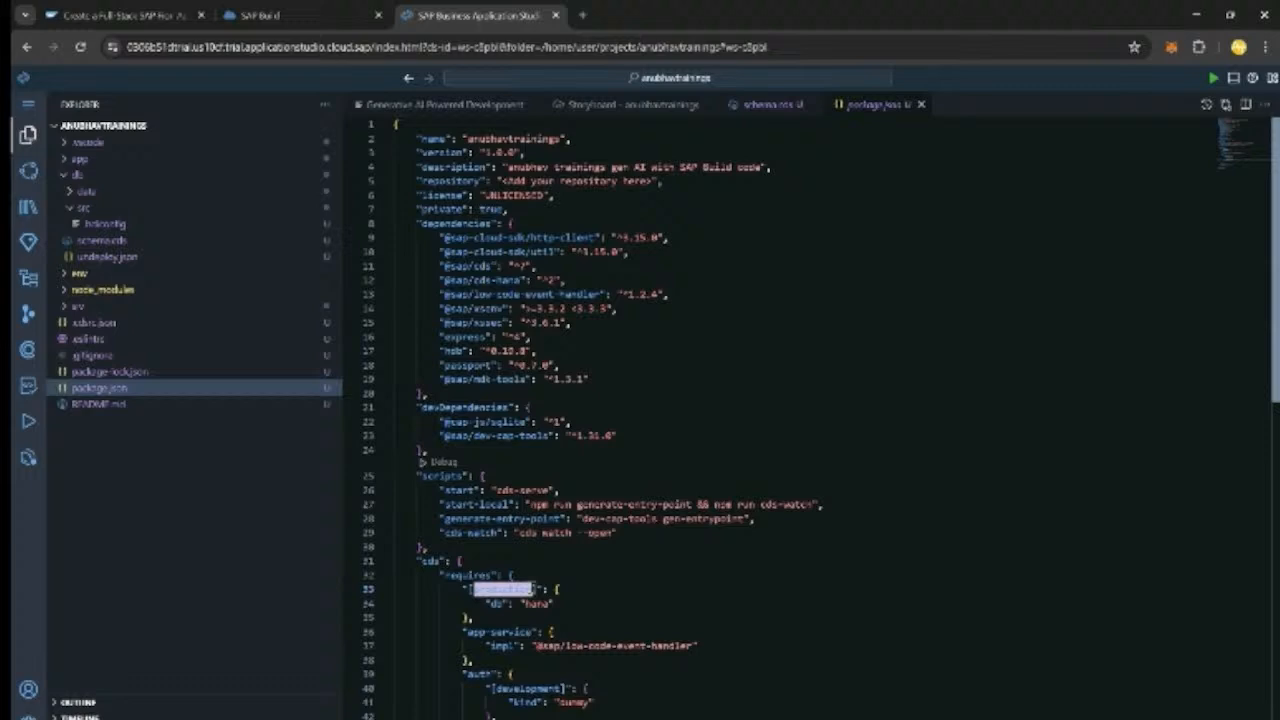
pyautogui.scroll(-3)
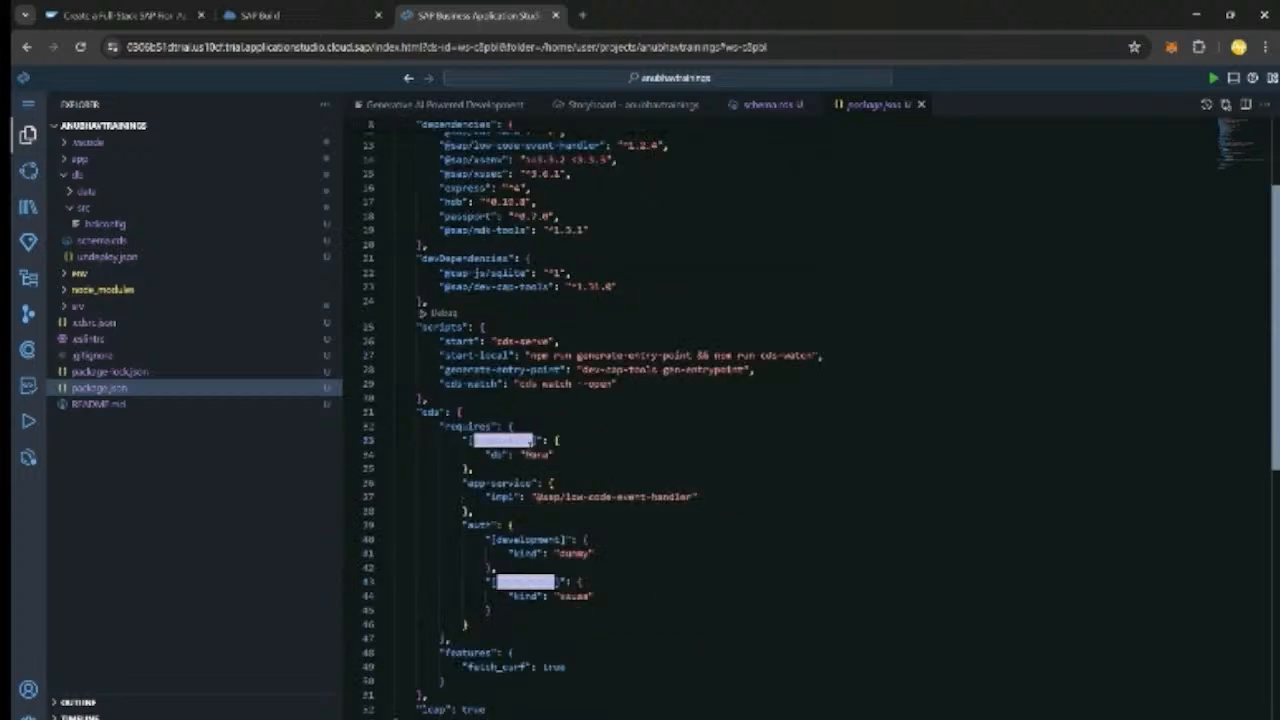
pyautogui.scroll(3)
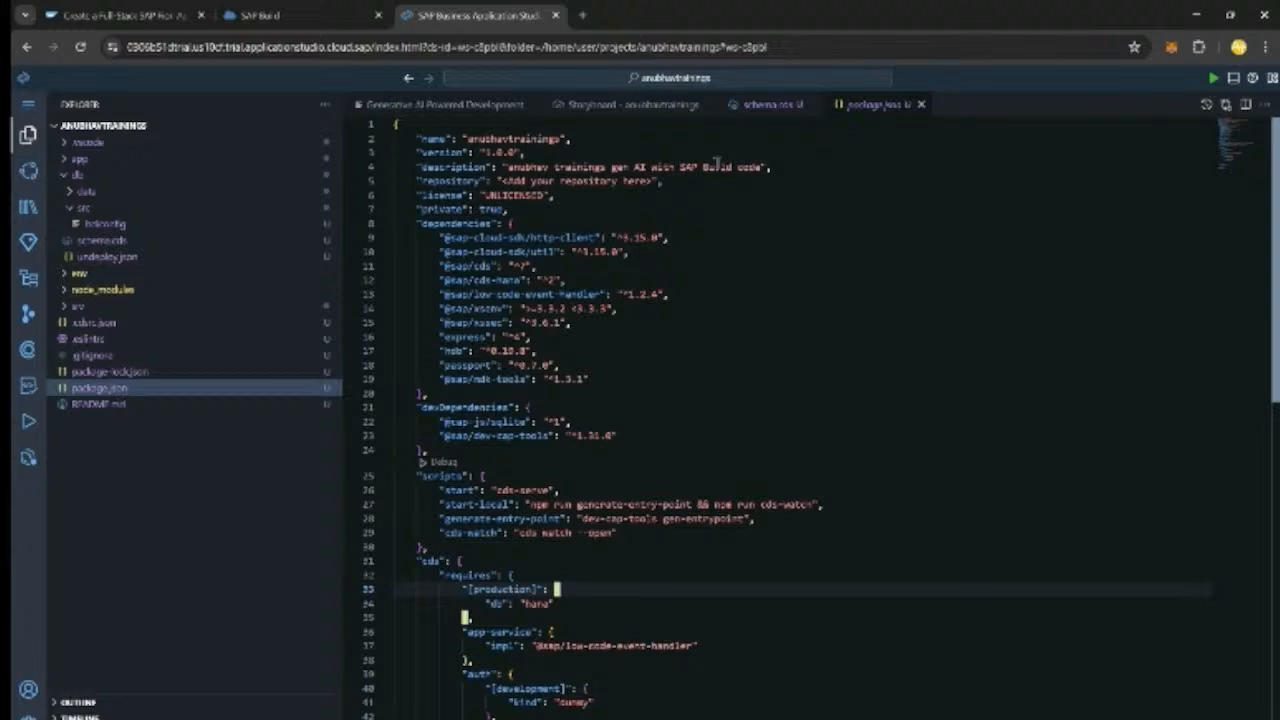
pyautogui.moveTo(770, 104)
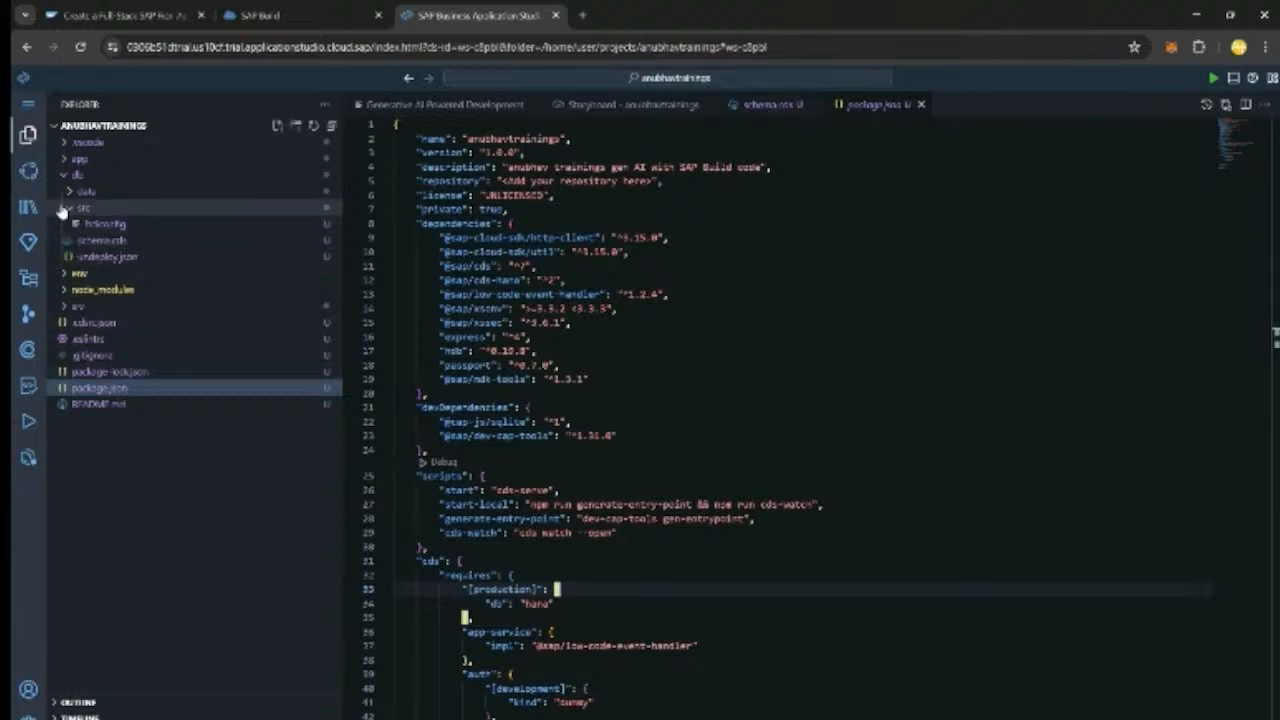
pyautogui.click(625, 104)
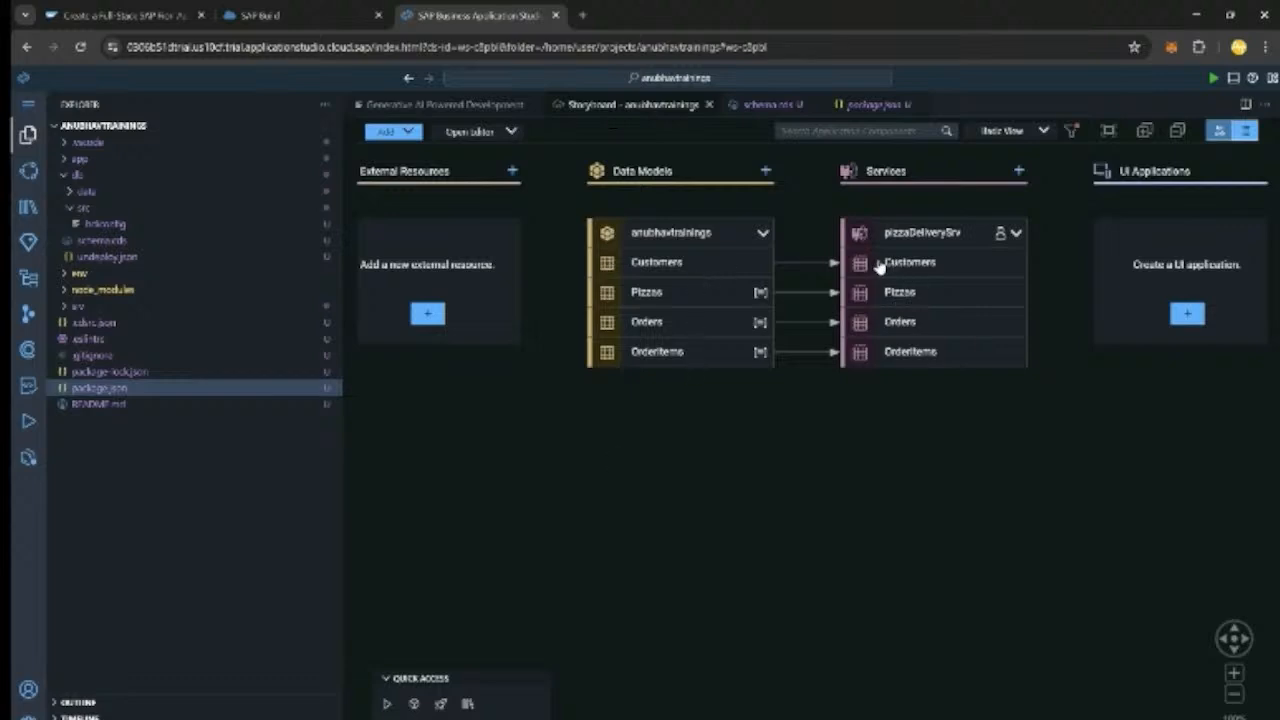
pyautogui.moveTo(905, 375)
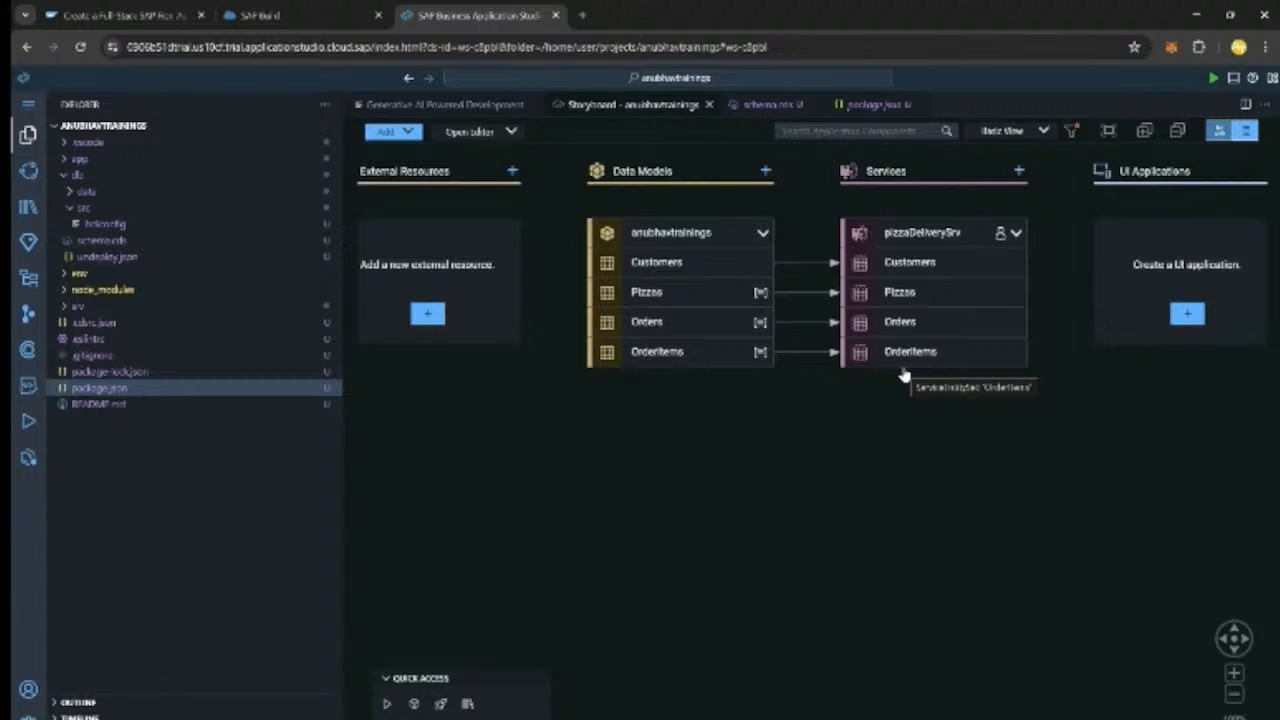
pyautogui.moveTo(903, 327)
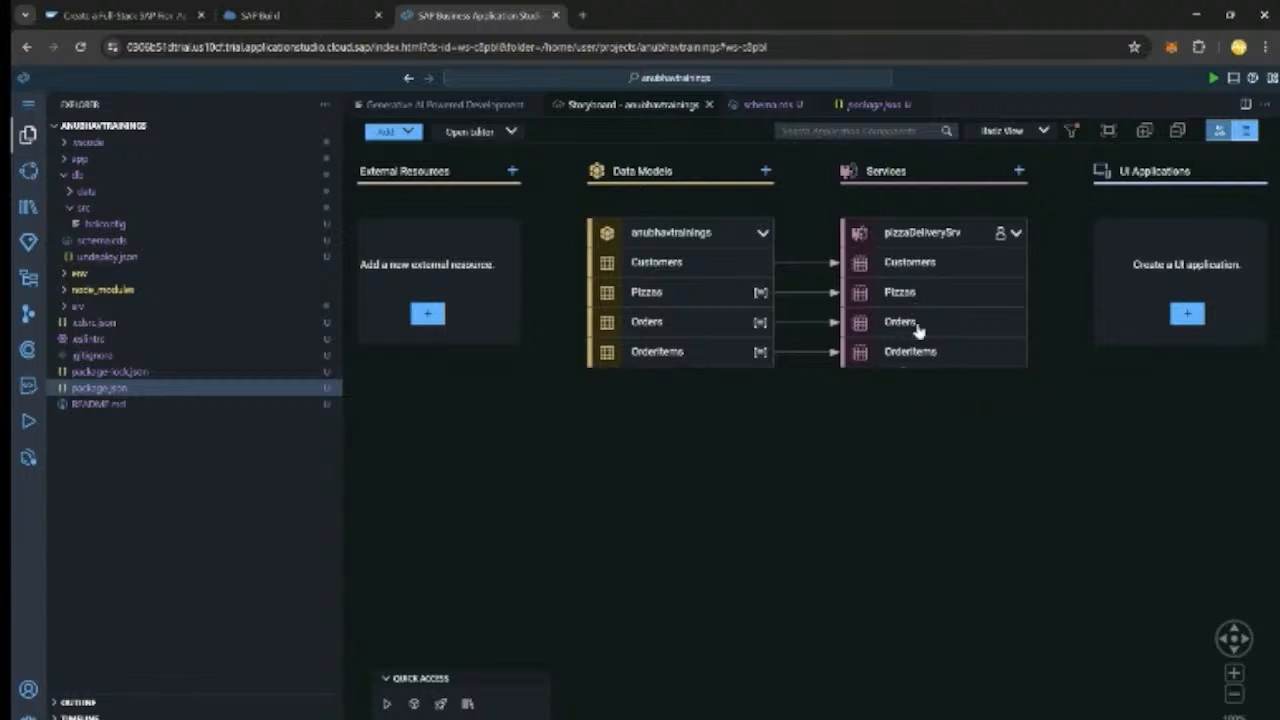
pyautogui.moveTo(910, 345)
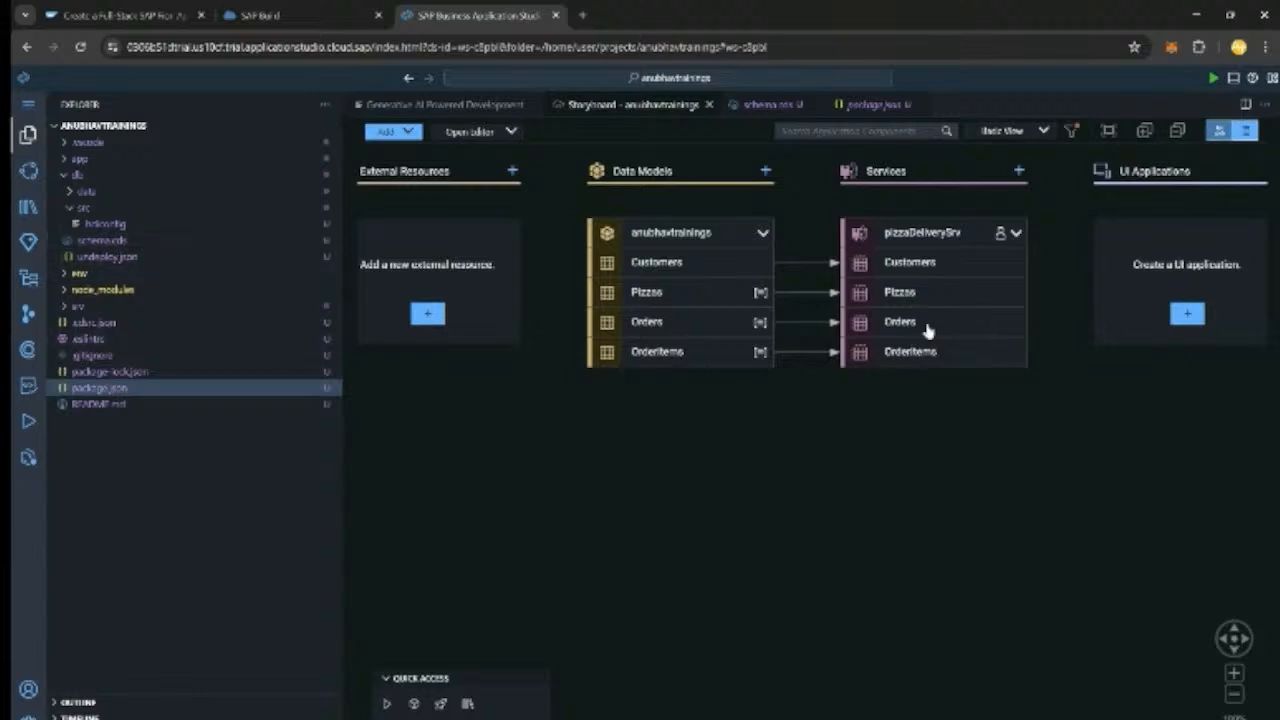
# - Collapse the db folder in the Explorer
pyautogui.click(76, 175)
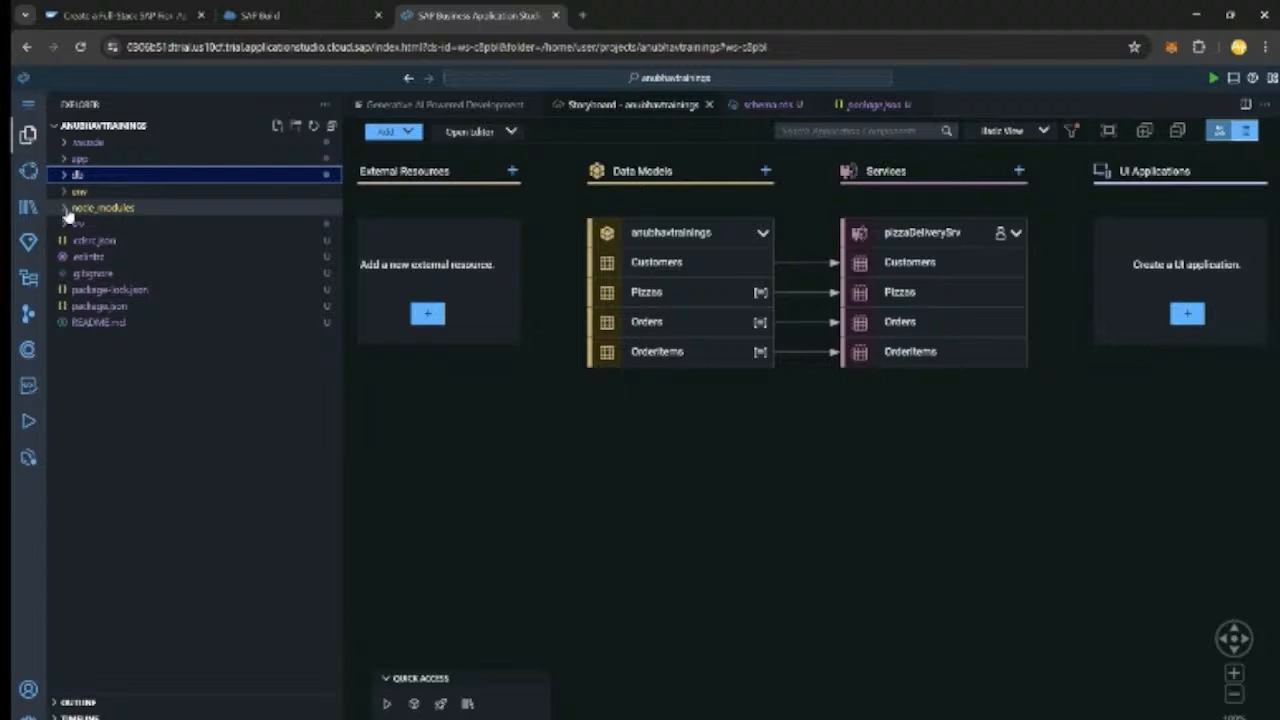
# - Open service.cds from the srv folder, then return to the Generative AI guide
pyautogui.click(77, 223)
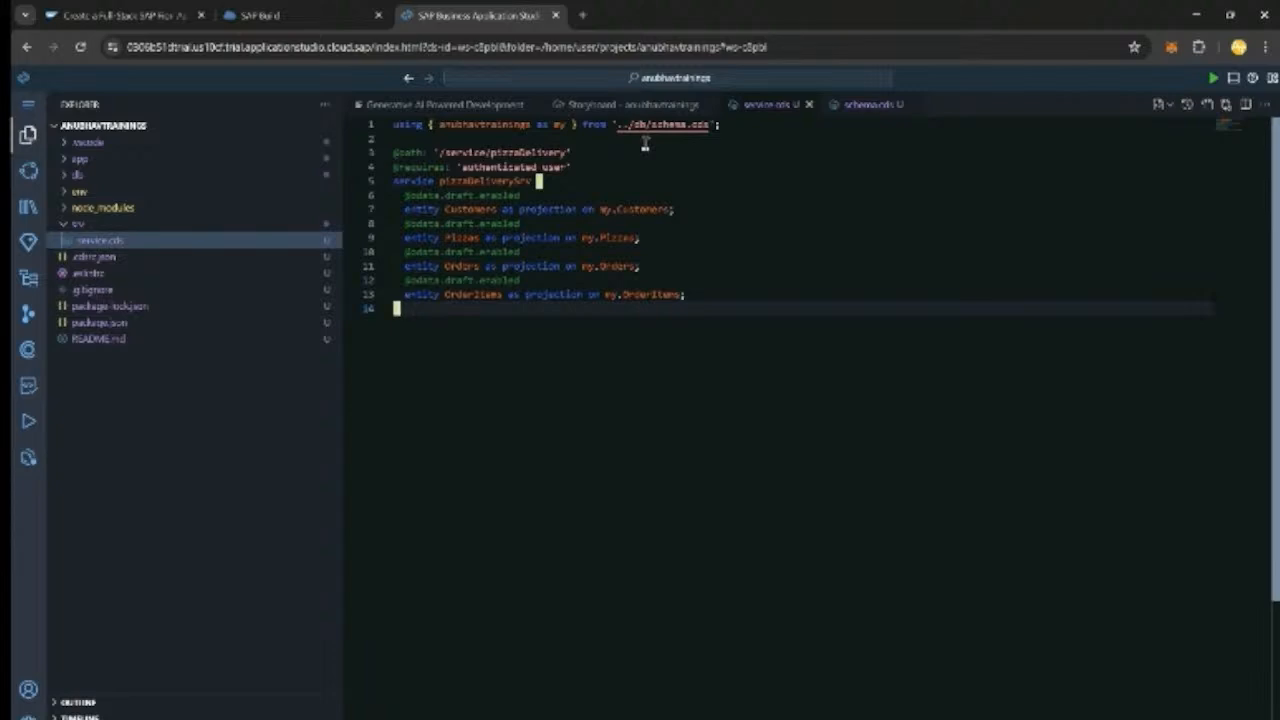
pyautogui.click(443, 104)
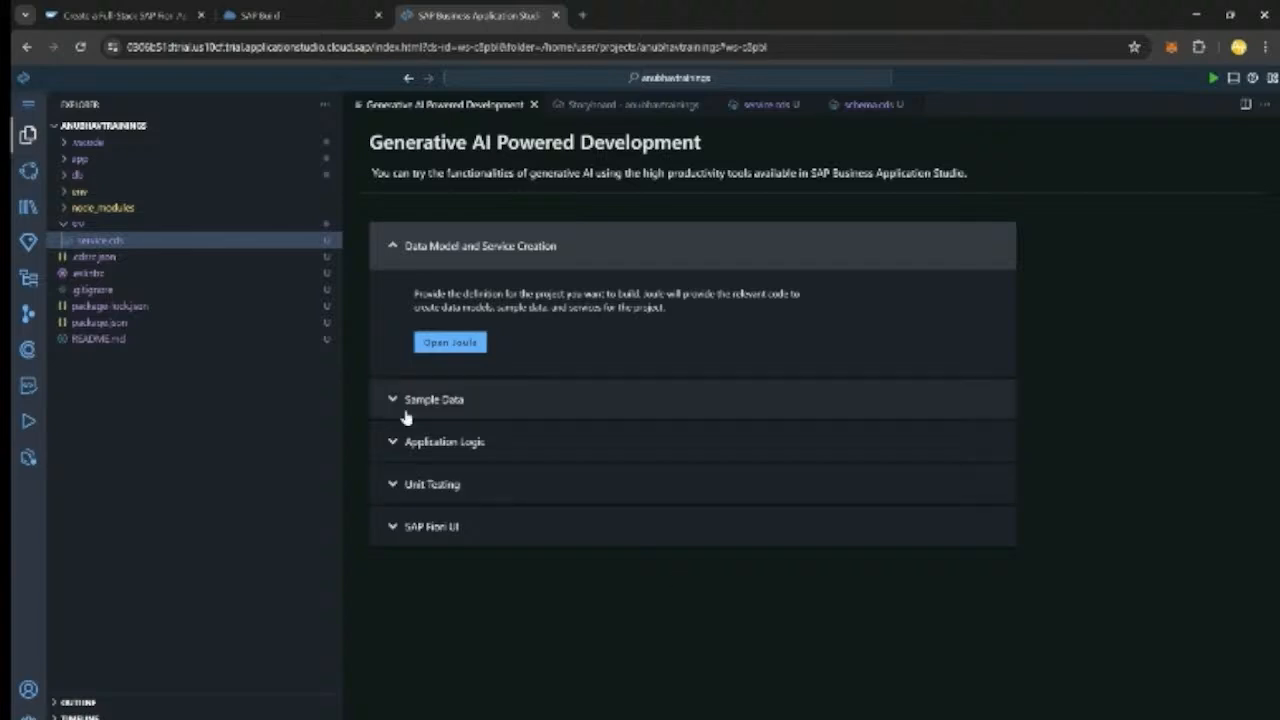
# - Send Joule the 'Generate sample data' prompt, then expand Edit Sample Data
pyautogui.click(433, 398)
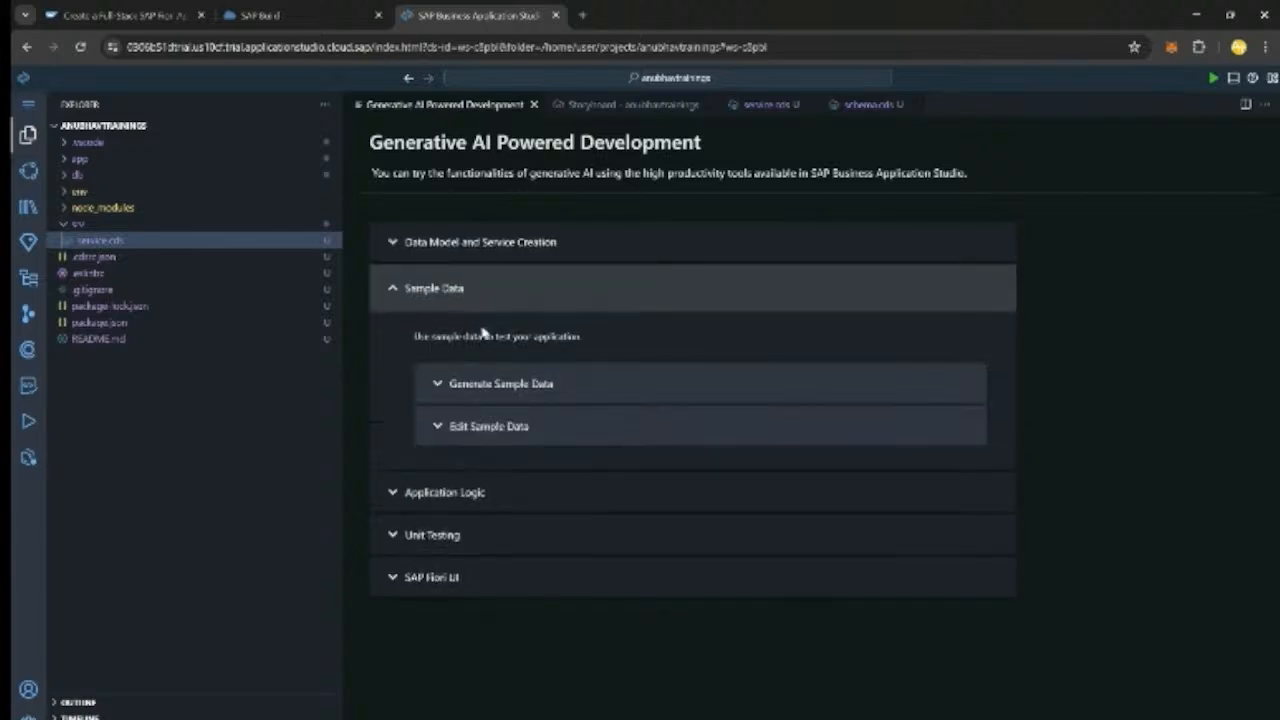
pyautogui.click(500, 383)
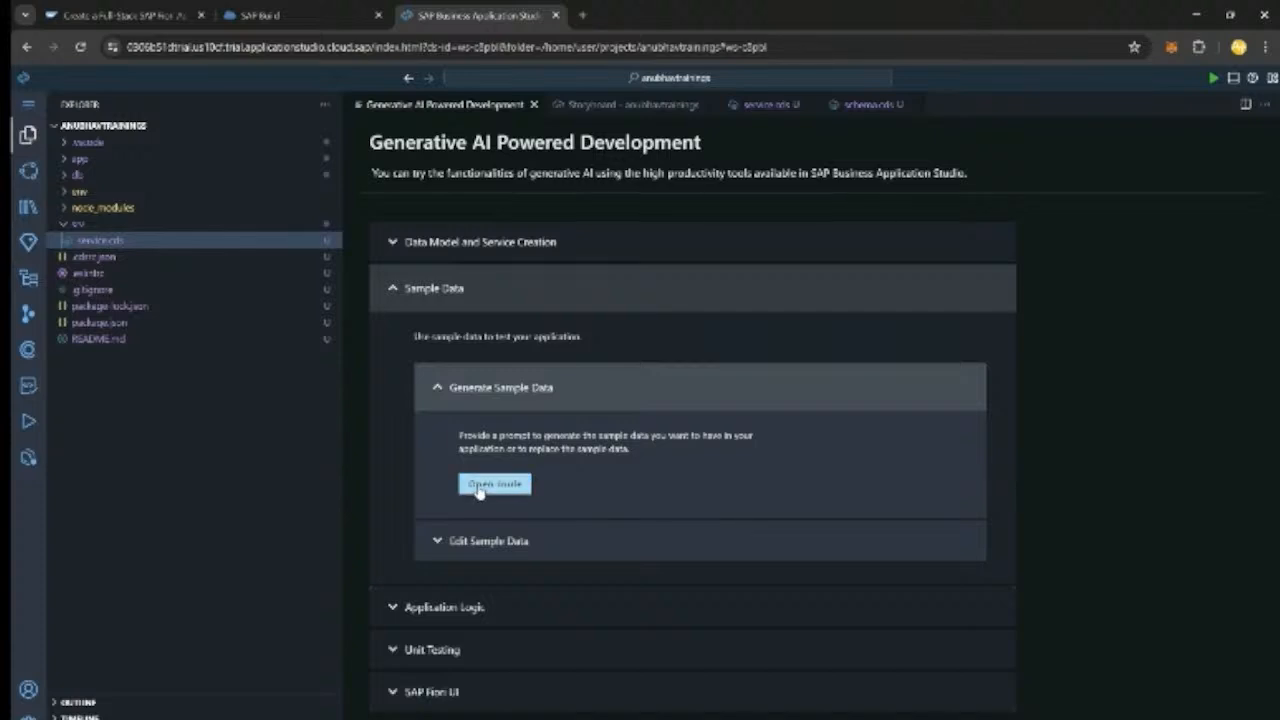
pyautogui.click(493, 484)
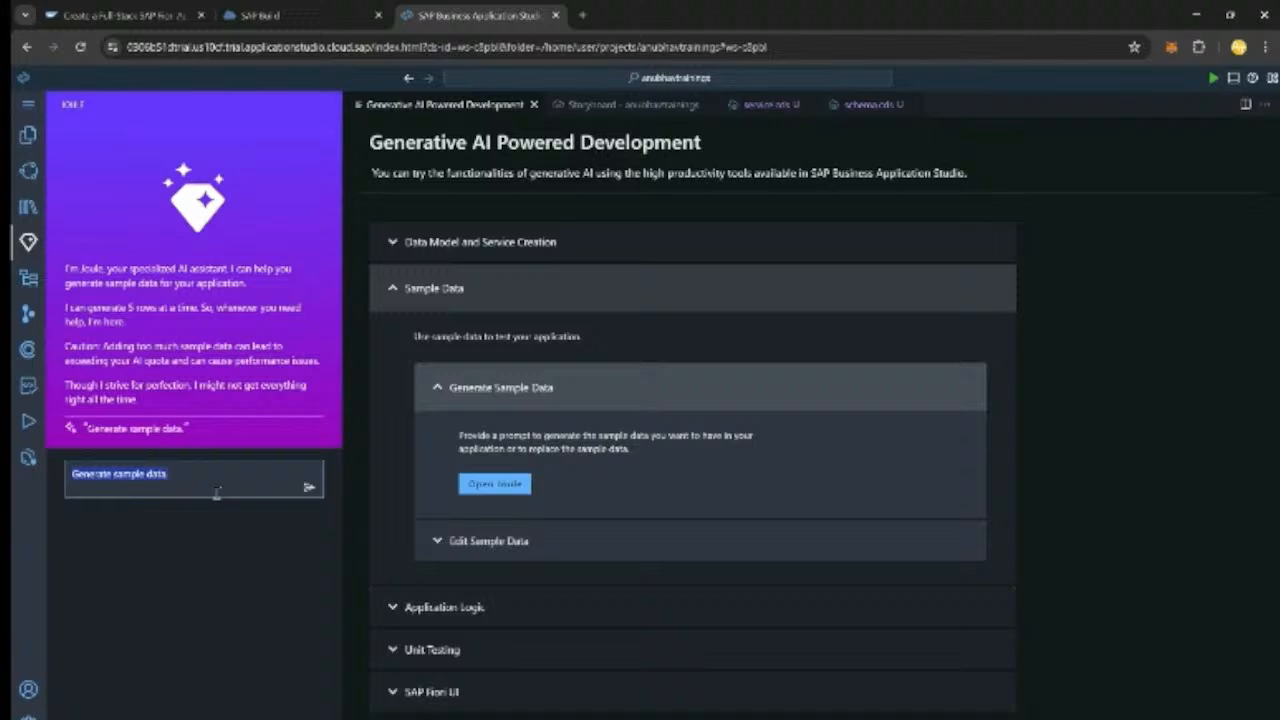
pyautogui.click(310, 485)
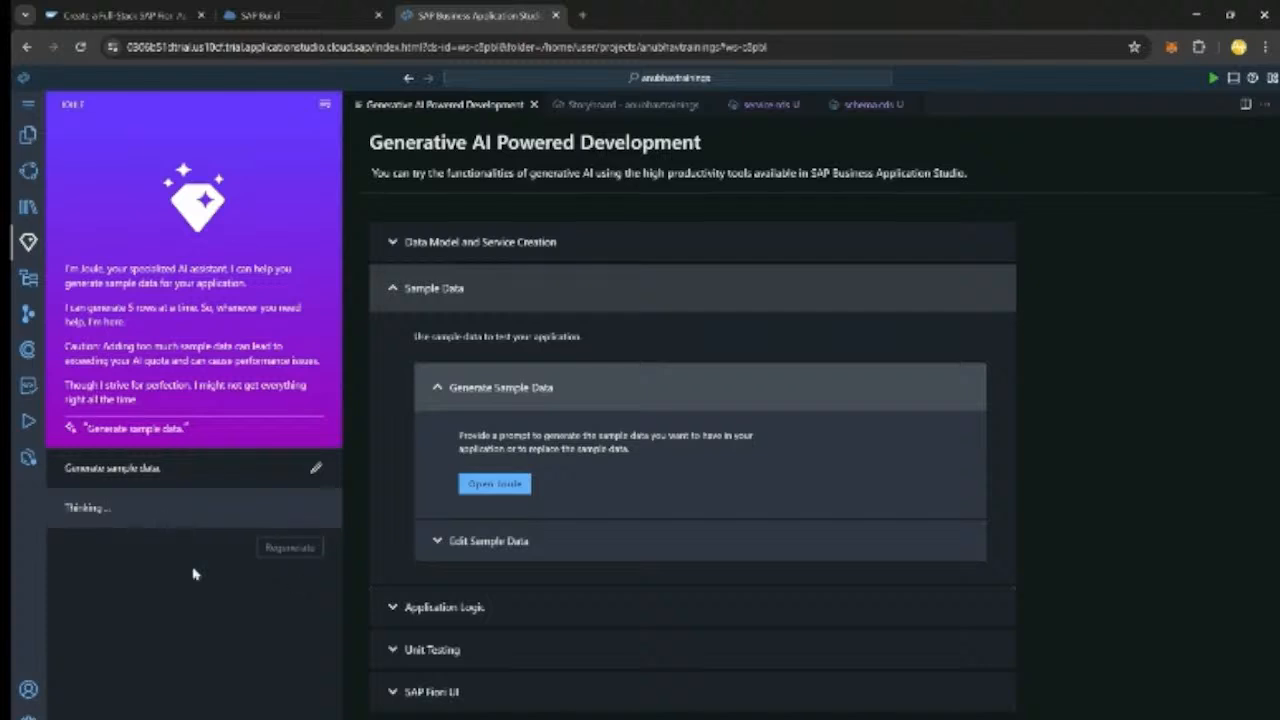
pyautogui.click(500, 387)
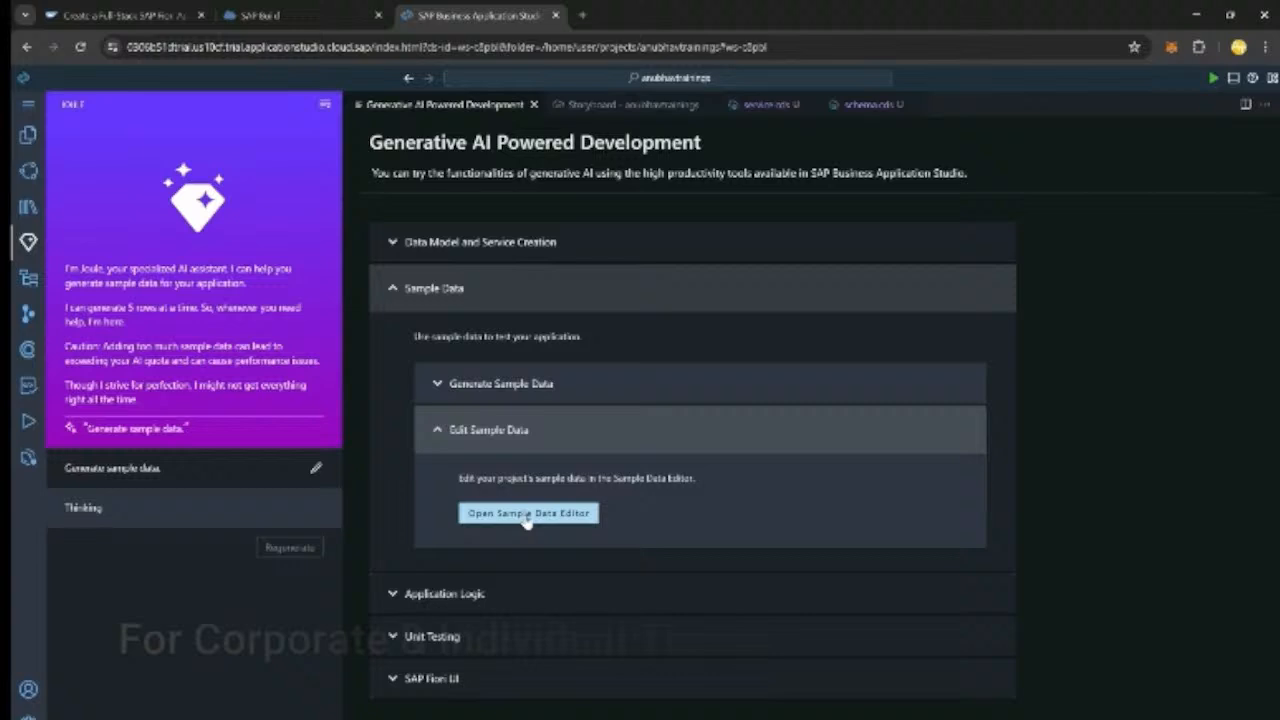
# - Open the Sample Data Editor on Customers and accept Joule's generated CSV sample data
pyautogui.click(528, 513)
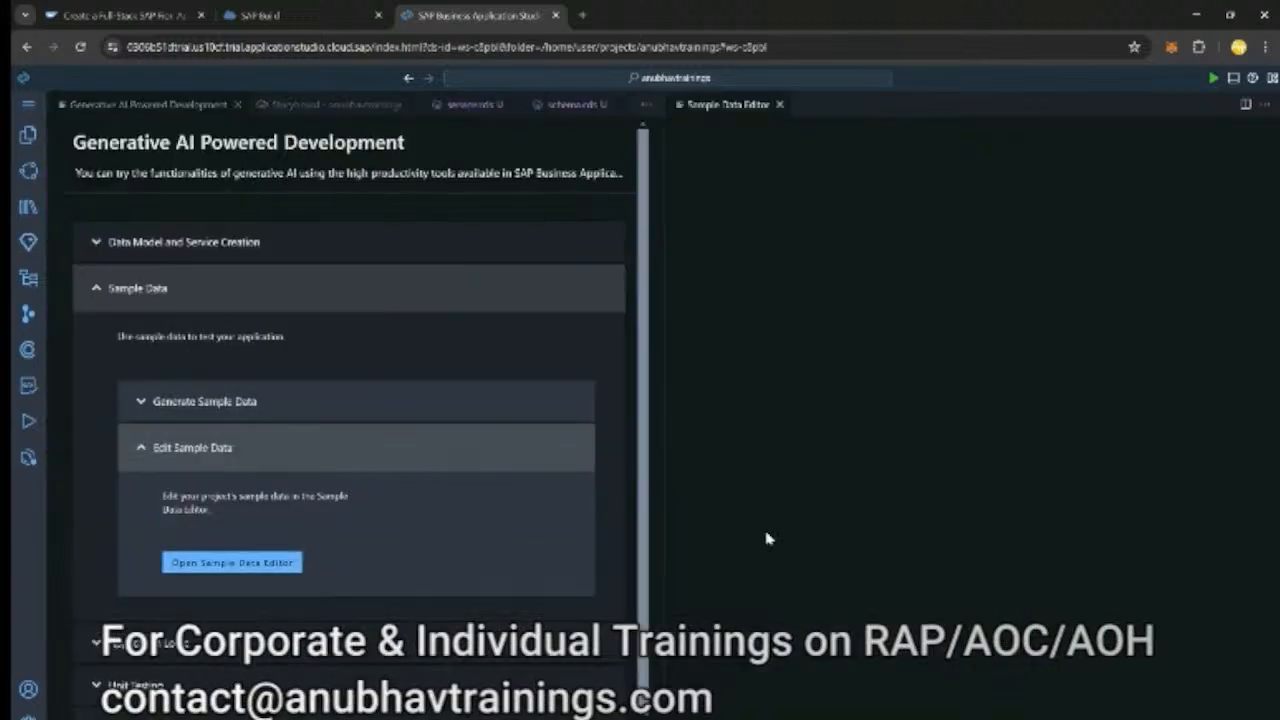
pyautogui.moveTo(728, 345)
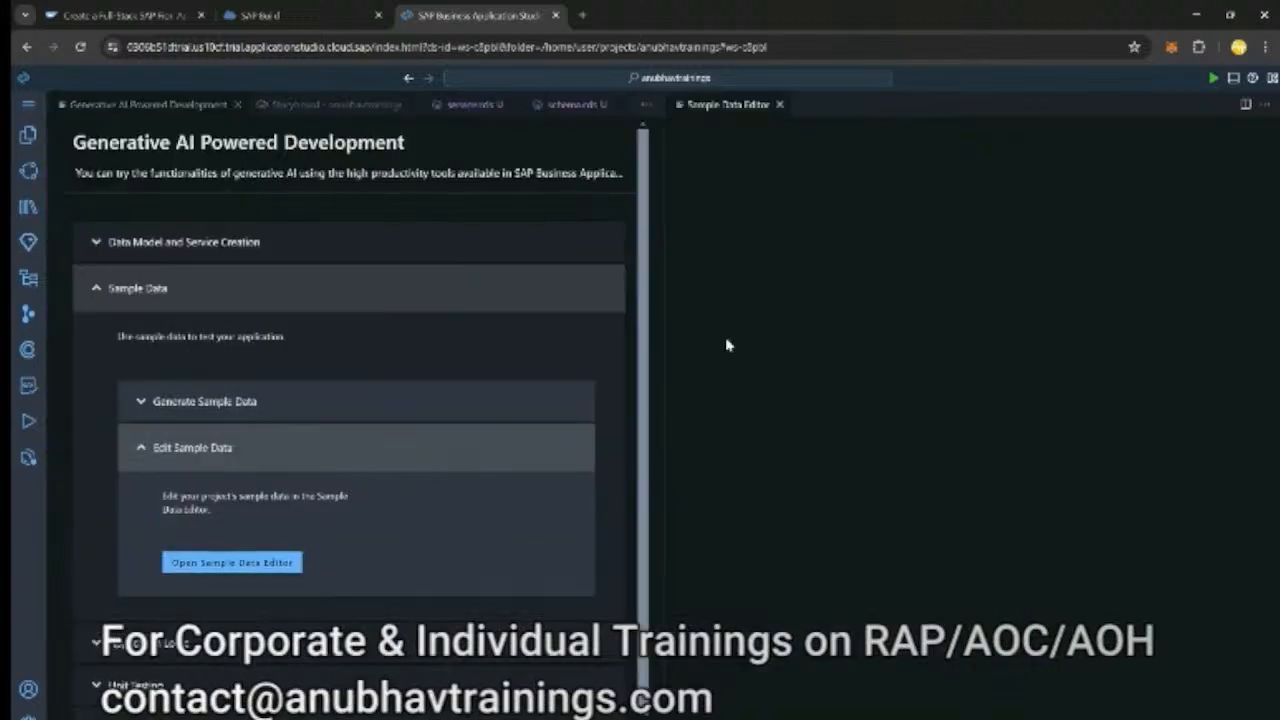
pyautogui.click(231, 562)
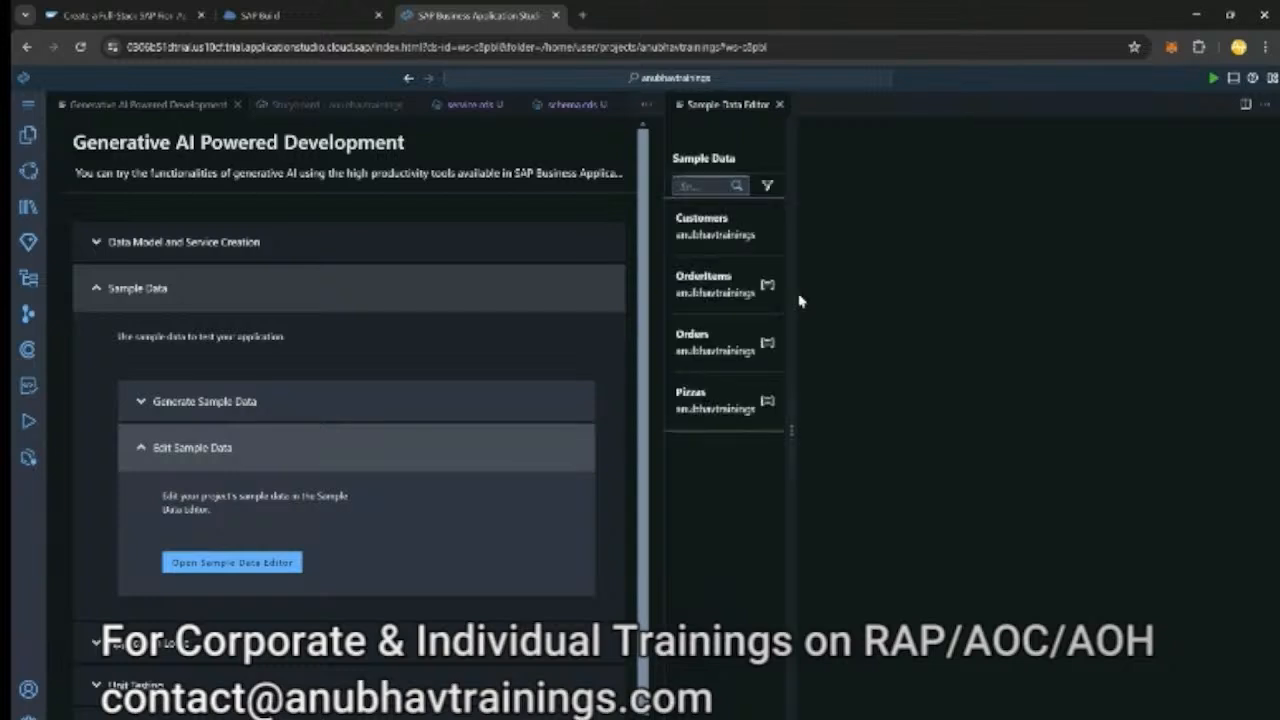
pyautogui.click(703, 225)
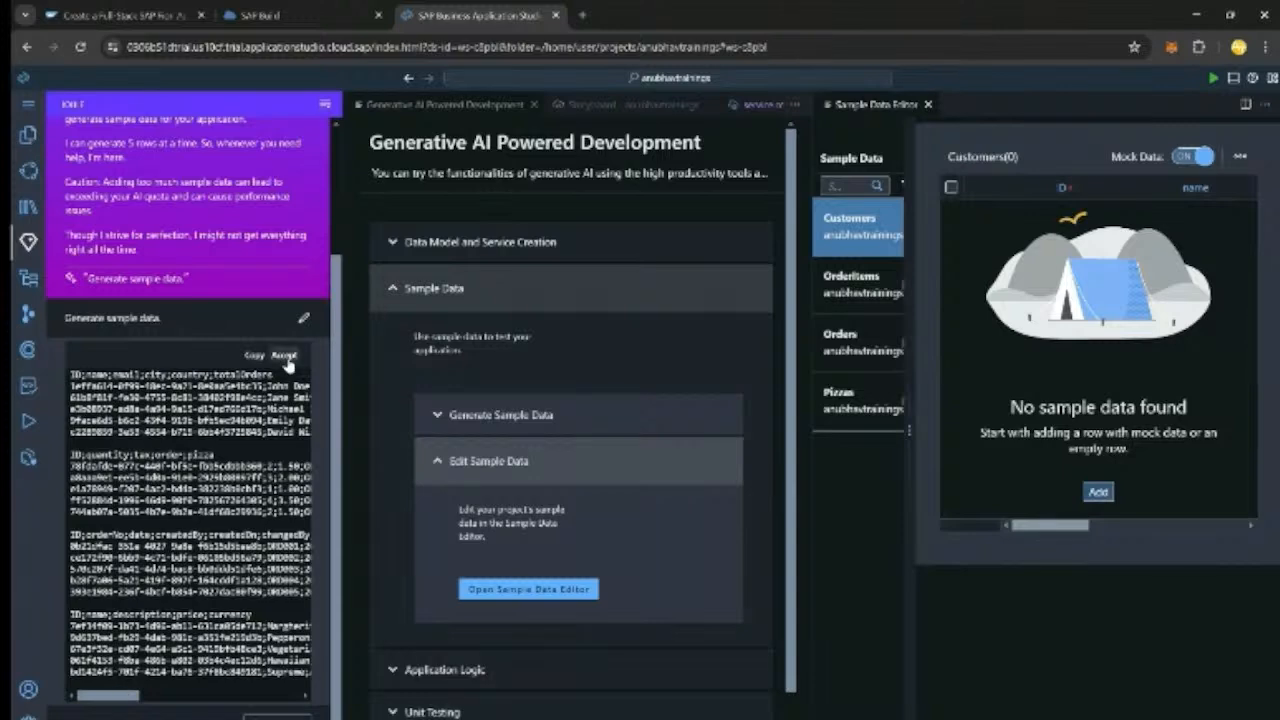
pyautogui.click(285, 356)
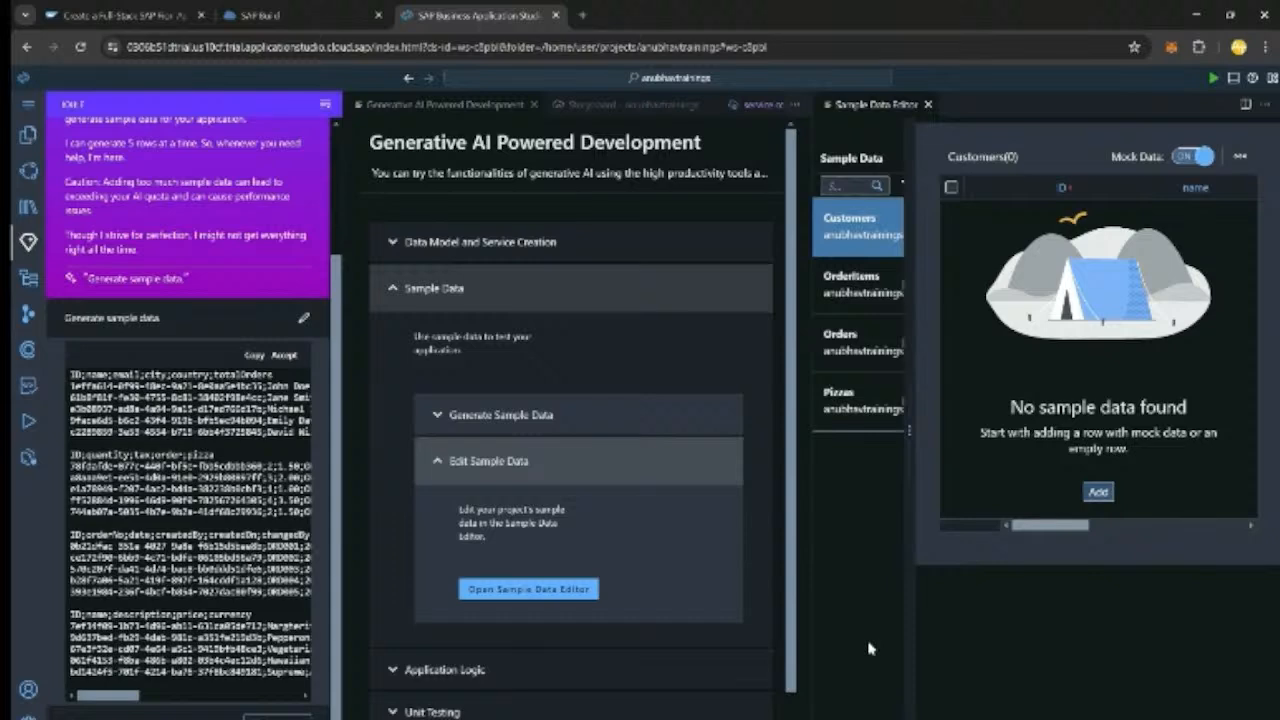
pyautogui.moveTo(849, 630)
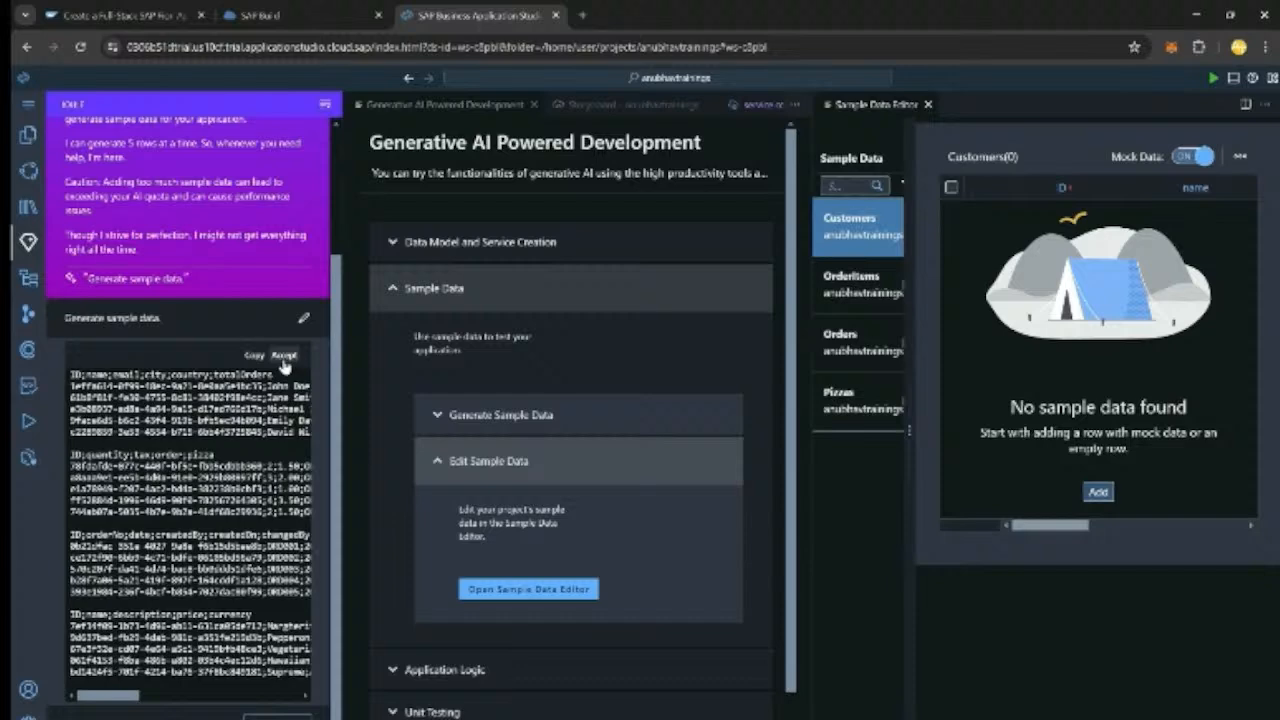
pyautogui.click(285, 356)
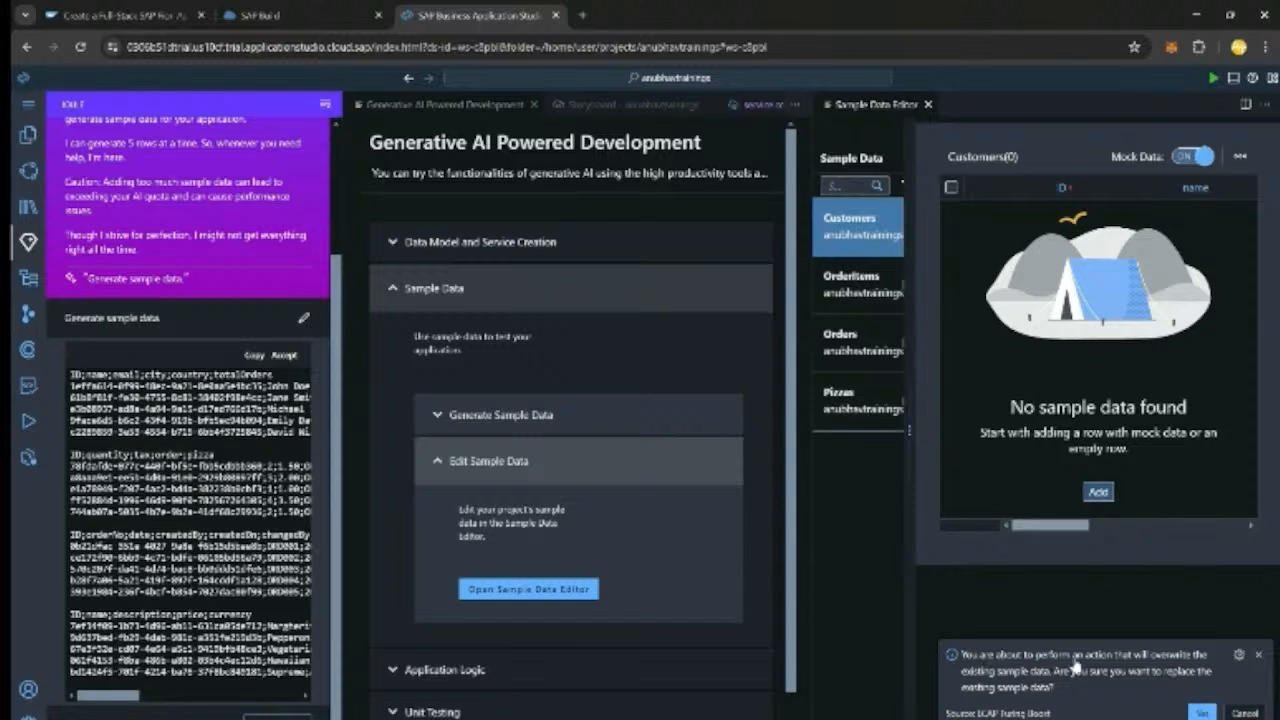
pyautogui.moveTo(1045, 676)
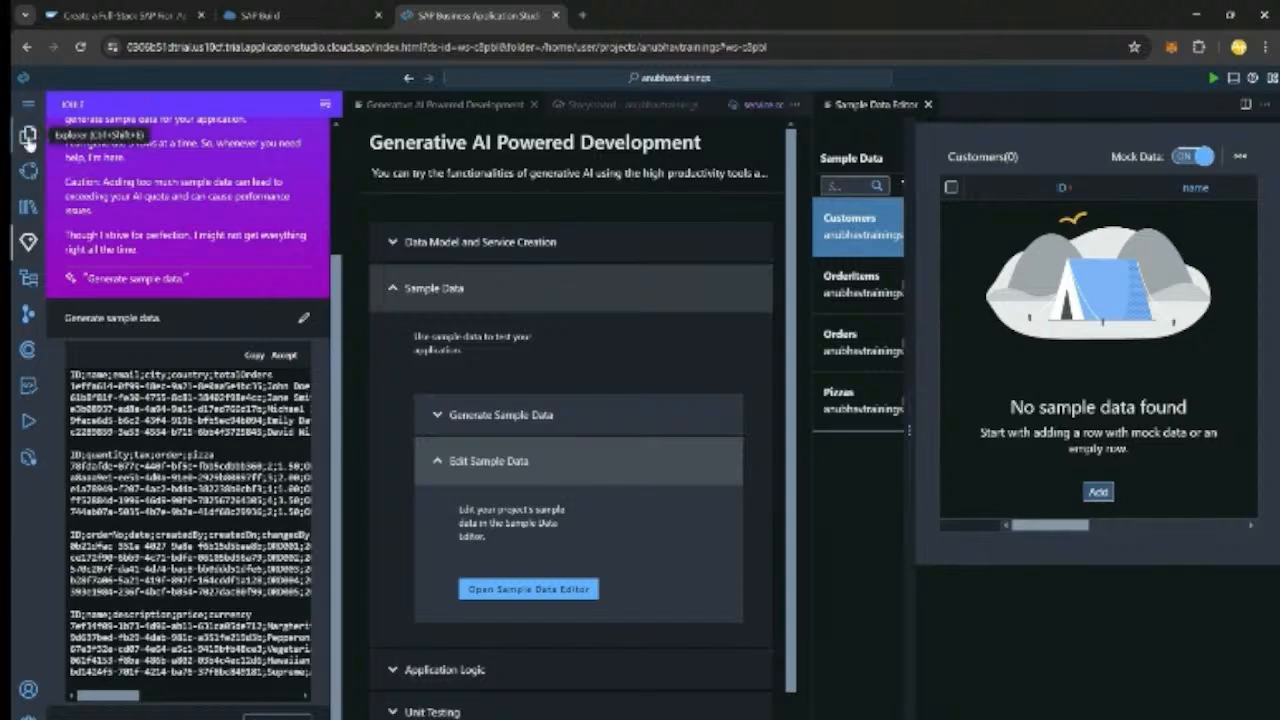
# - Toggle the Explorer sidebar open and closed to widen the Sample Data Editor
pyautogui.click(28, 132)
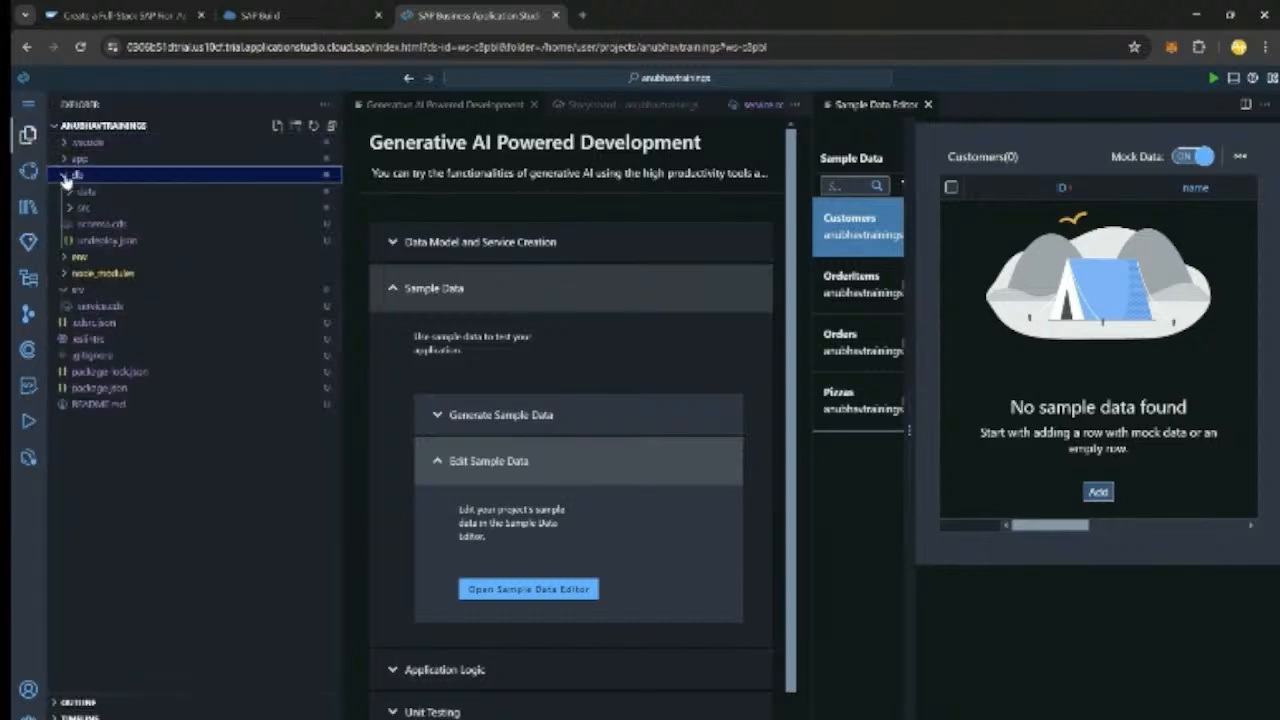
pyautogui.click(70, 175)
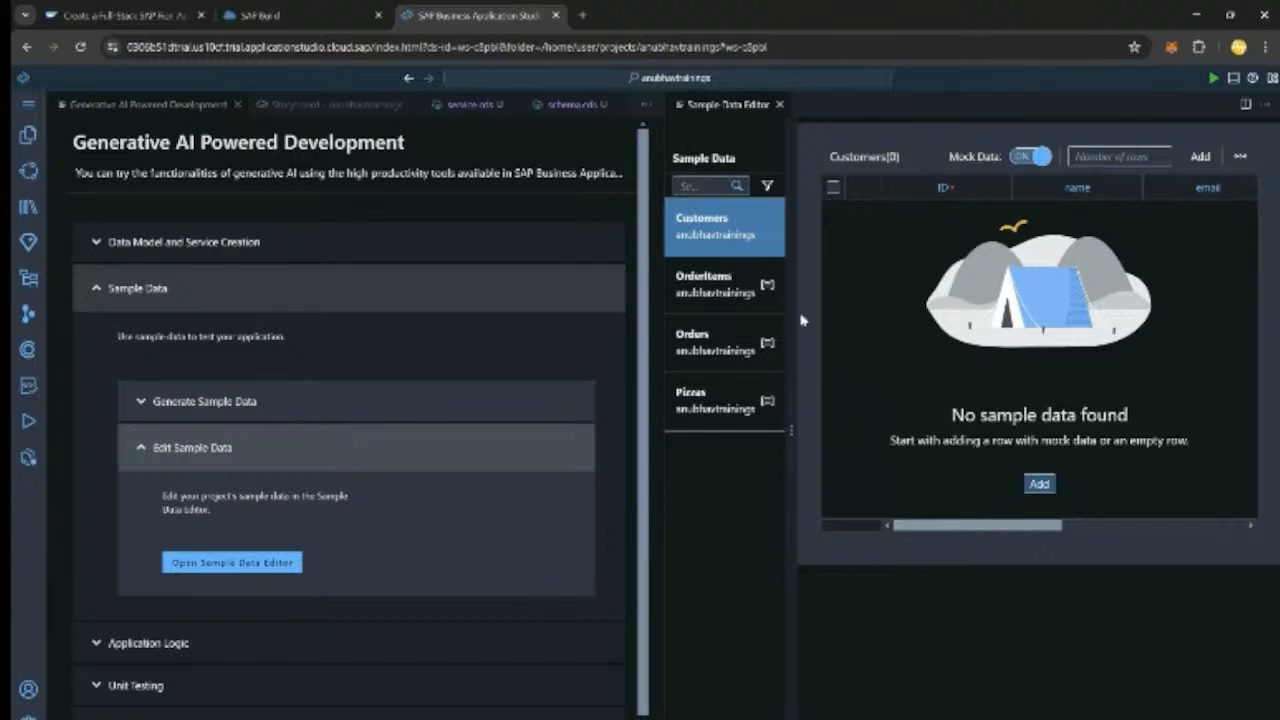
# - Review the OrderItems, Customers and Orders sample rows, then begin editing Joule's sample-data prompt
pyautogui.click(710, 283)
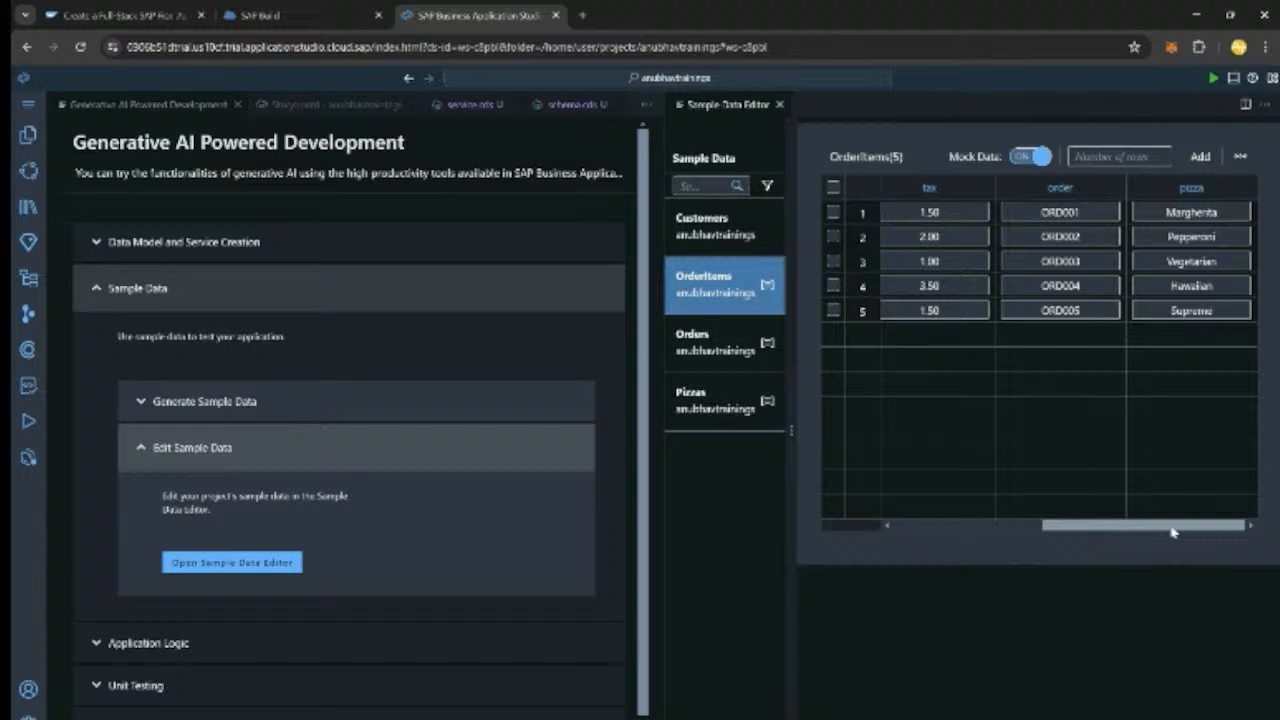
pyautogui.click(724, 227)
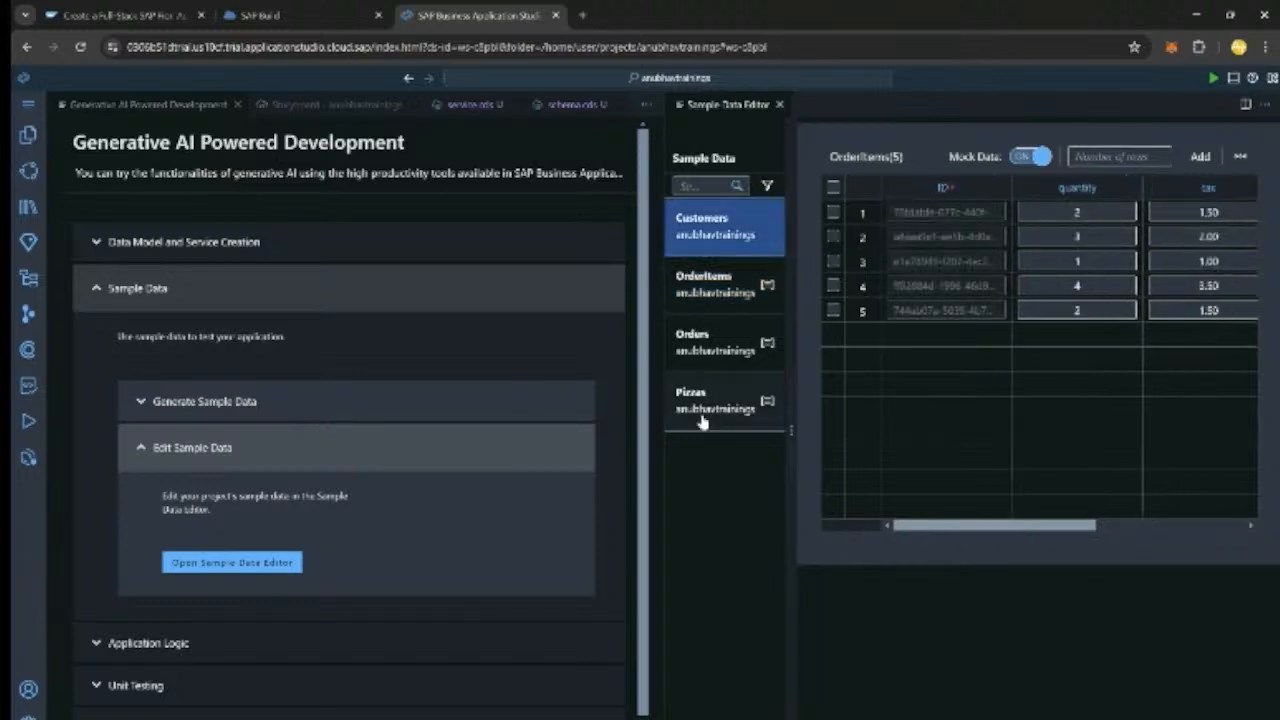
pyautogui.click(707, 340)
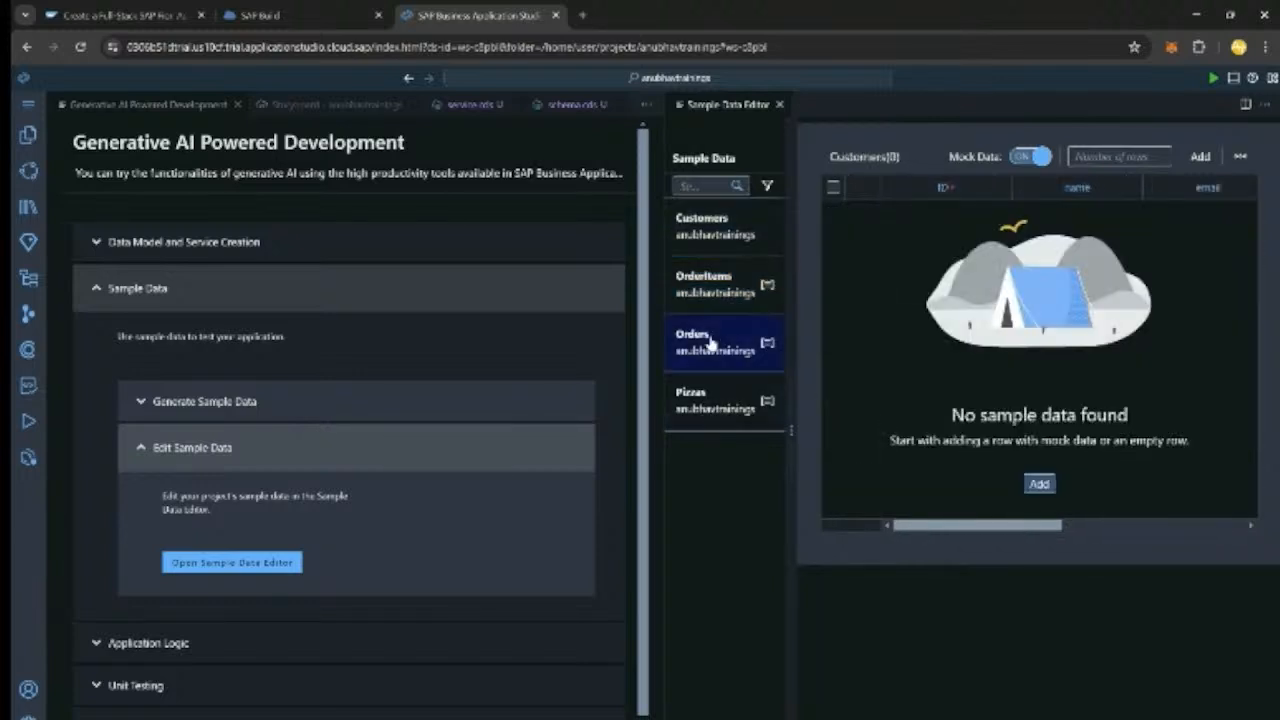
pyautogui.click(724, 224)
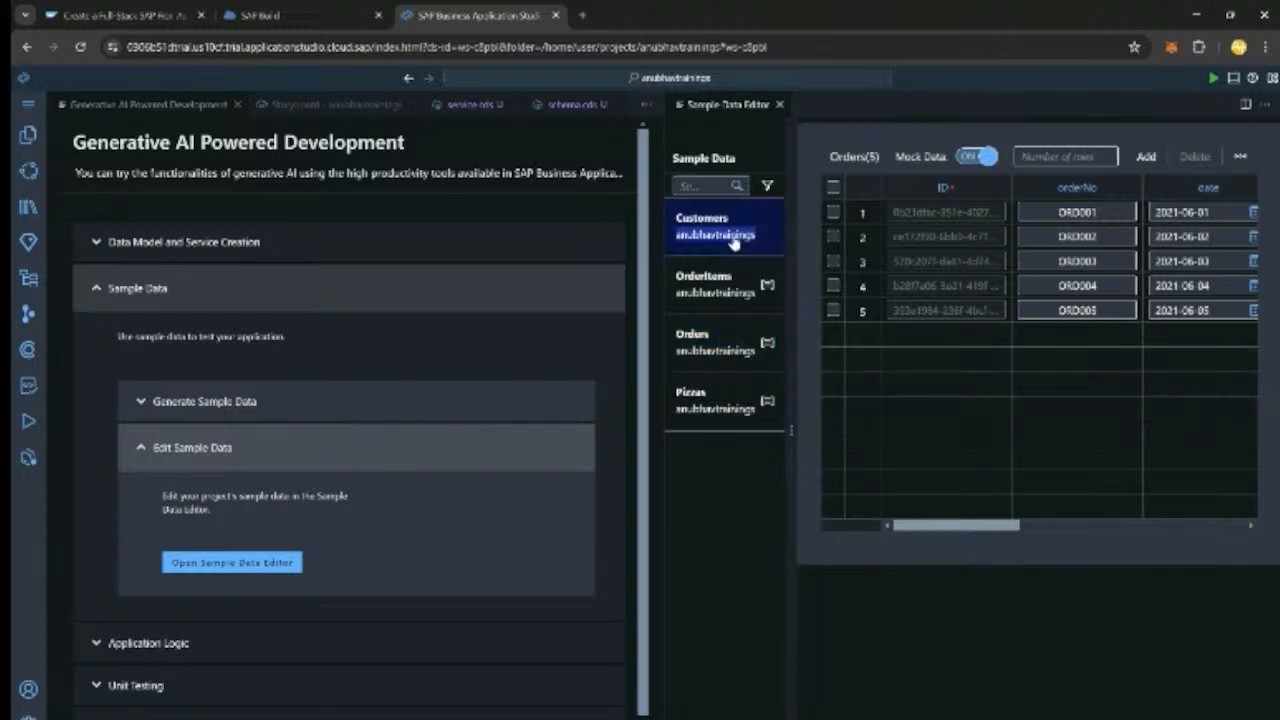
pyautogui.click(724, 283)
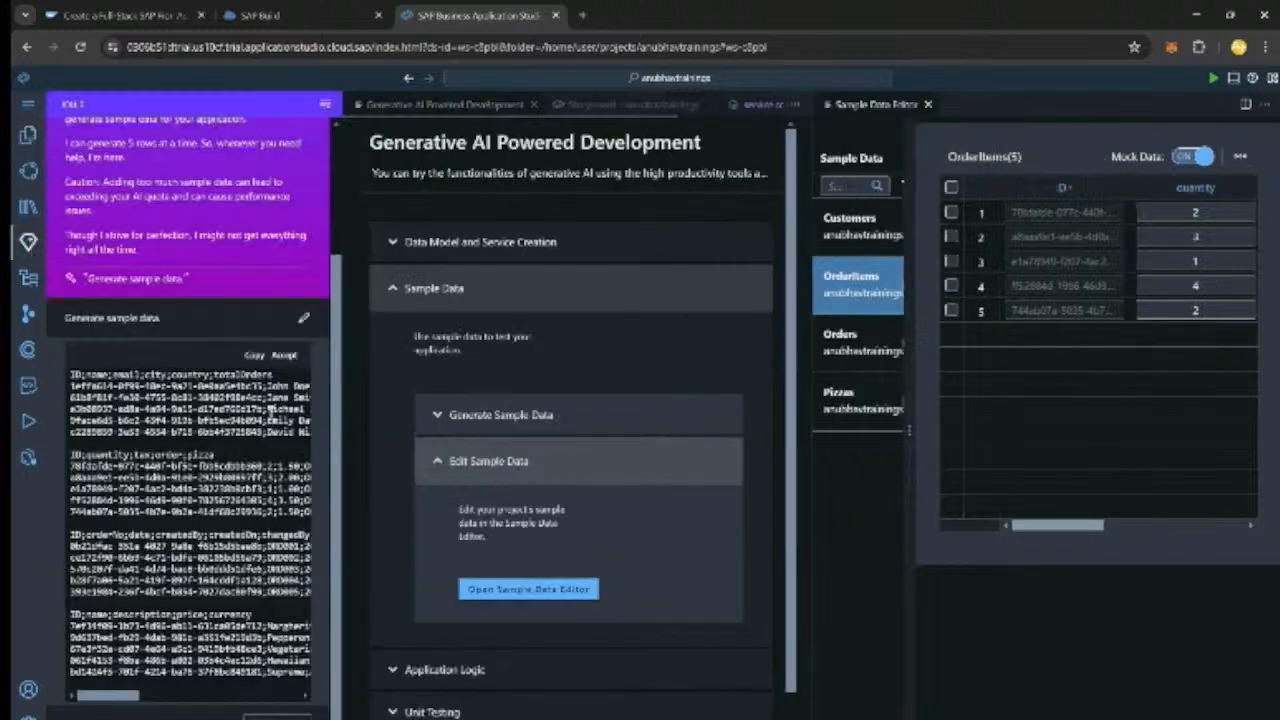
pyautogui.moveTo(233, 343)
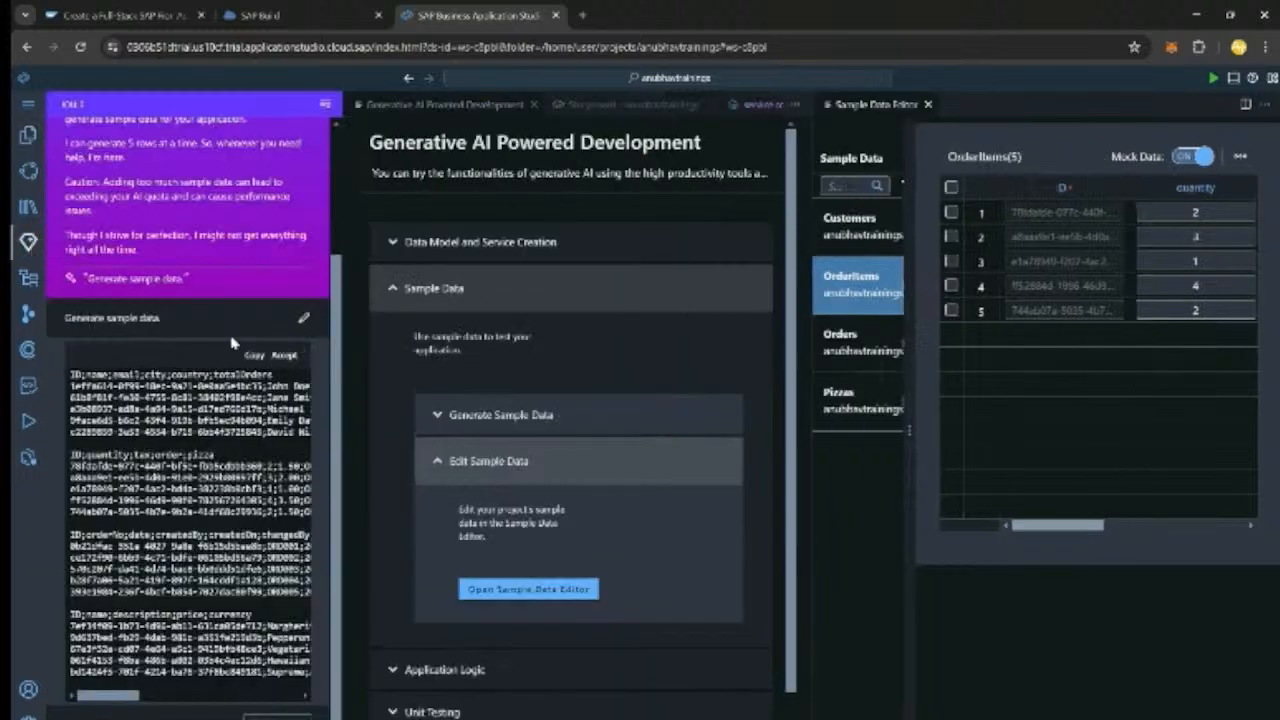
pyautogui.click(304, 317)
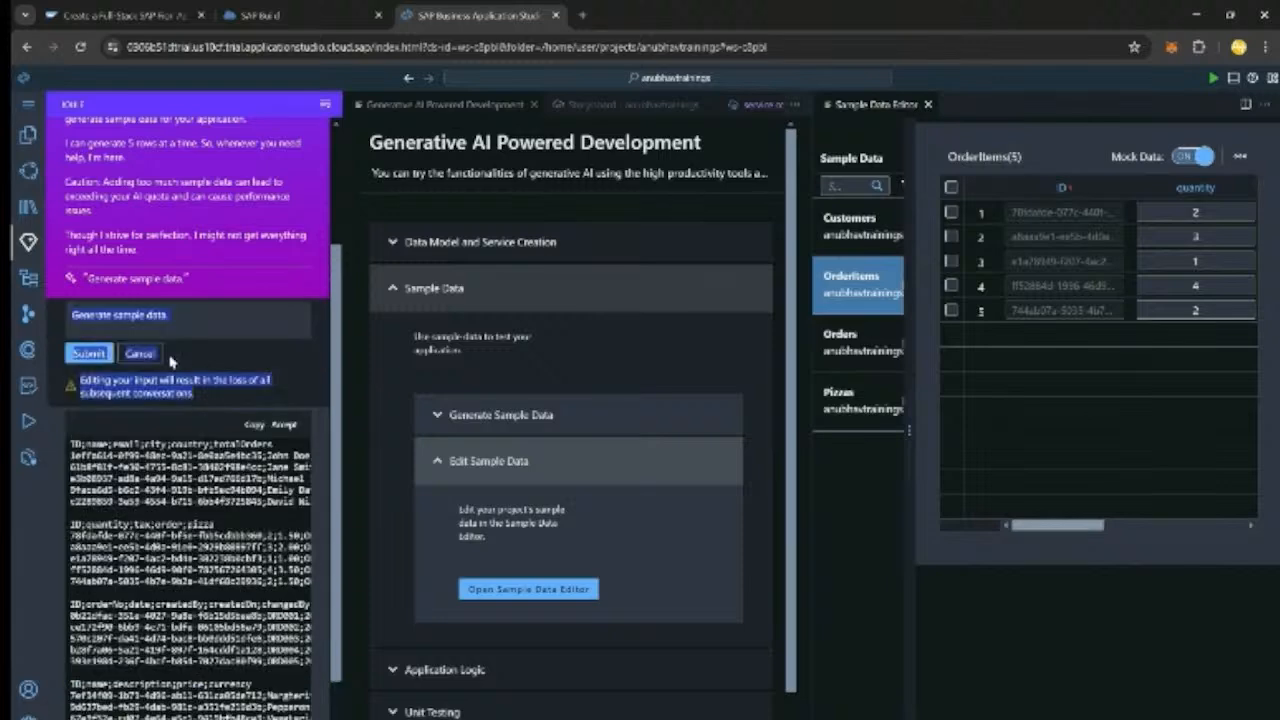
# - Submit the refined sample-data prompt copied from Notepad to Joule
pyautogui.click(88, 352)
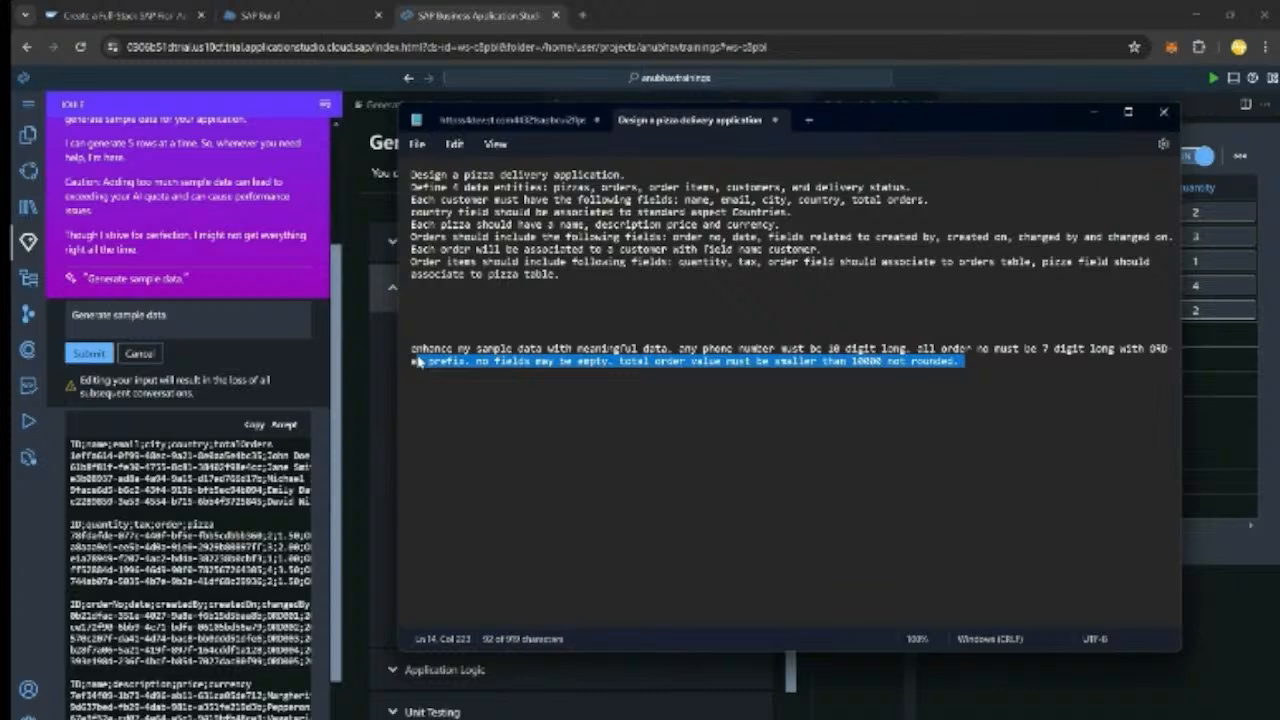
pyautogui.click(1164, 111)
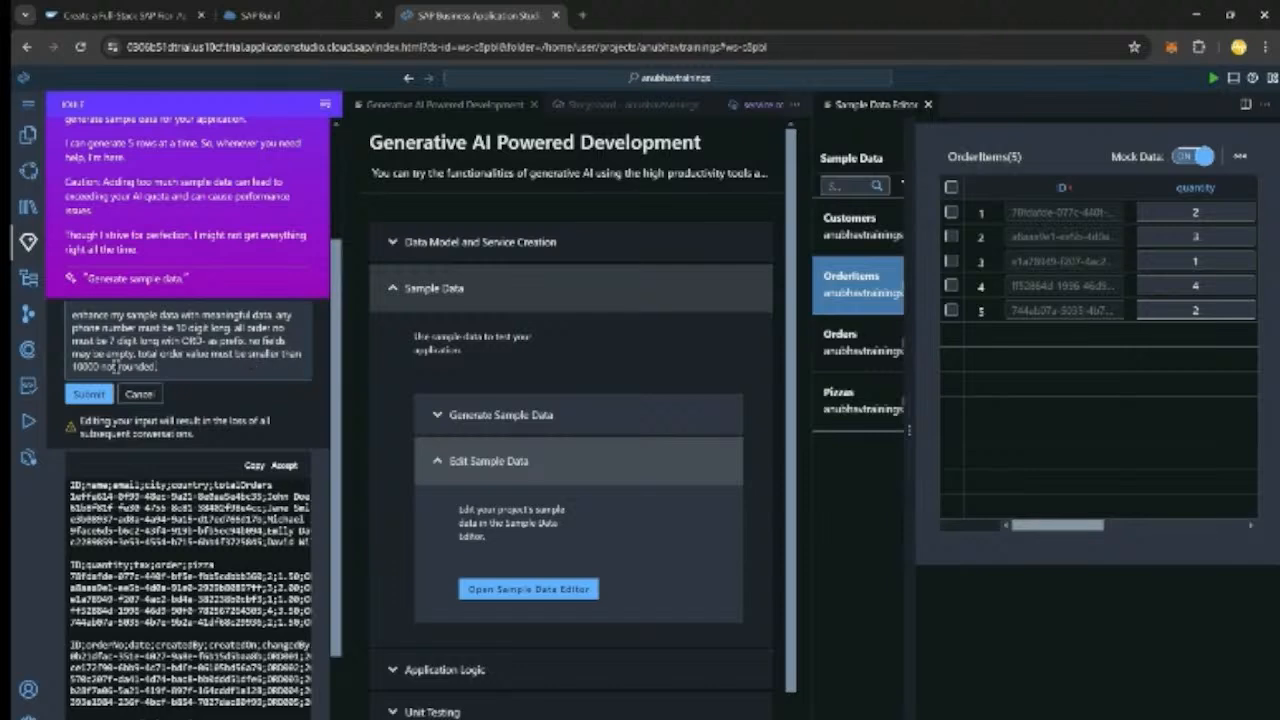
pyautogui.click(89, 393)
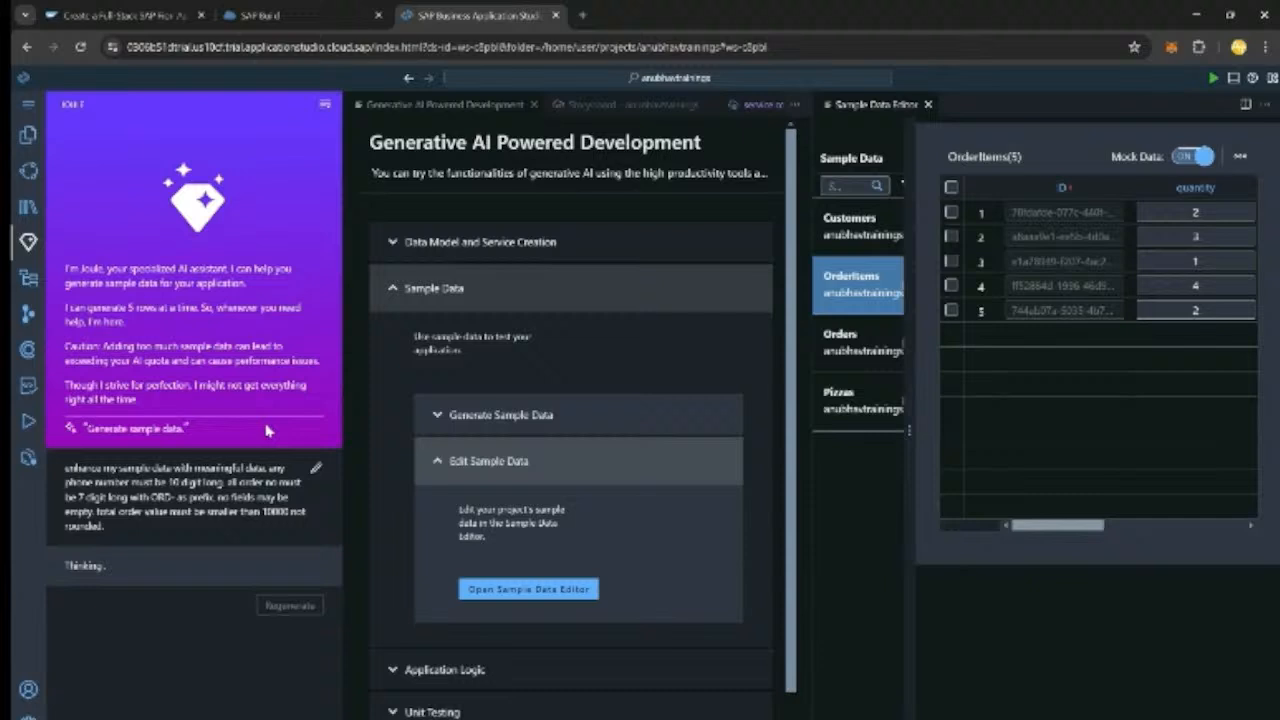
pyautogui.moveTo(277, 570)
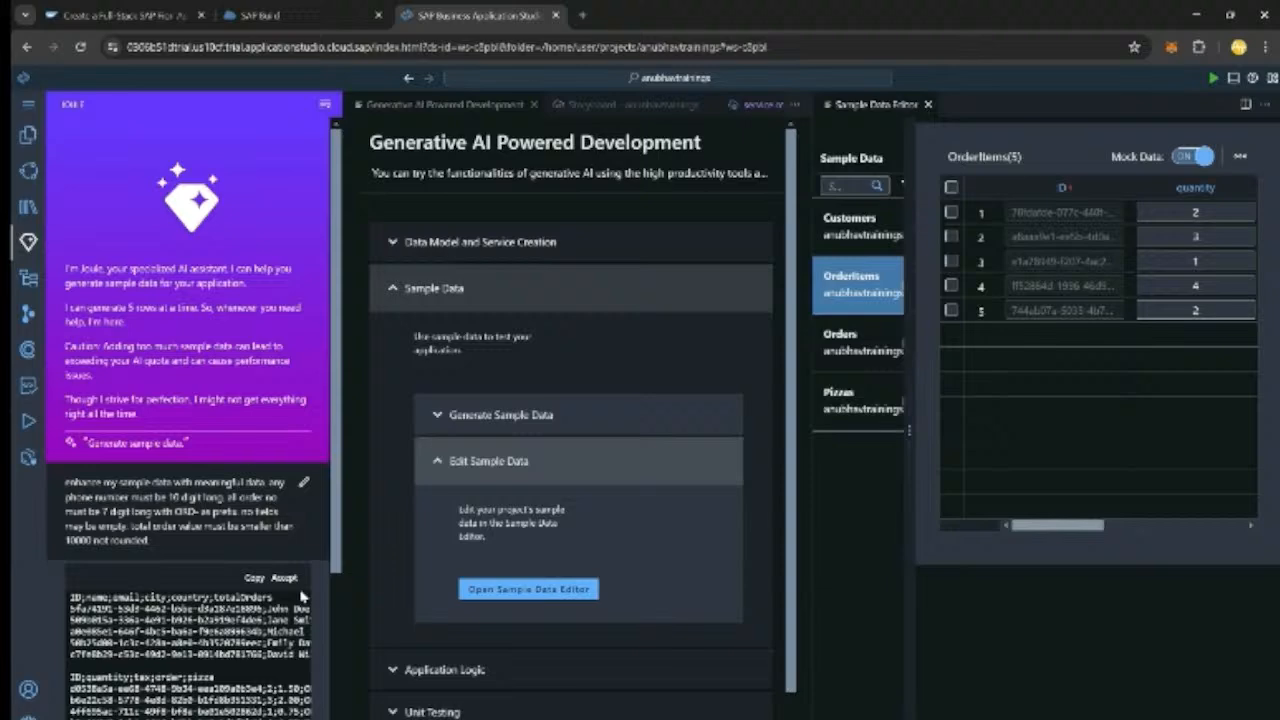
# - Revise the prompt to also request Customers test data and resubmit it
pyautogui.scroll(-3)
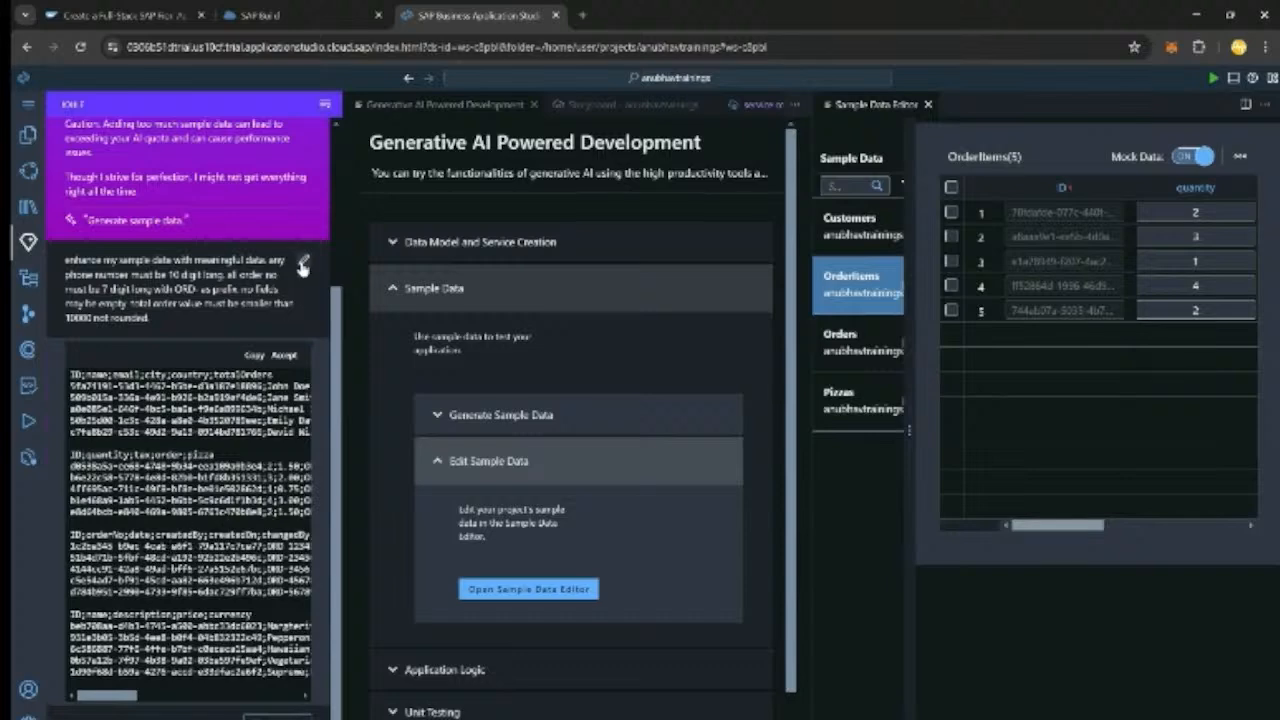
pyautogui.click(302, 264)
pyautogui.write(' also include test data for customer table.')
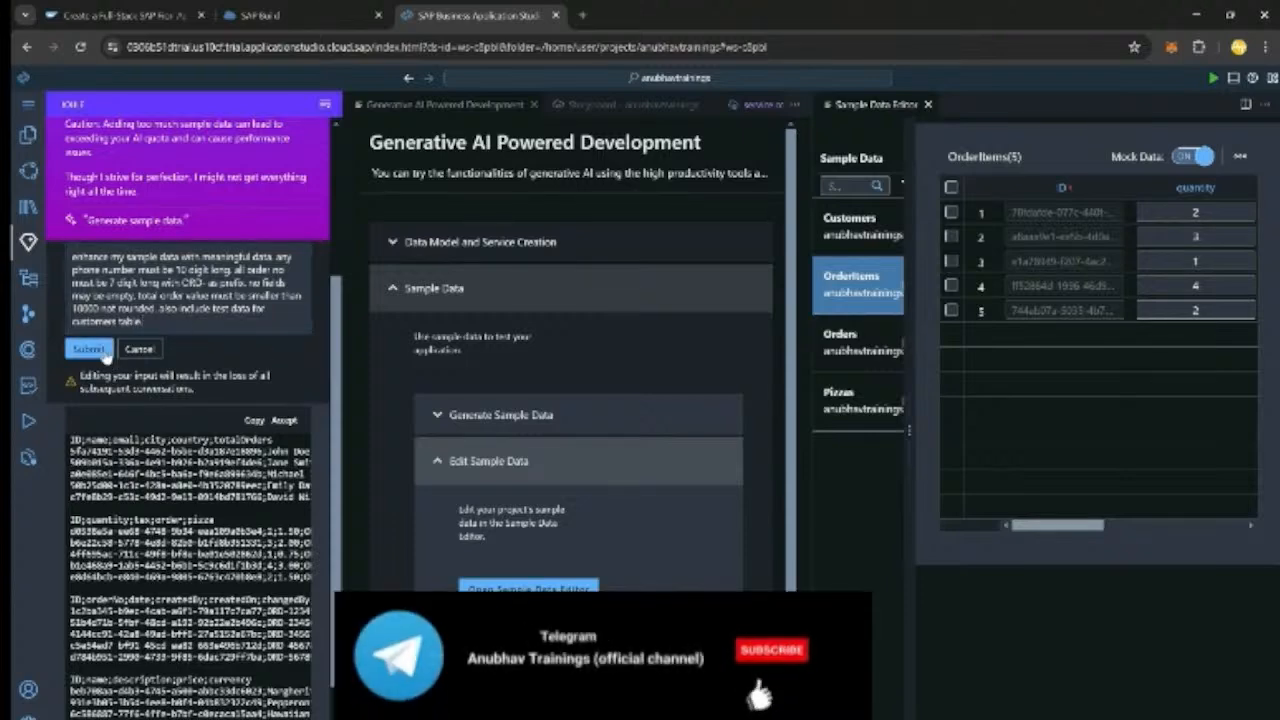
pyautogui.click(89, 349)
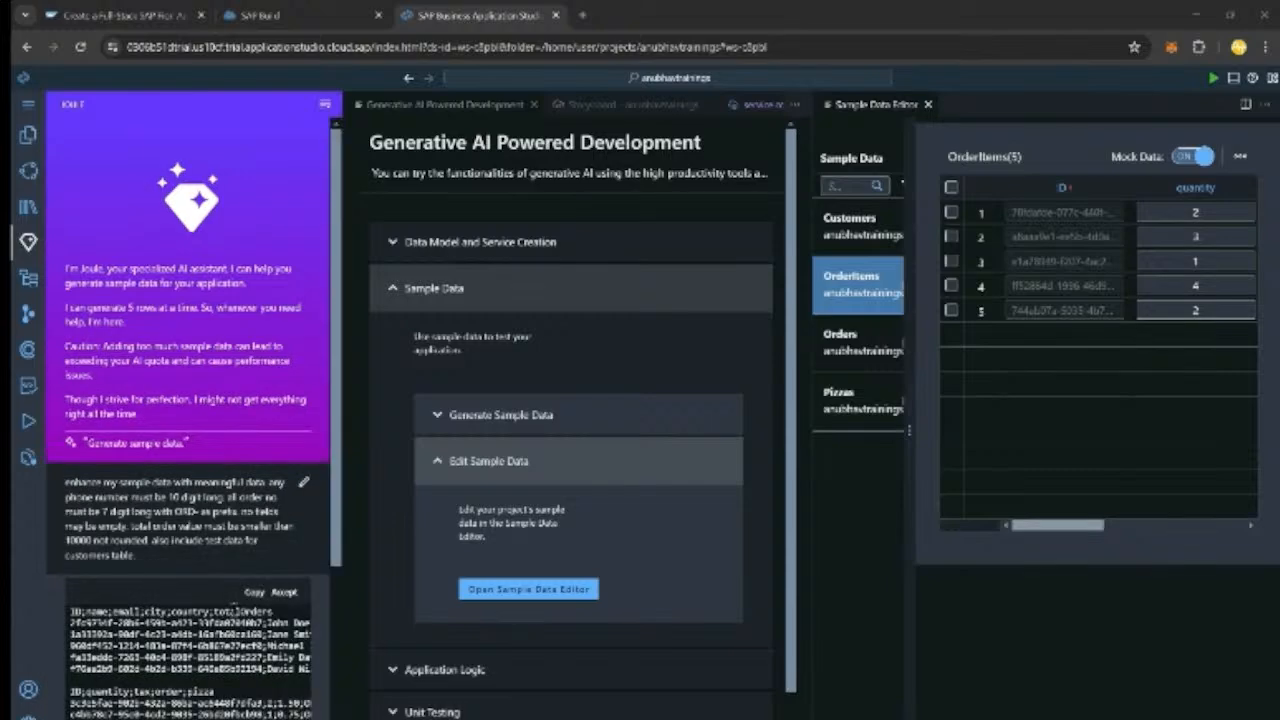
pyautogui.scroll(-3)
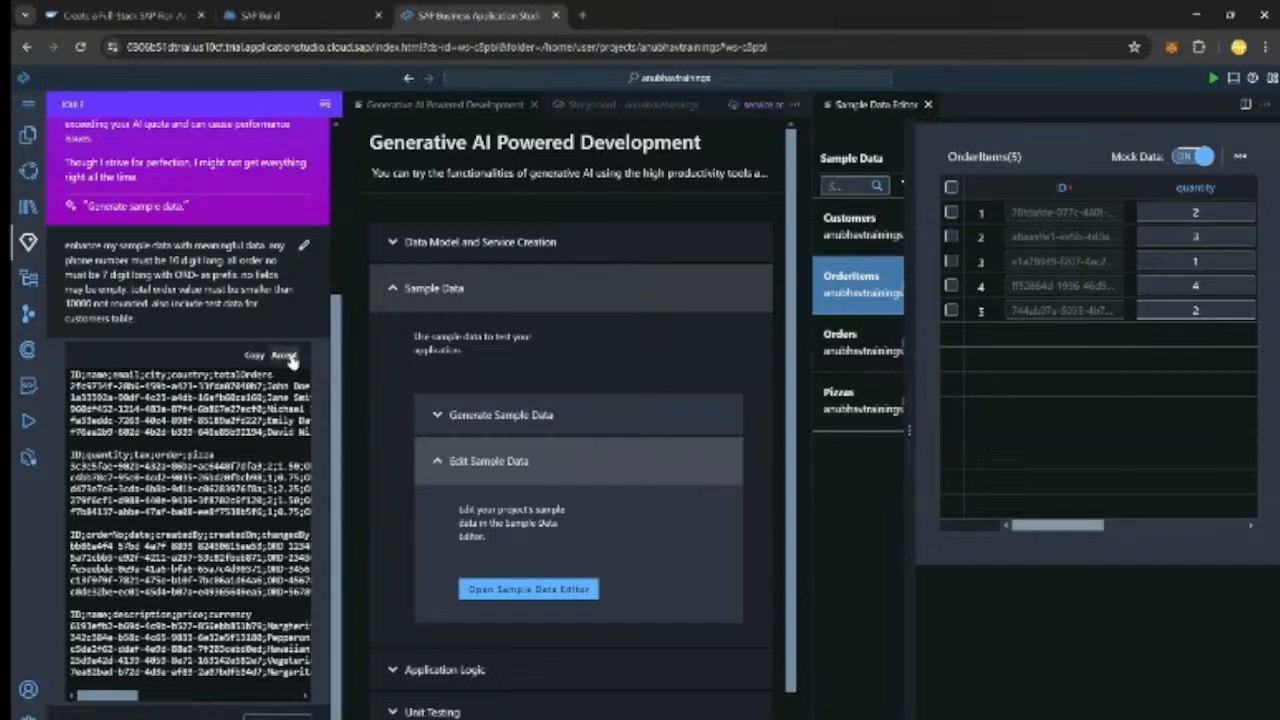
# - Accept the regenerated data and review OrderItems, ORD-numbered Orders, and the five Pizzas
pyautogui.click(285, 355)
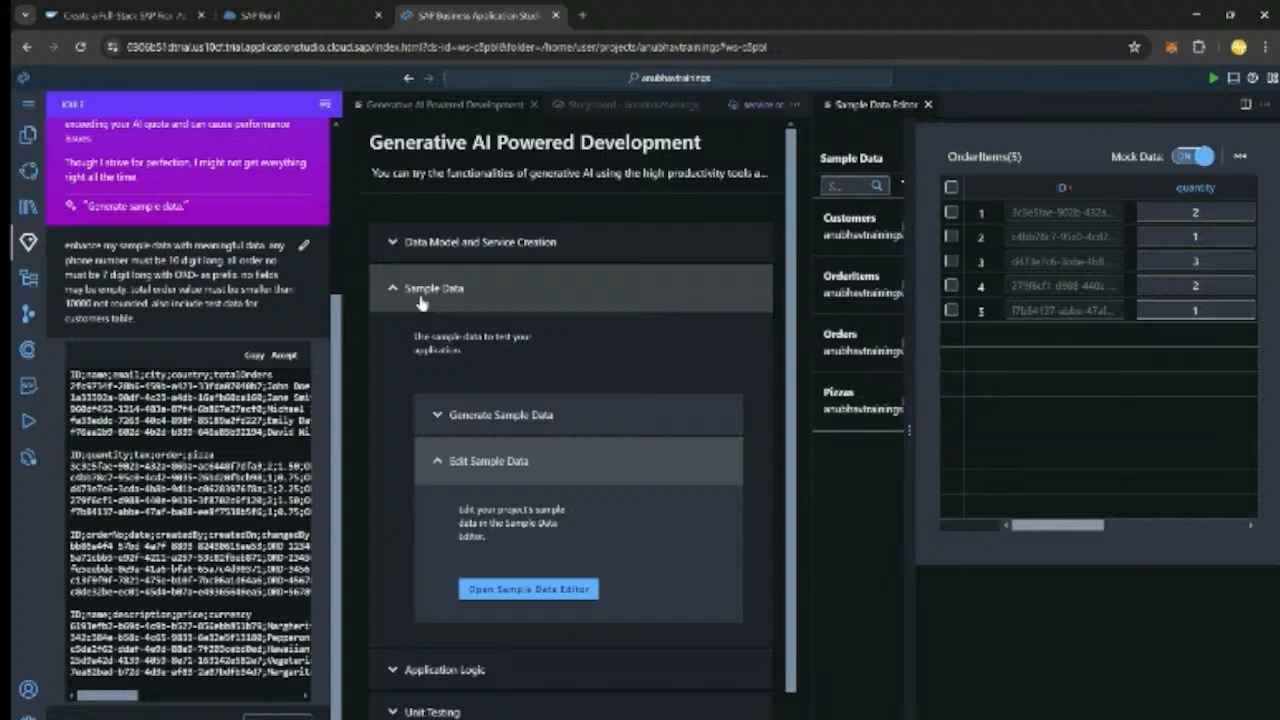
pyautogui.click(432, 288)
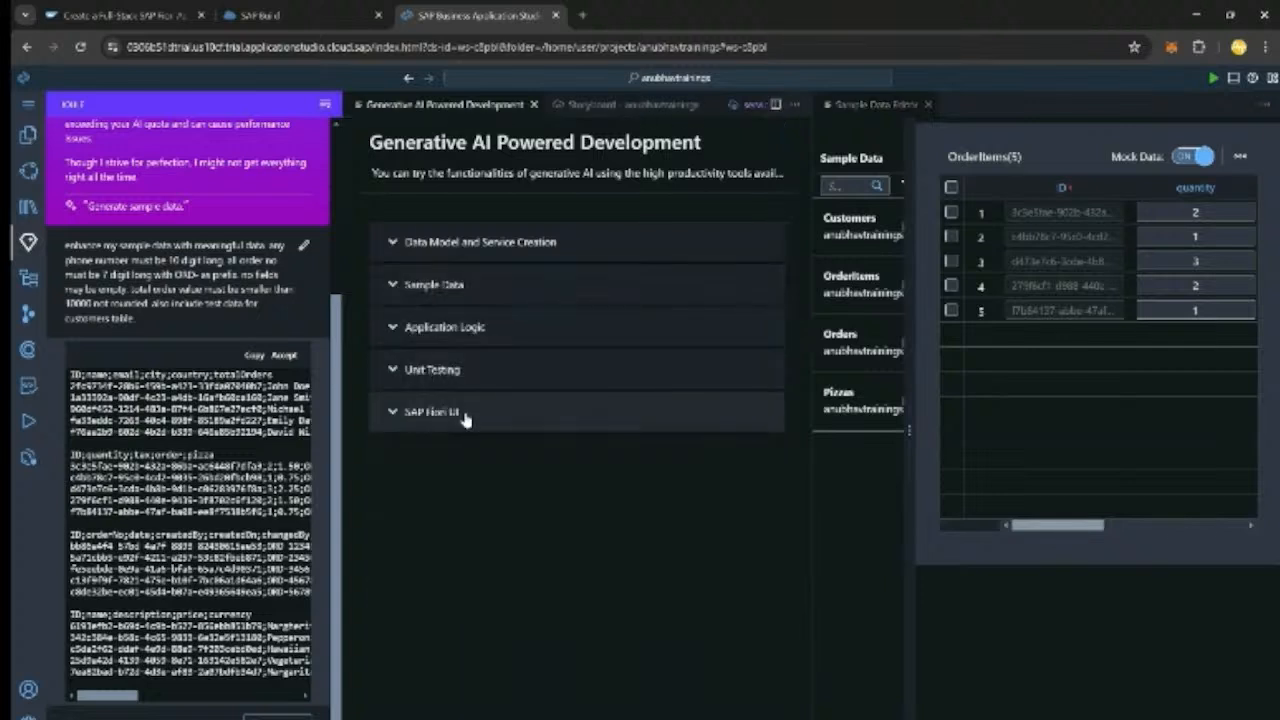
pyautogui.click(855, 283)
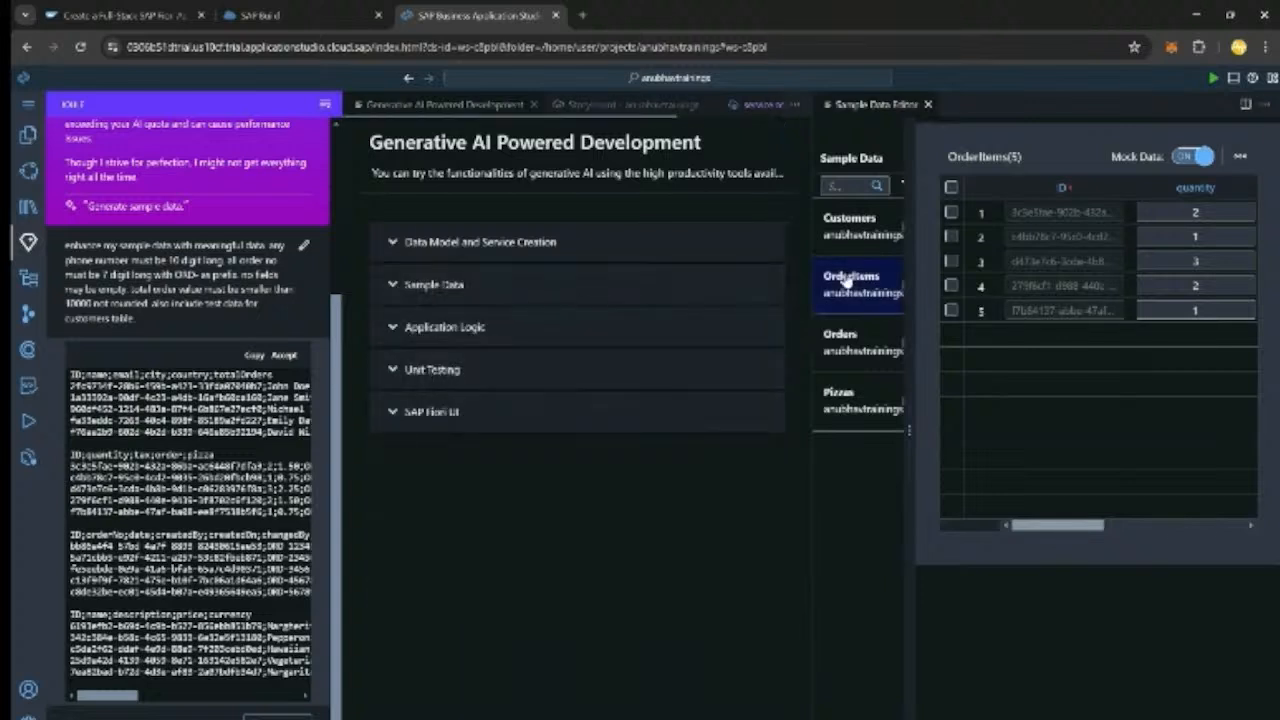
pyautogui.click(857, 338)
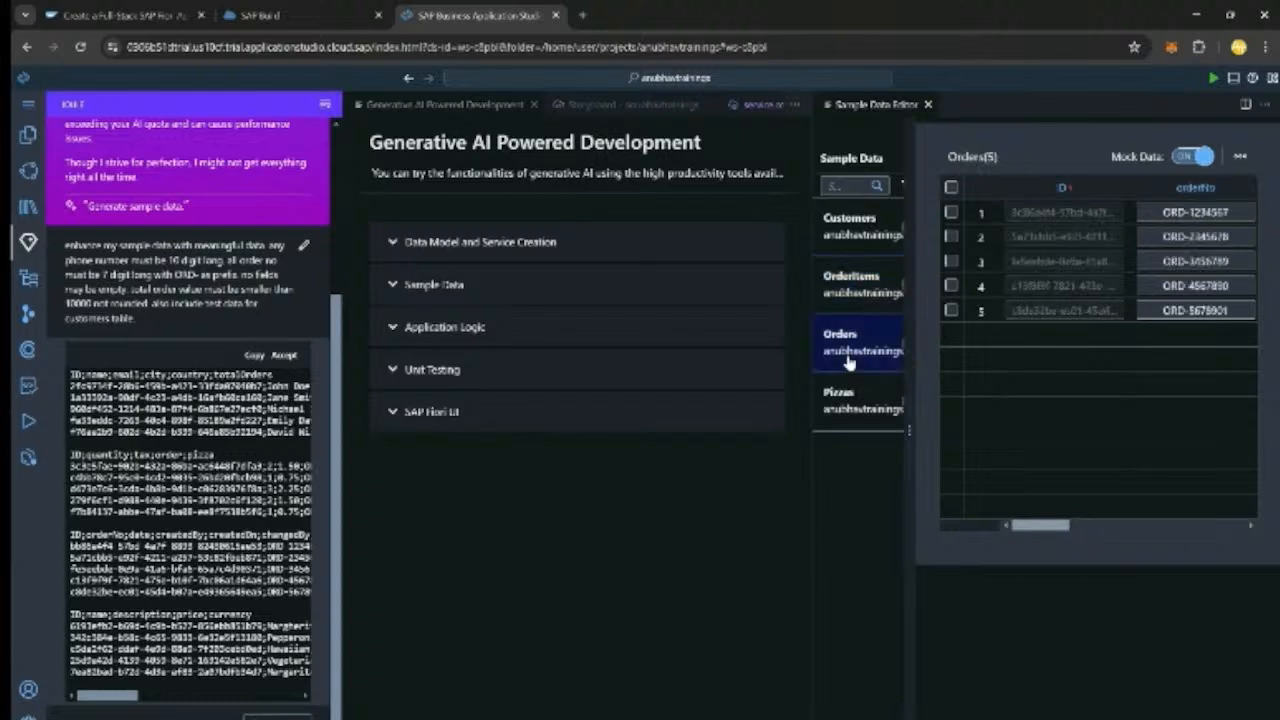
pyautogui.click(860, 283)
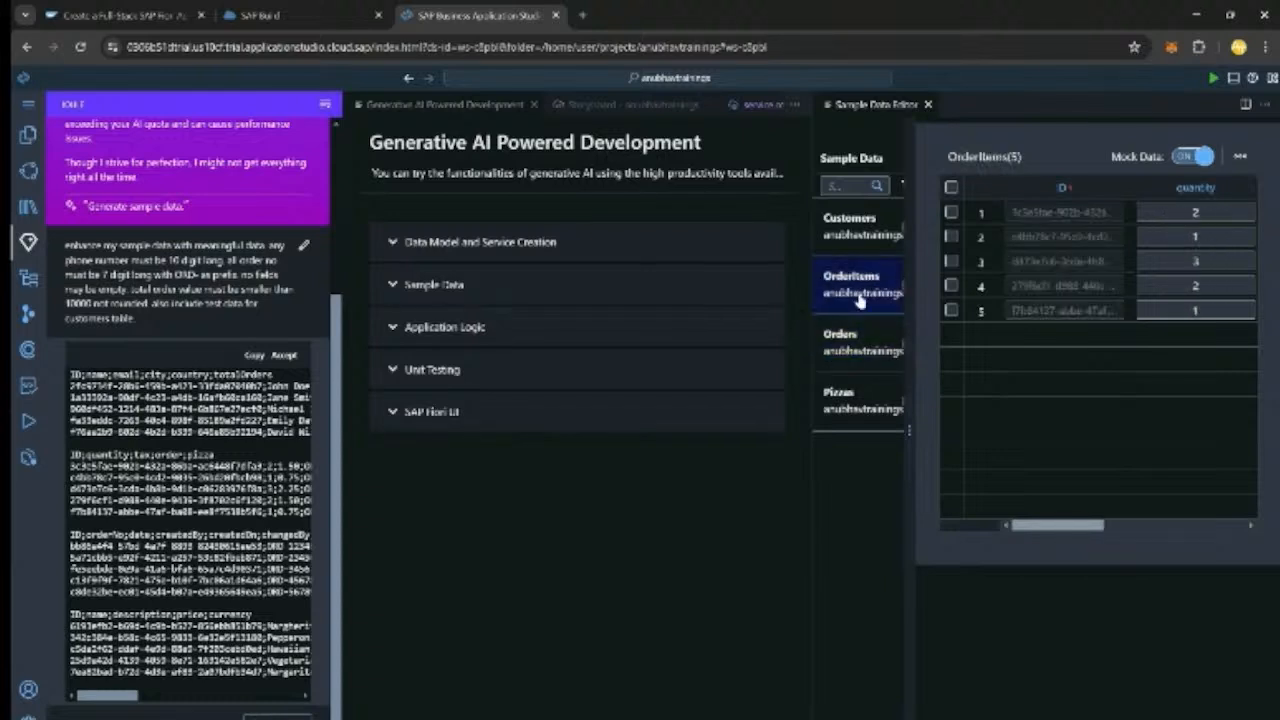
pyautogui.click(857, 340)
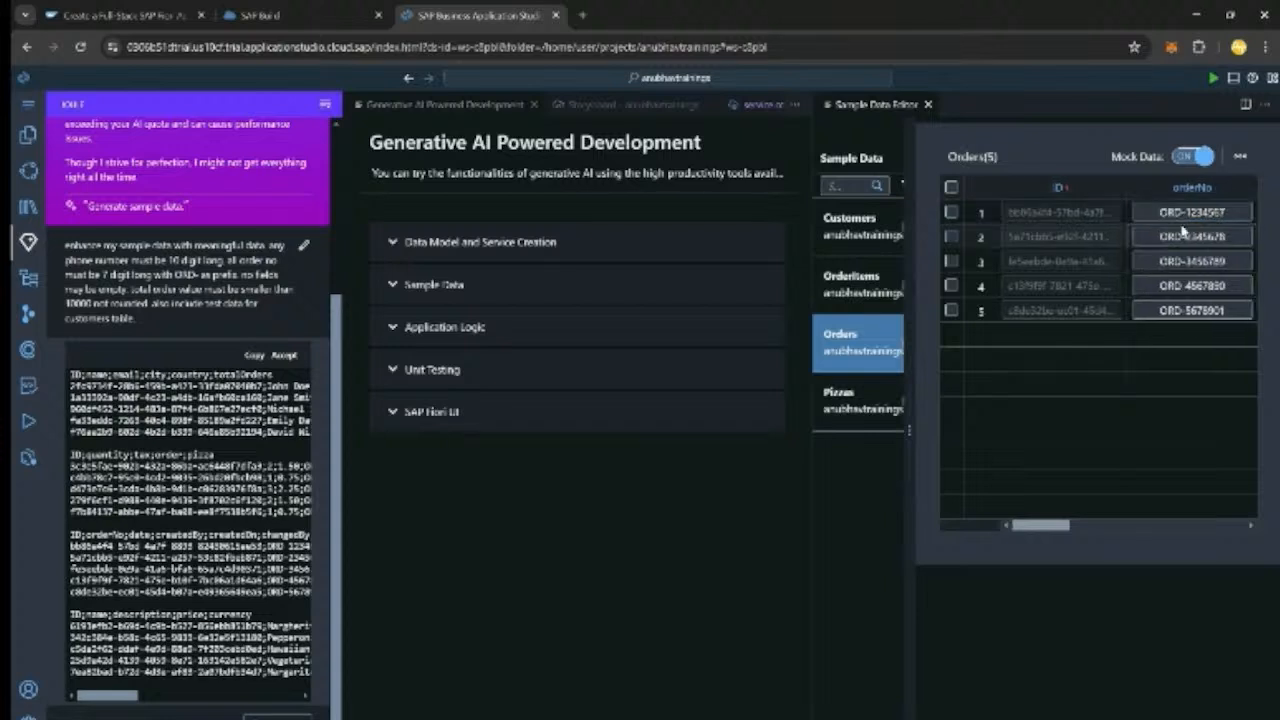
pyautogui.click(857, 283)
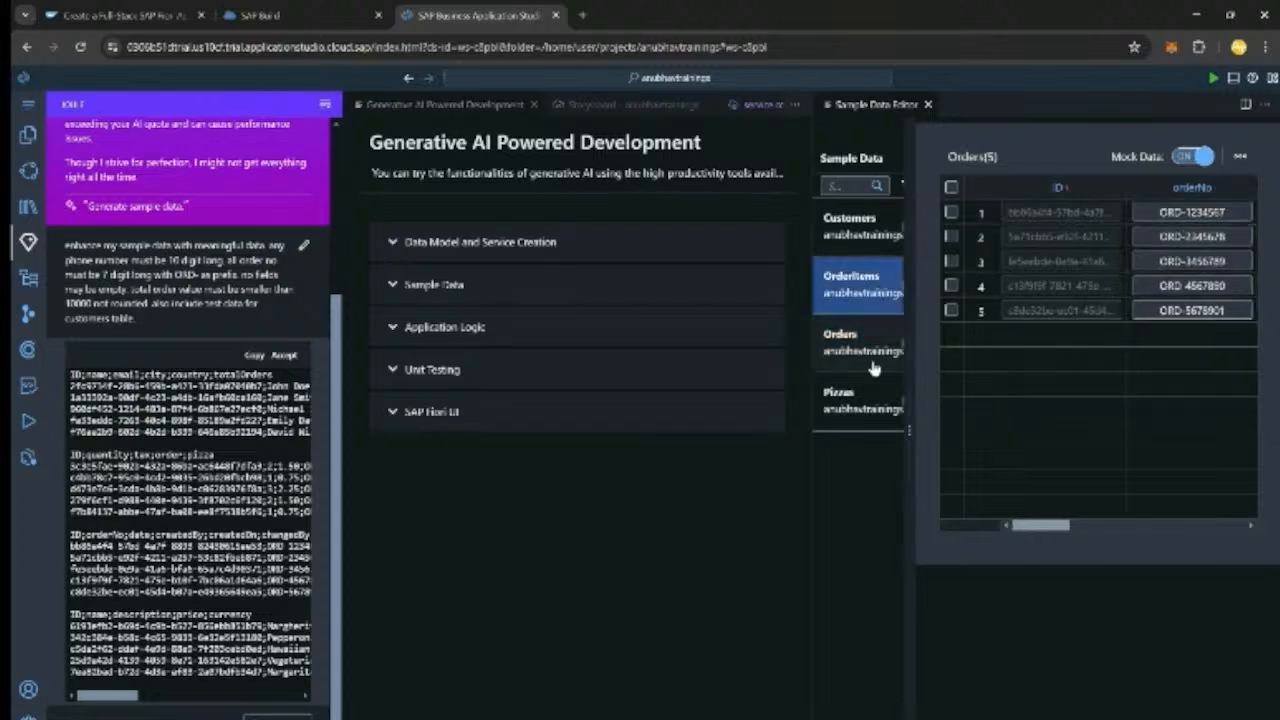
pyautogui.click(858, 400)
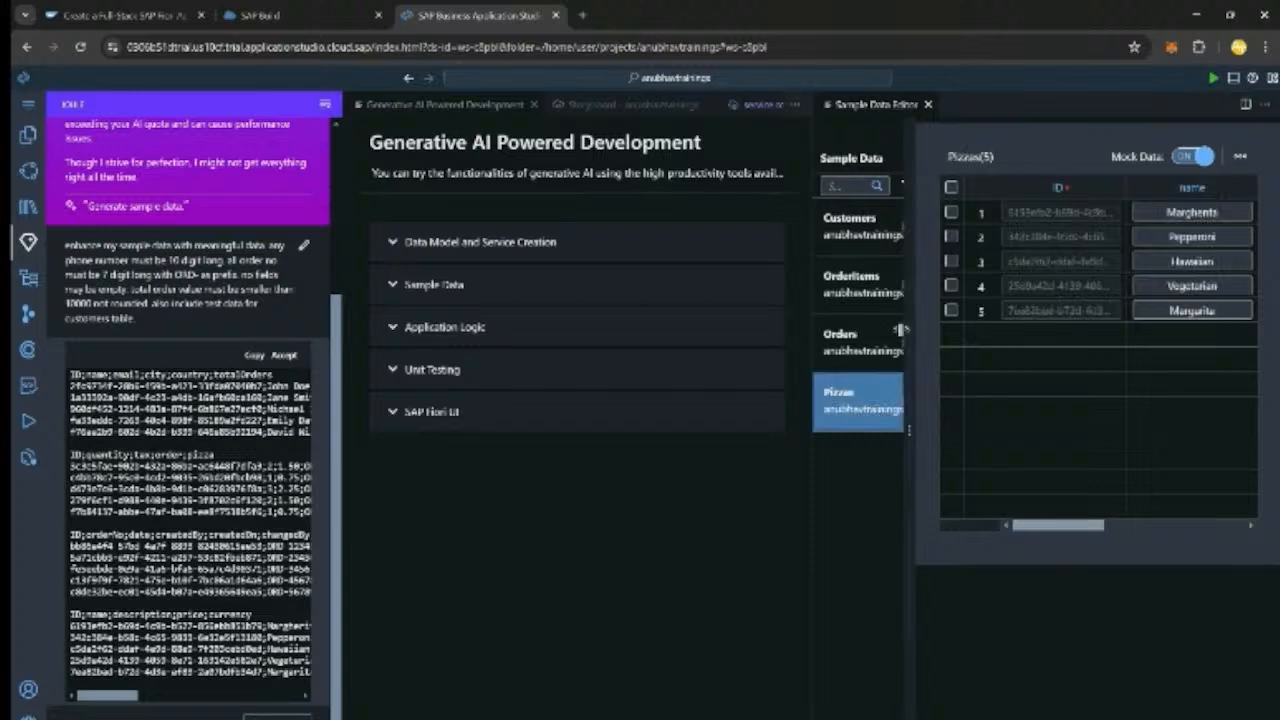
pyautogui.moveTo(617, 705)
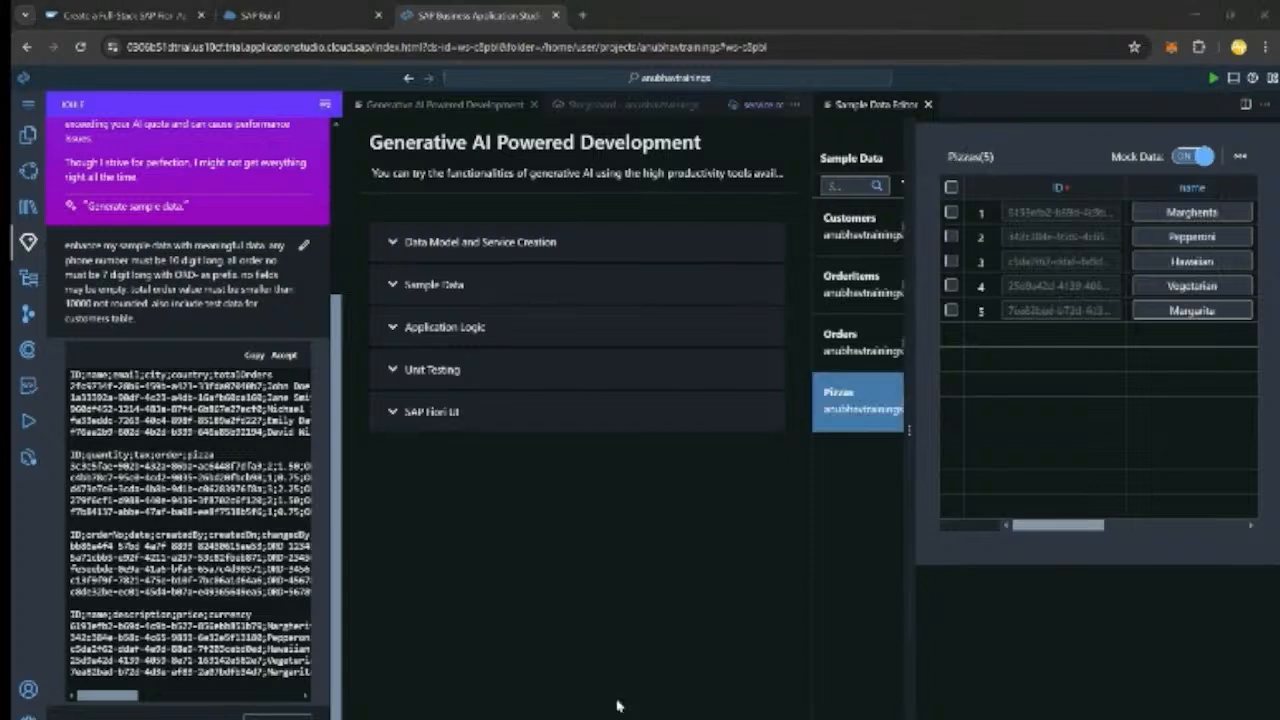
pyautogui.moveTo(353, 573)
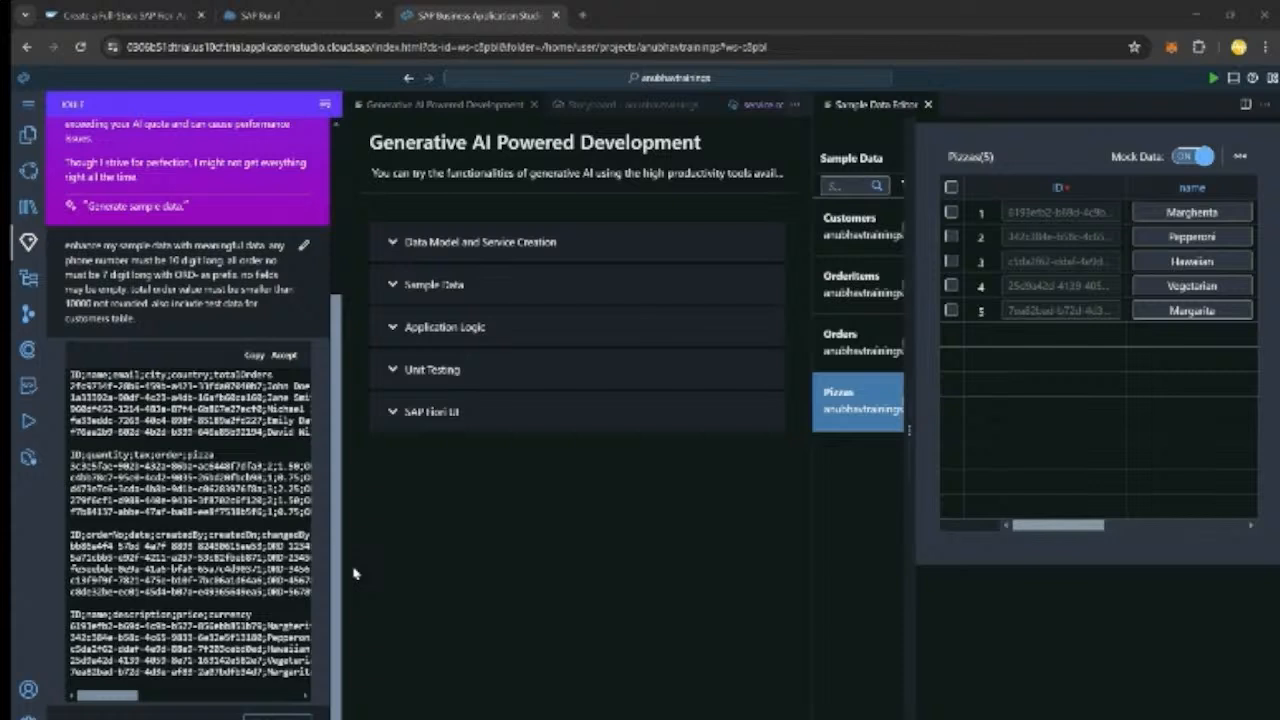
pyautogui.moveTo(477, 167)
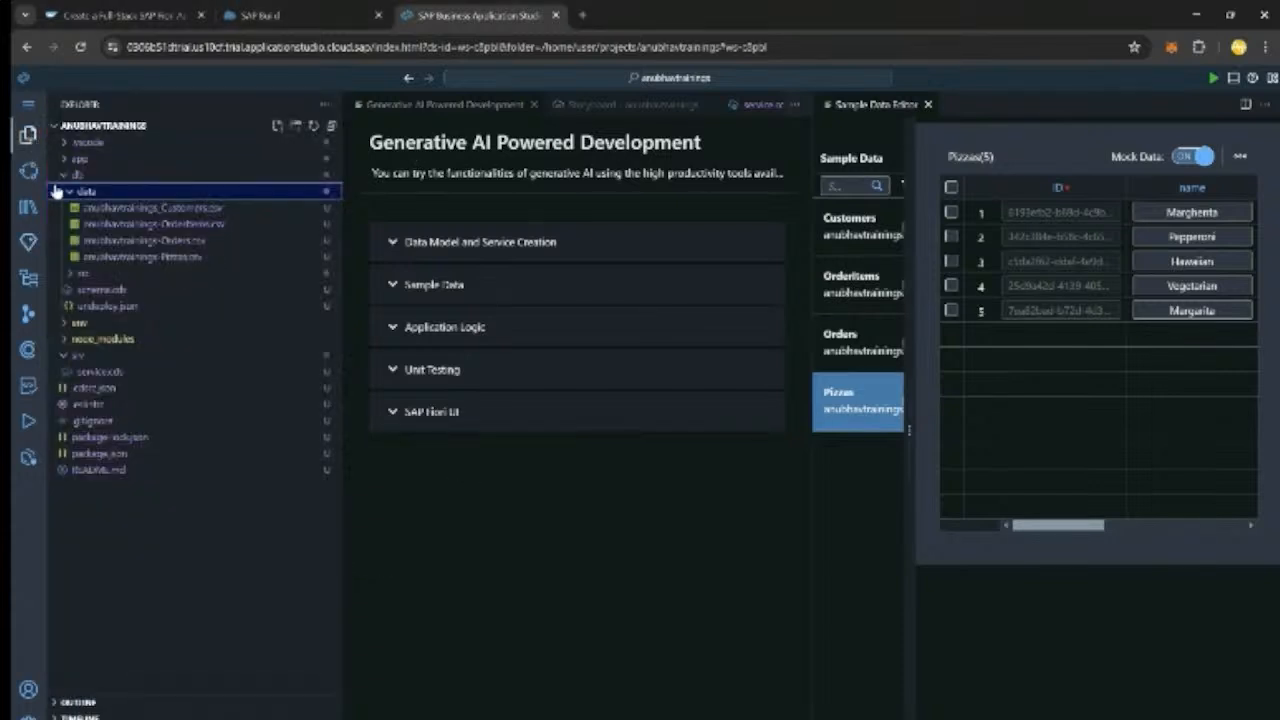
# - Open the project's package.json and scroll up to its scripts section
pyautogui.click(99, 469)
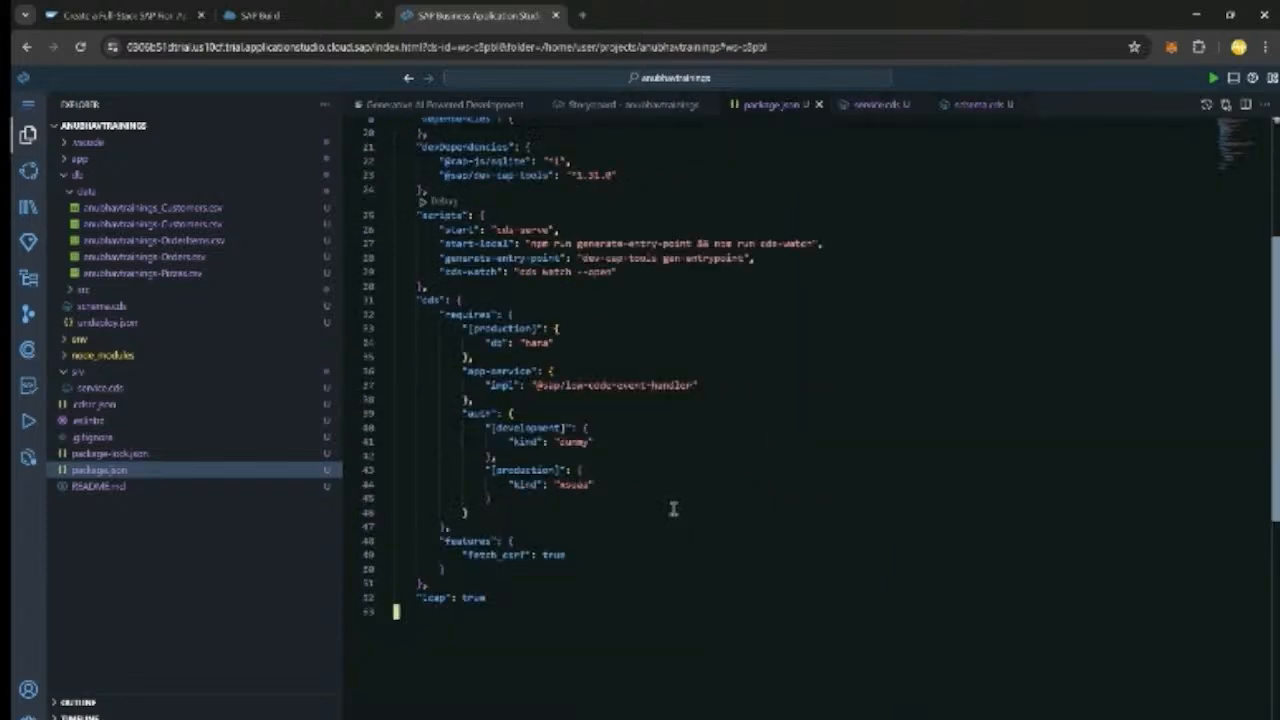
pyautogui.scroll(3)
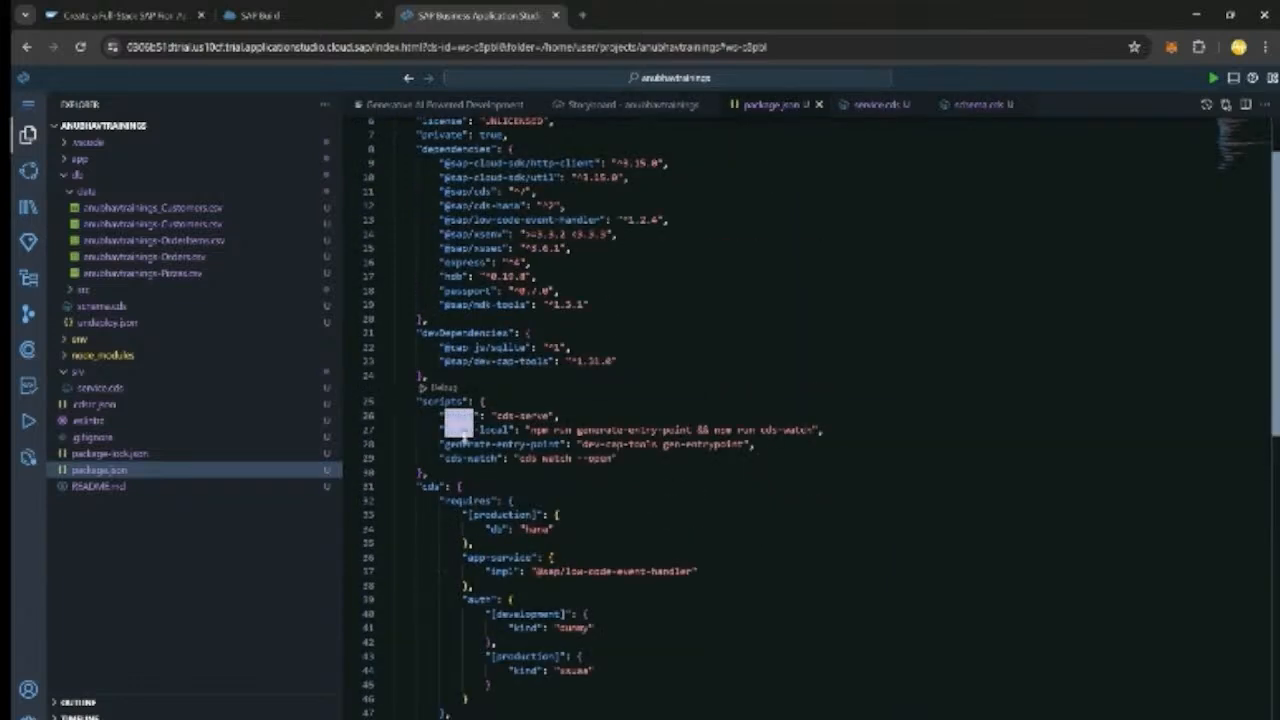
pyautogui.moveTo(475, 408)
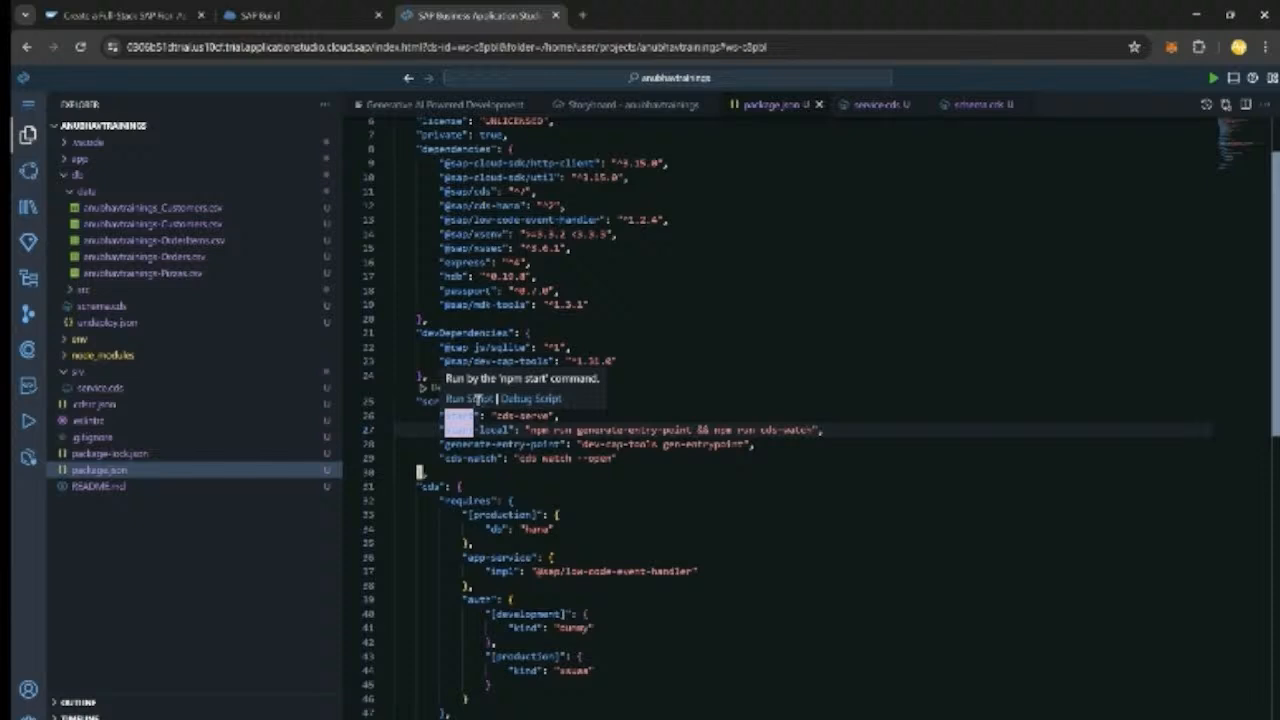
# - Run the npm start script so pizzaDeliverySrv serves on localhost:4004
pyautogui.click(463, 399)
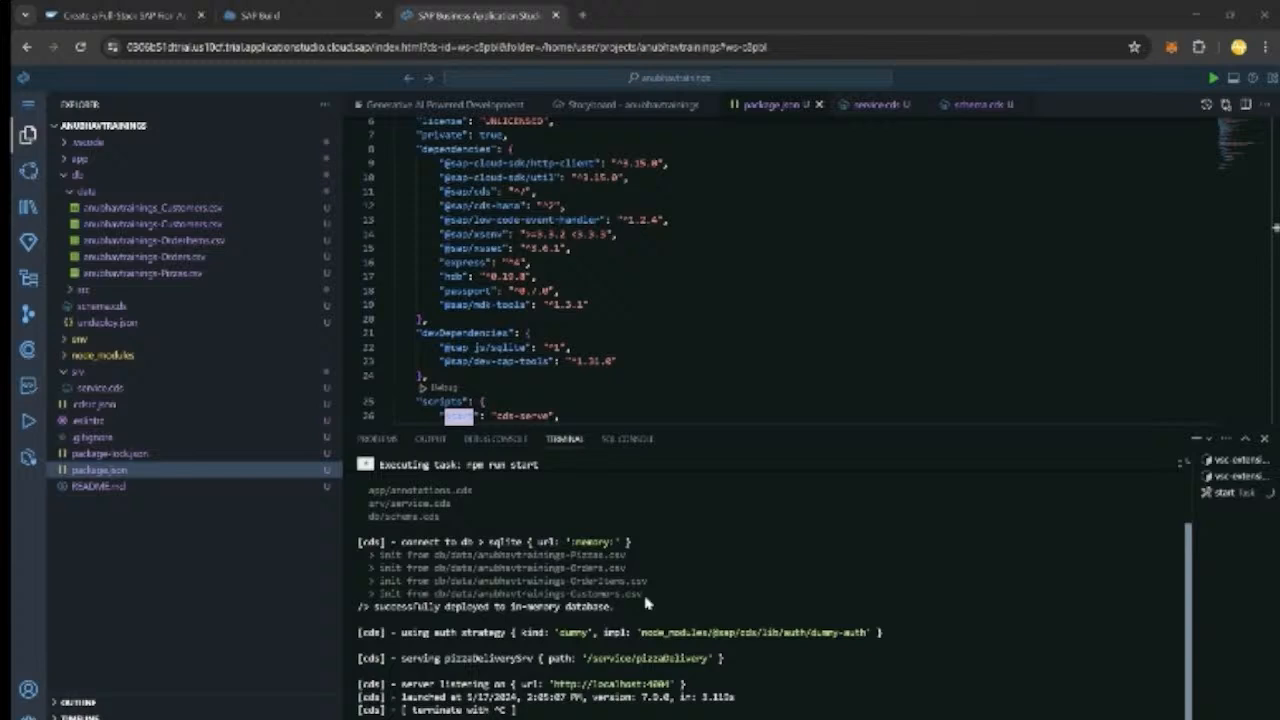
pyautogui.moveTo(600, 665)
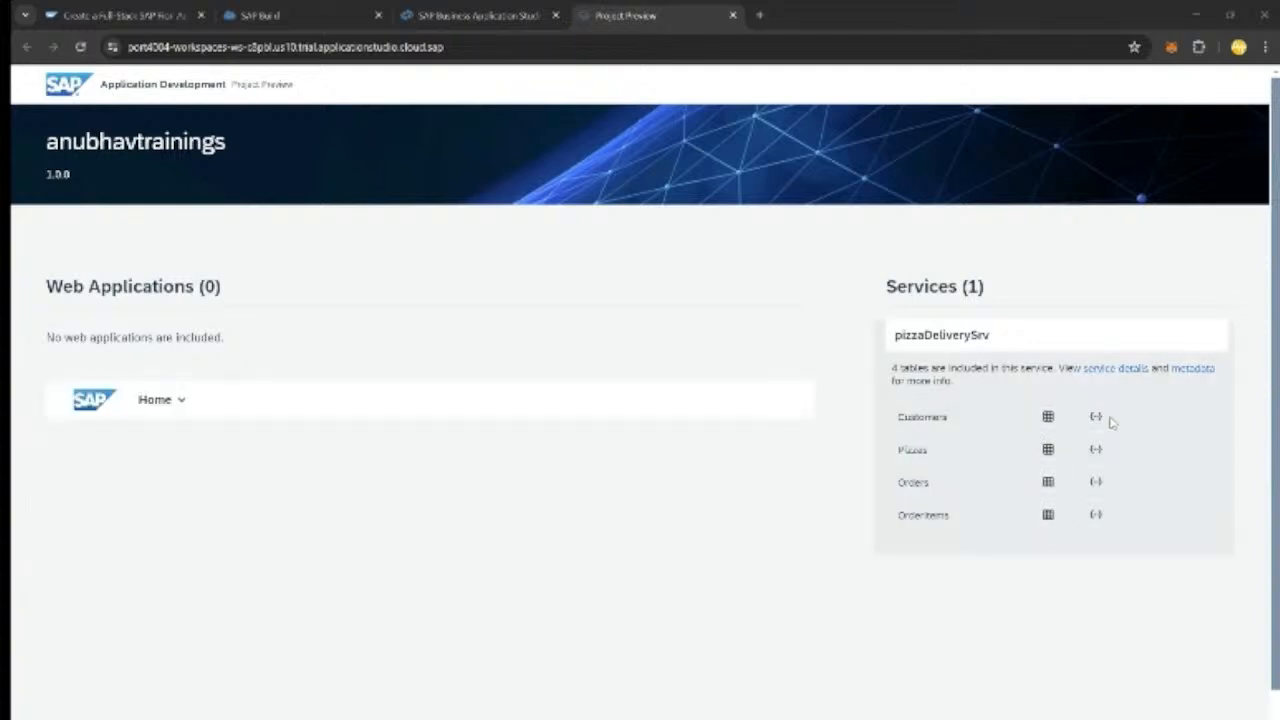
pyautogui.moveTo(1047, 417)
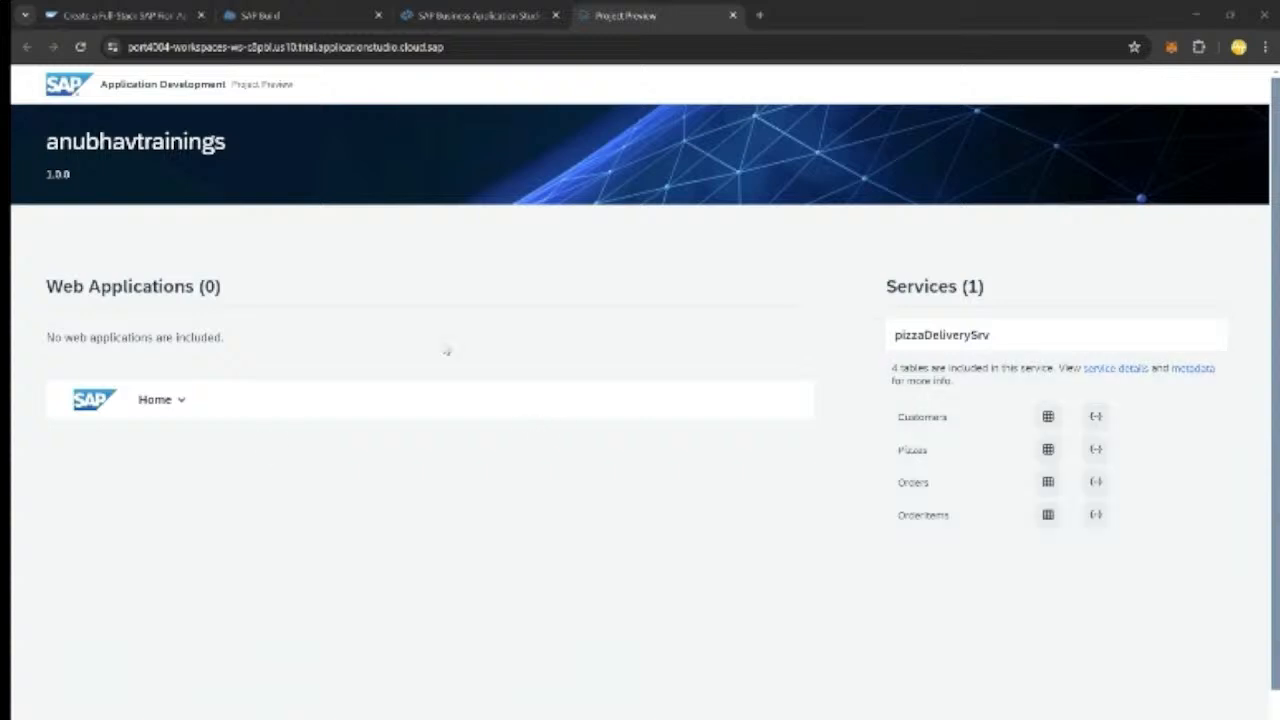
# - Return from the Project Preview page to the SAP Business Application Studio tab
pyautogui.click(470, 15)
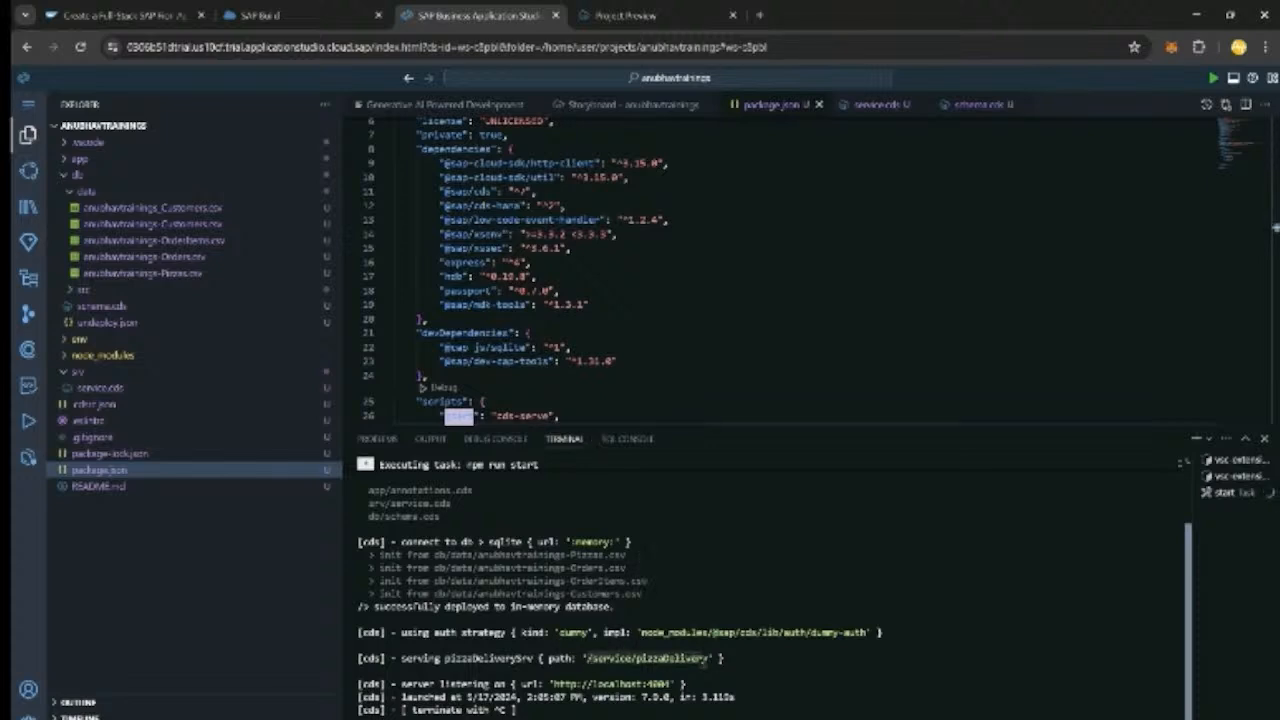
# - Browse the Pizzas feed JSON listing five pizzas with descriptions and USD prices
pyautogui.click(660, 15)
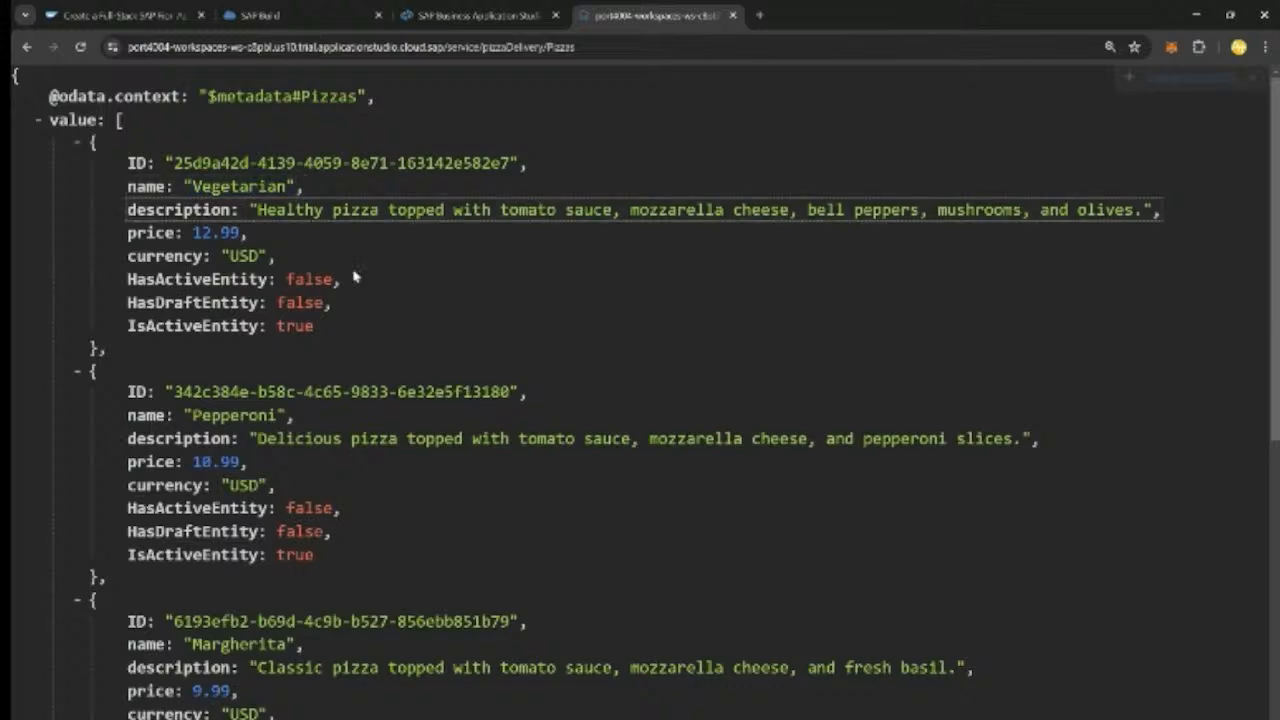
pyautogui.scroll(-3)
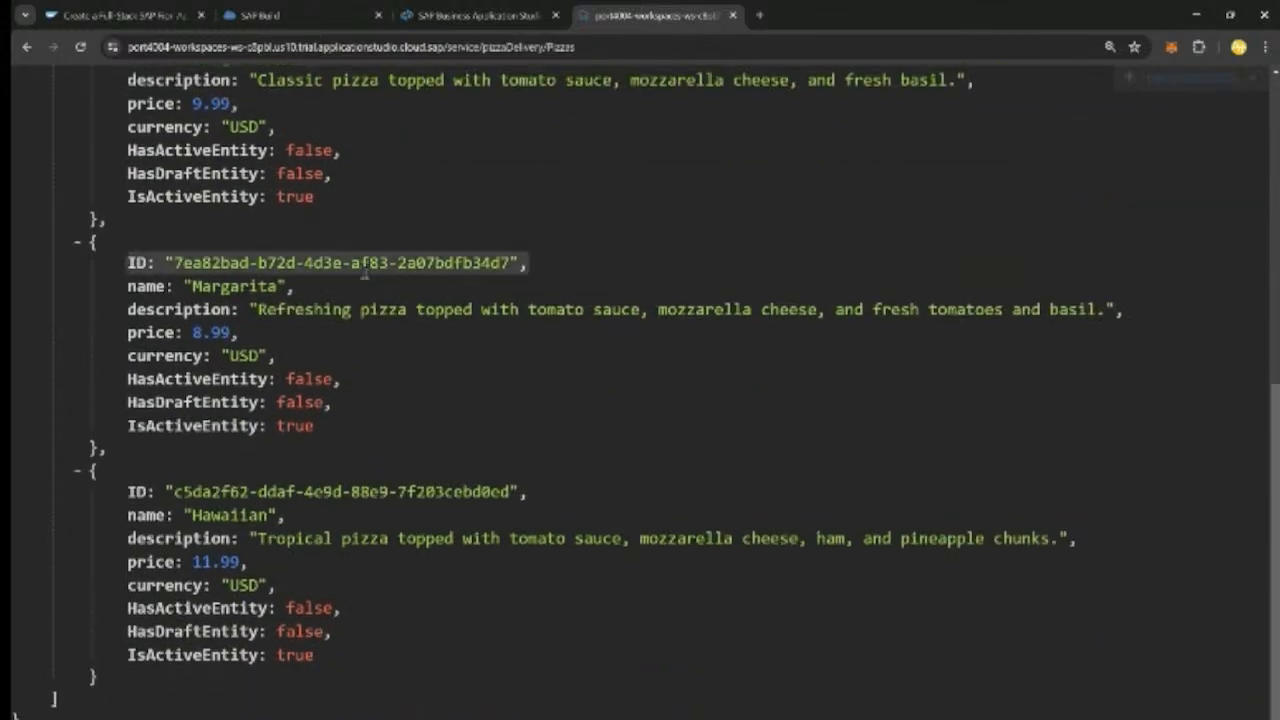
pyautogui.scroll(3)
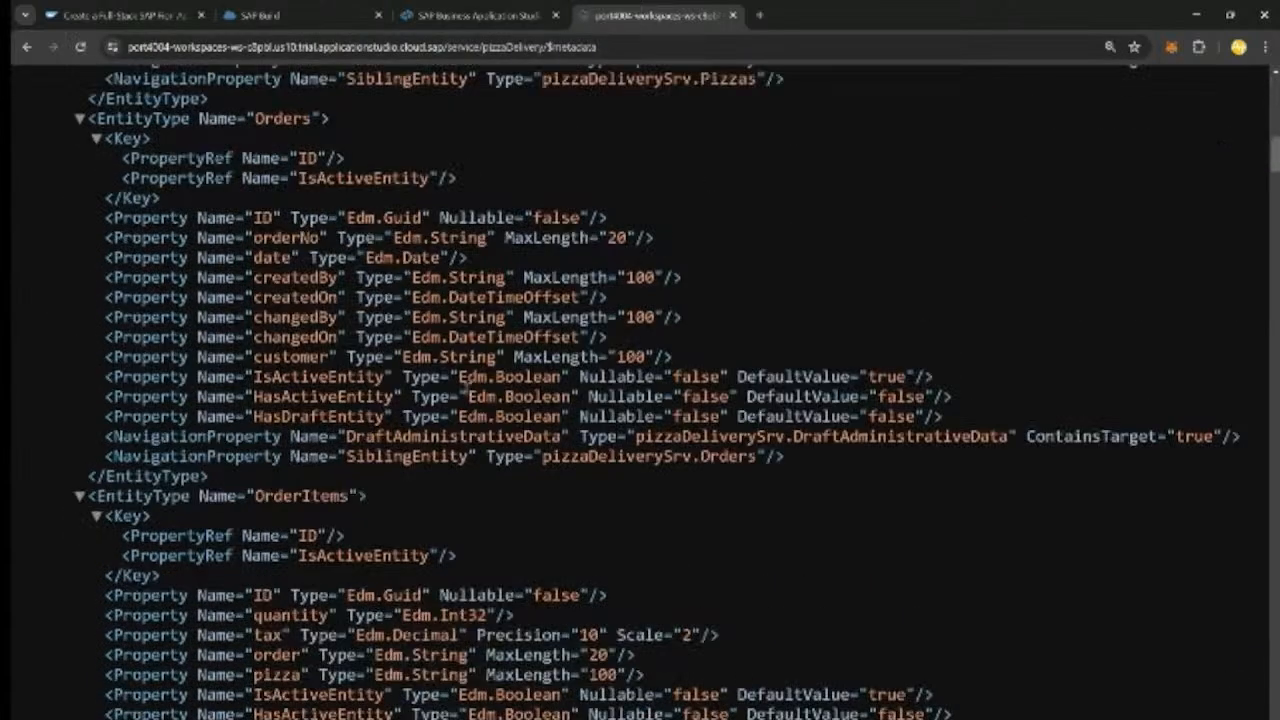
# - Query Orders?$top=2 to get ORD-2345678 and ORD-1234567, then return to the studio
pyautogui.doubleClick(282, 118)
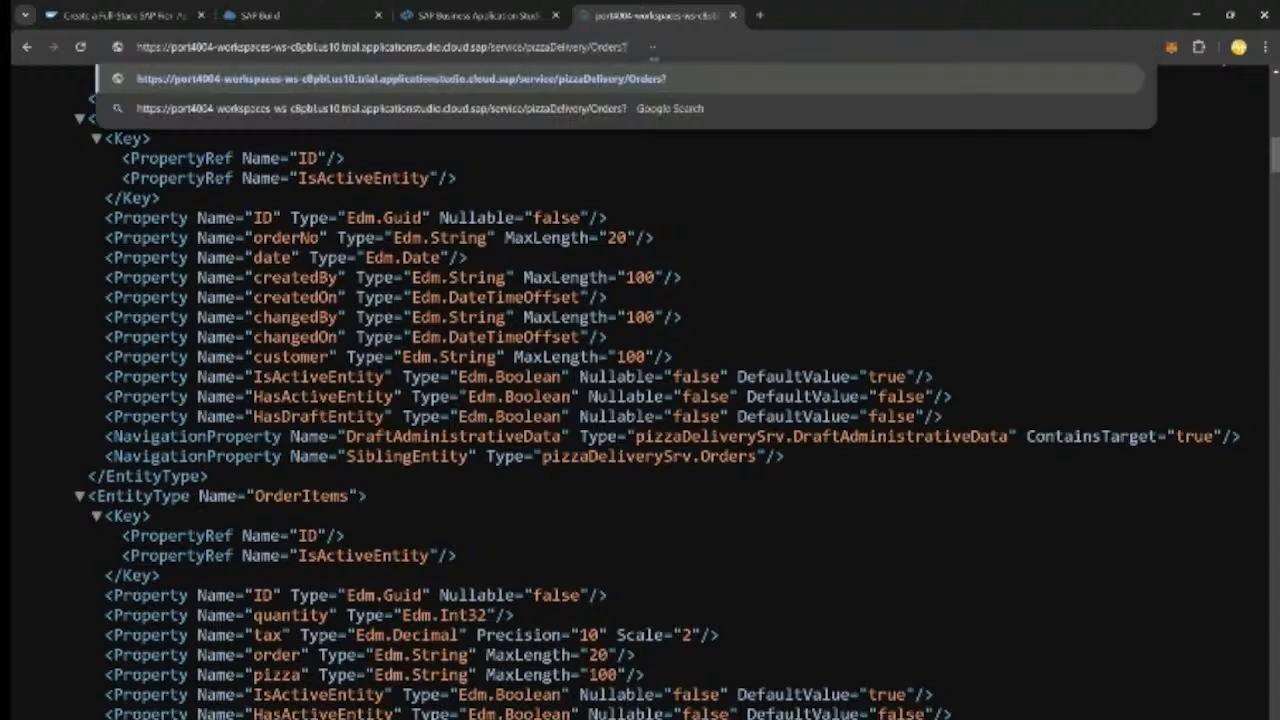
pyautogui.write('$top=2')
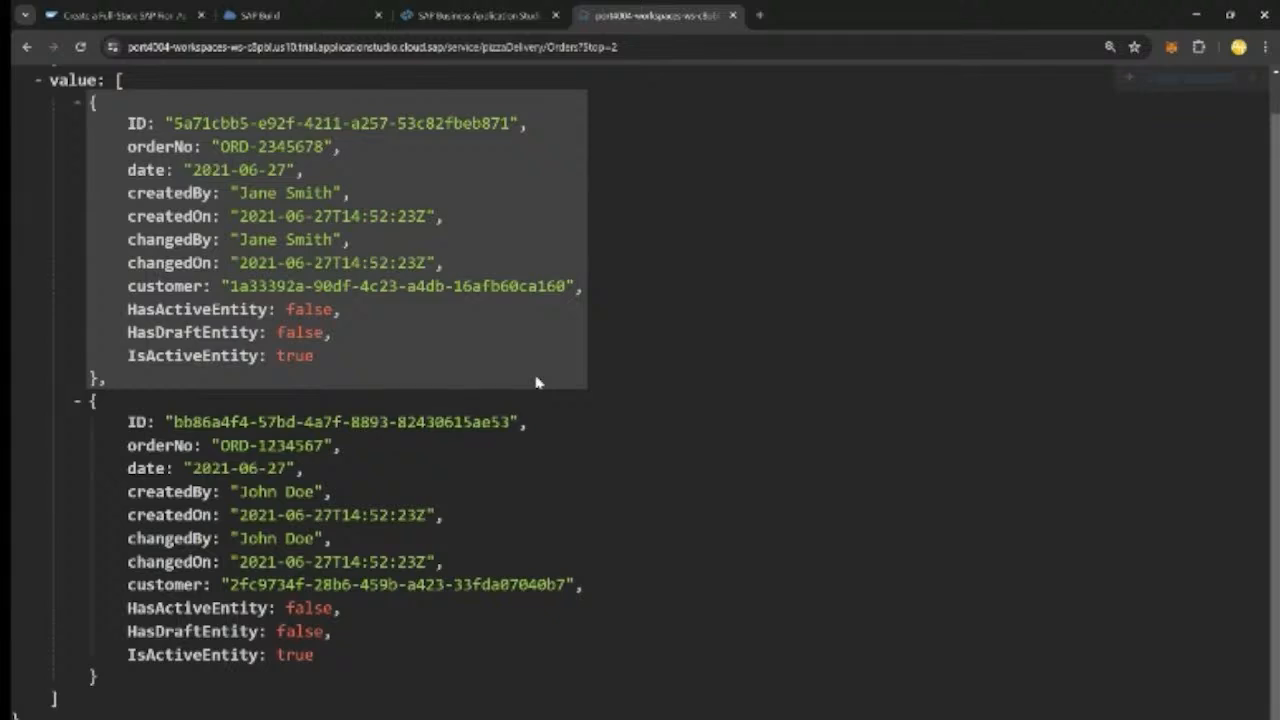
pyautogui.moveTo(500, 108)
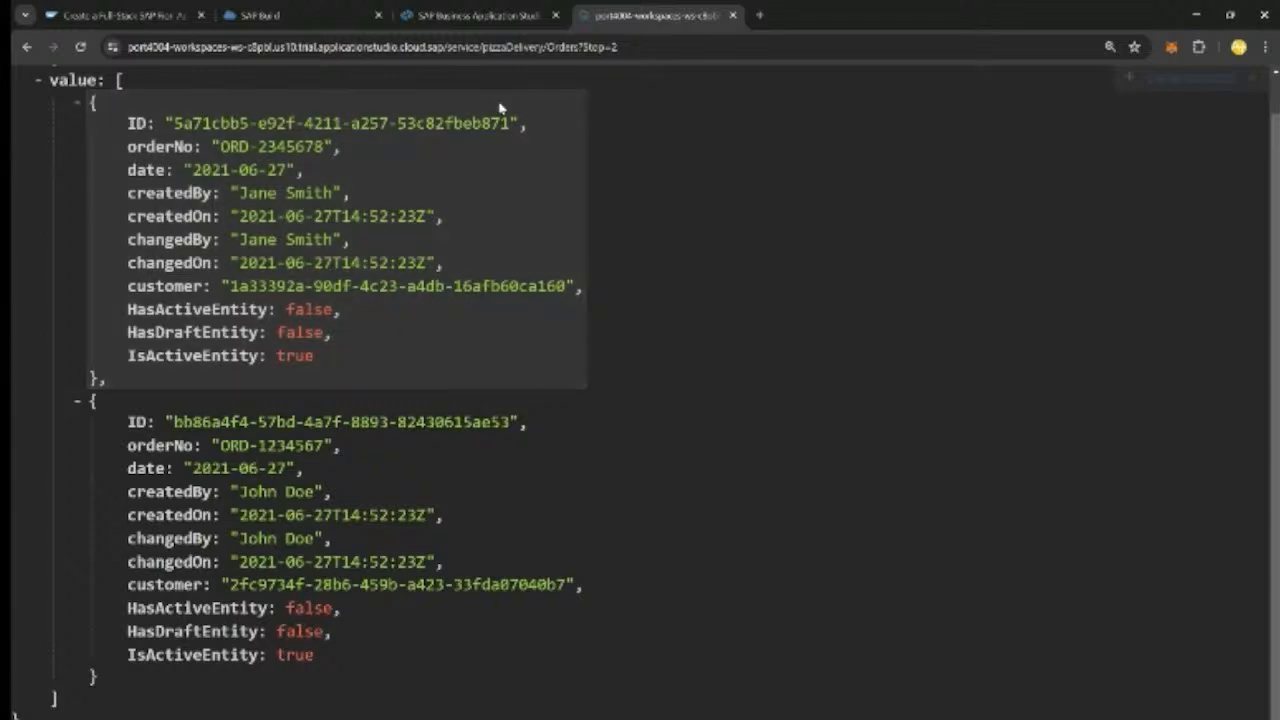
pyautogui.click(305, 15)
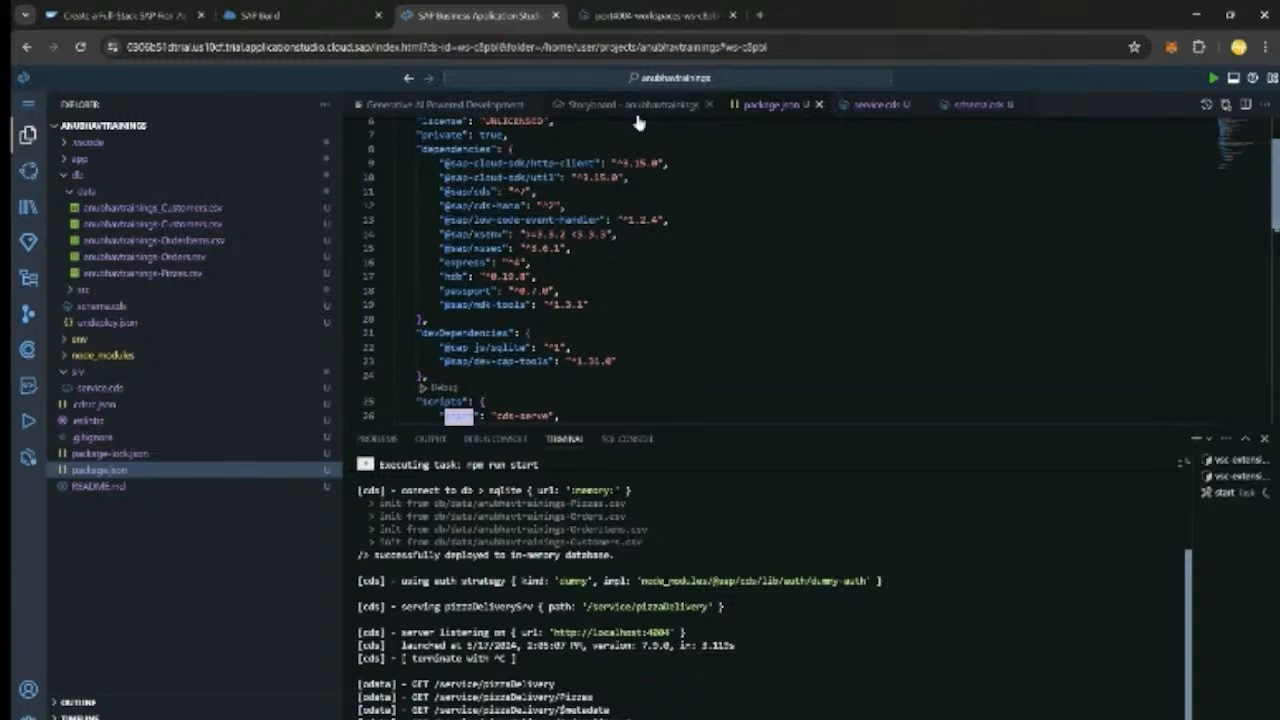
# - Return from the project storyboard to the Generative AI Powered Development guide
pyautogui.click(445, 104)
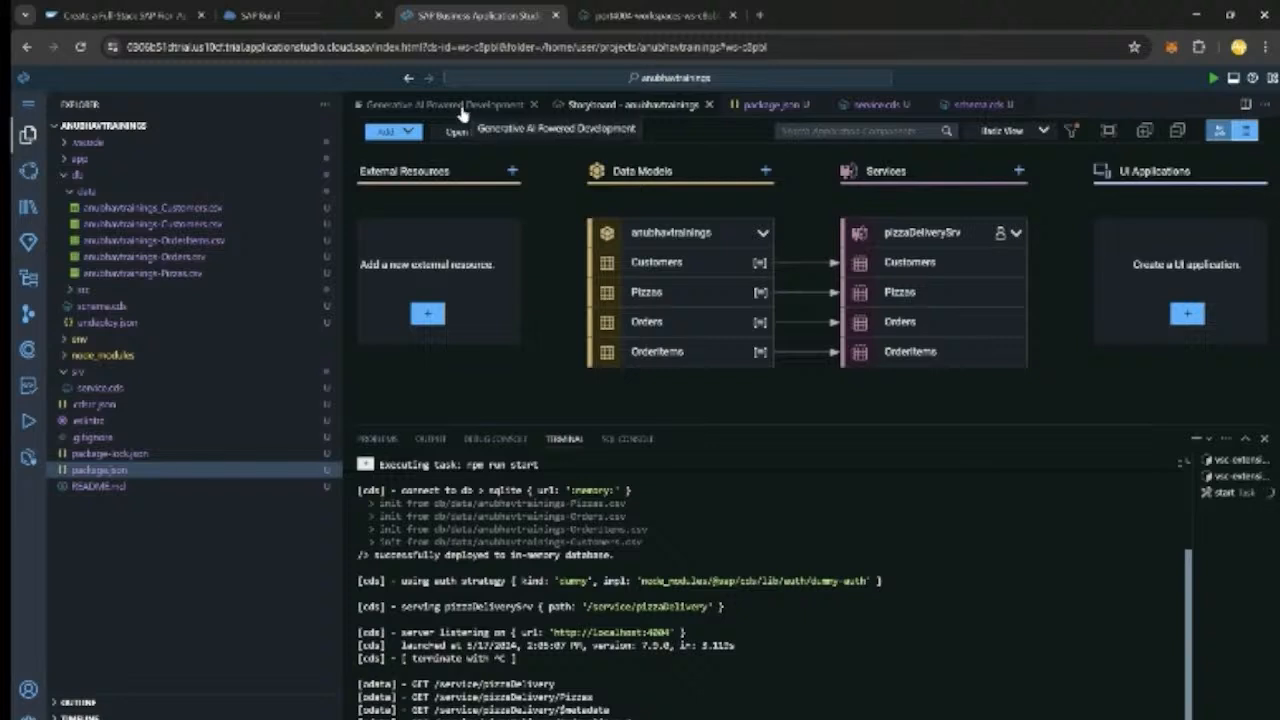
pyautogui.click(444, 104)
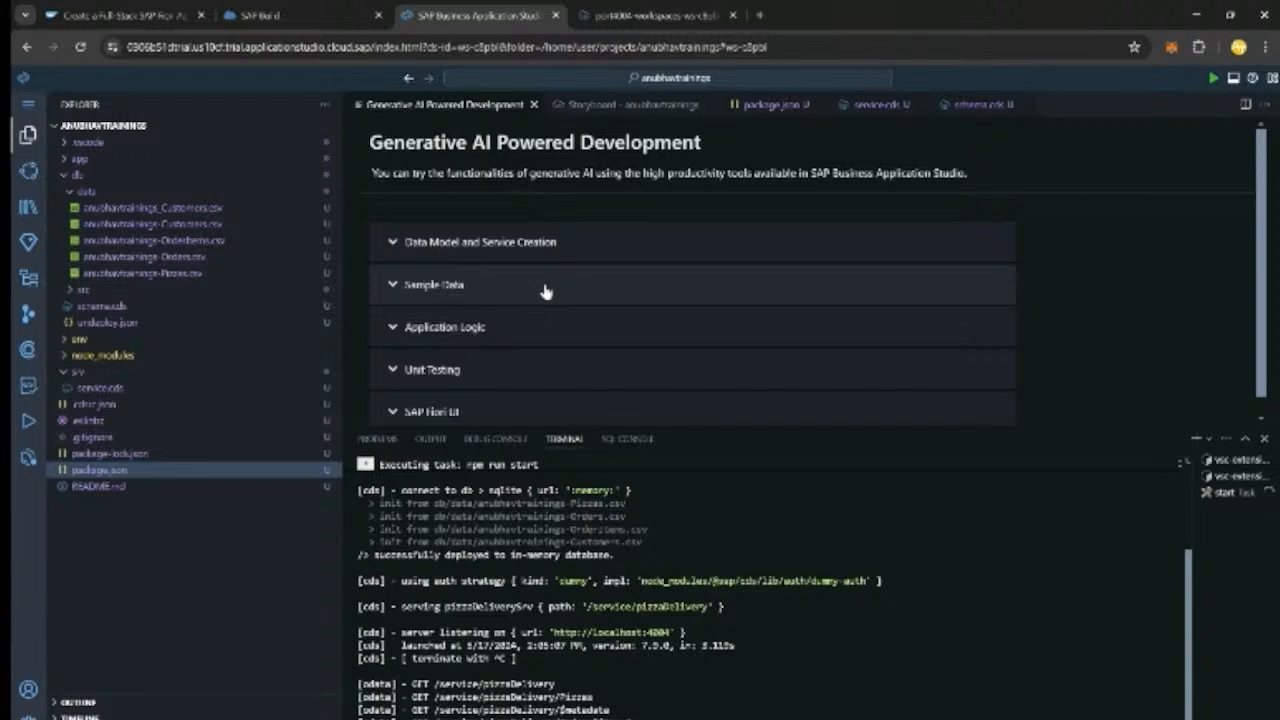
pyautogui.moveTo(560, 371)
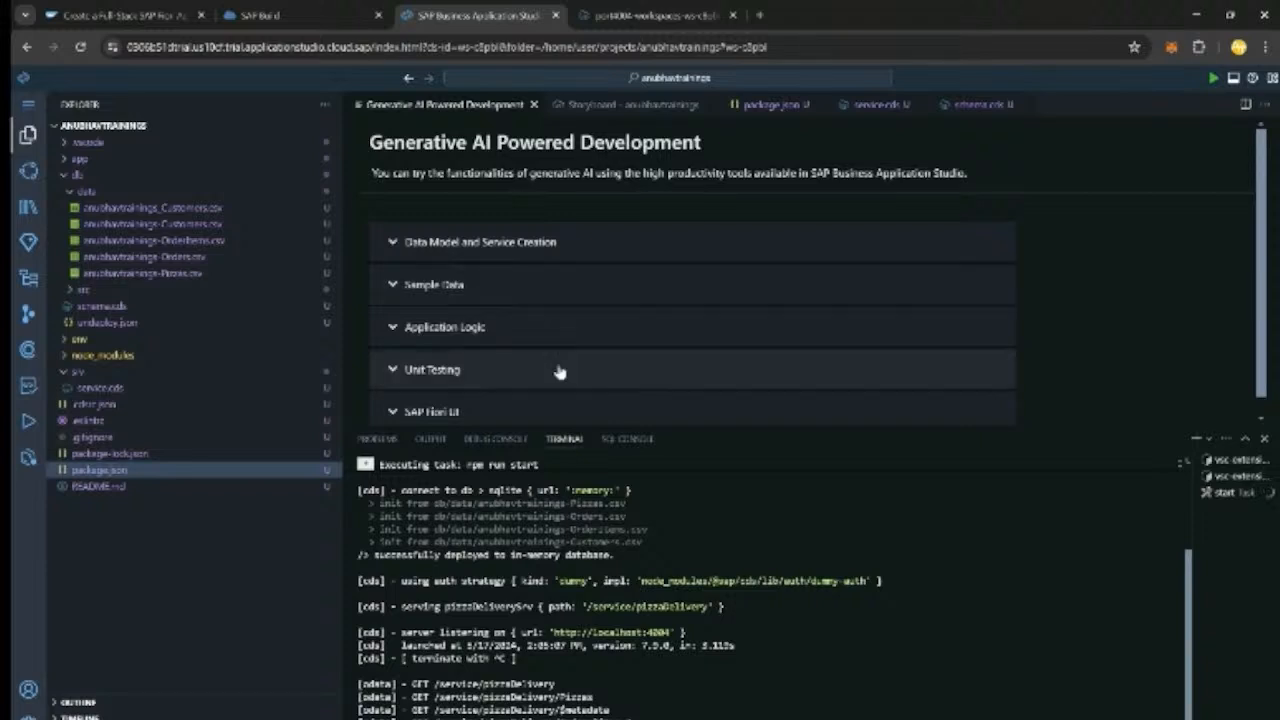